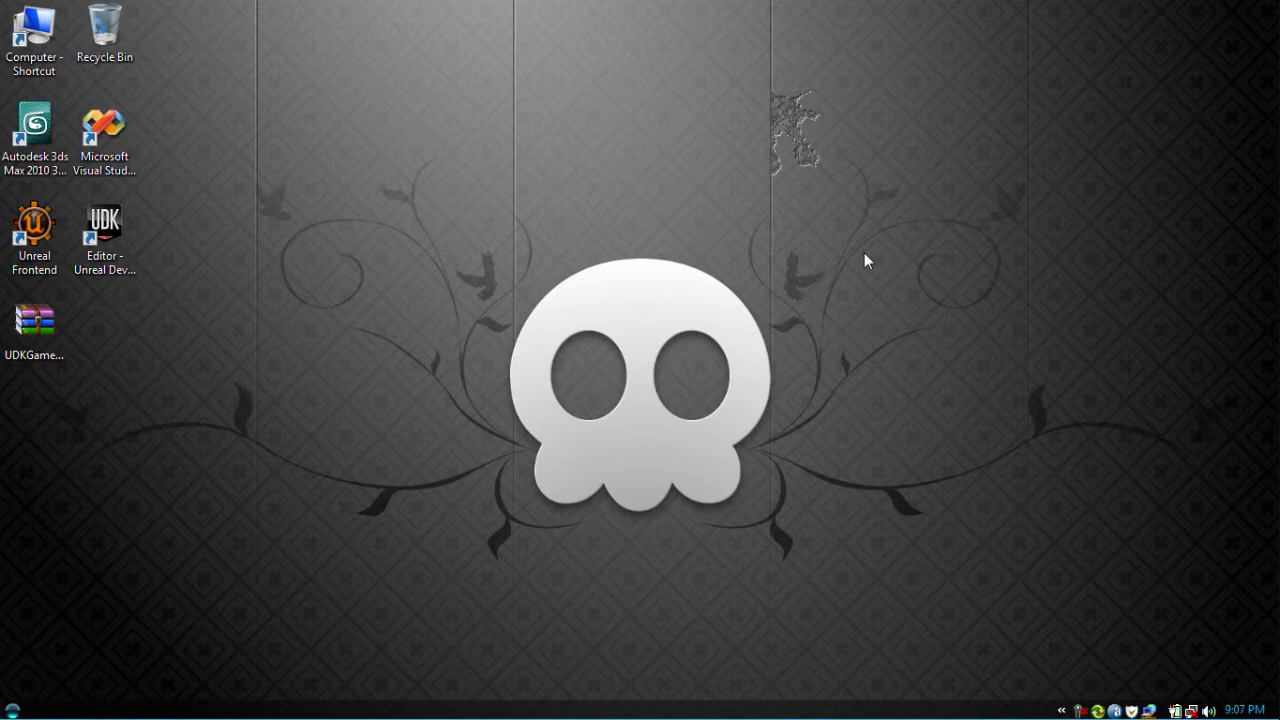
{"action": "mouse_move", "coordinate": [864, 284]}
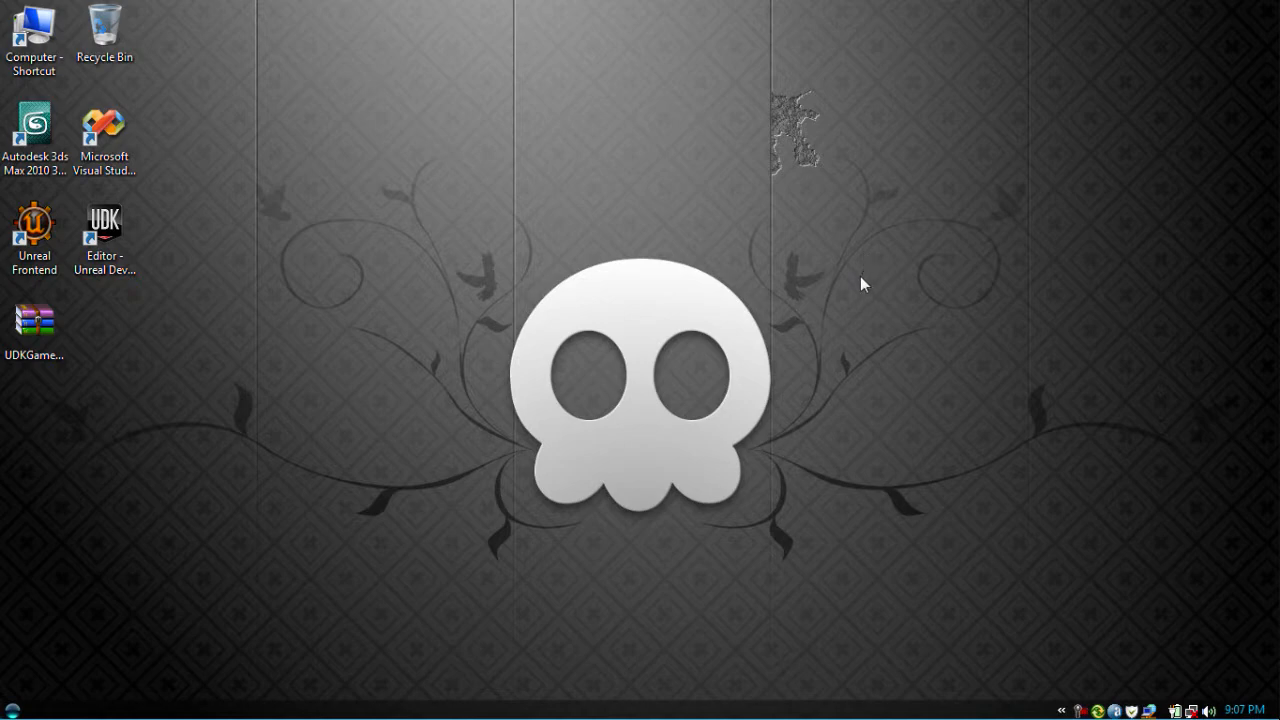
{"action": "mouse_move", "coordinate": [856, 292]}
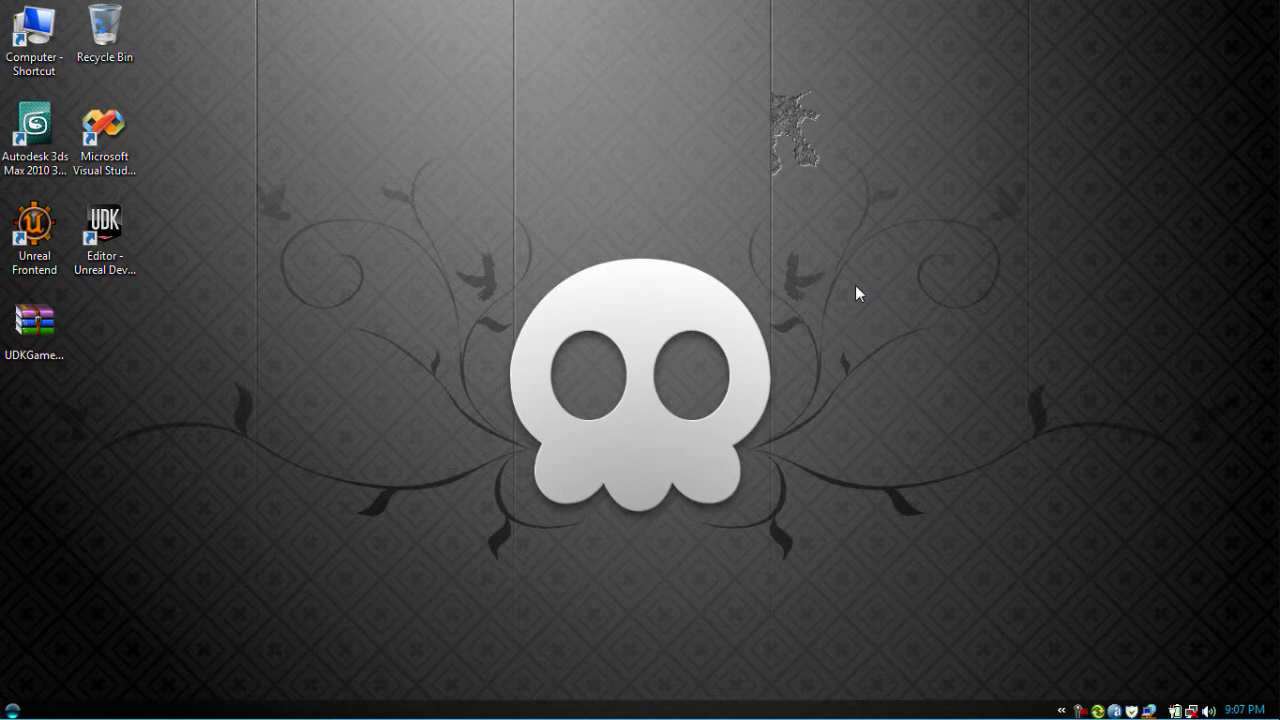
{"action": "mouse_move", "coordinate": [804, 344]}
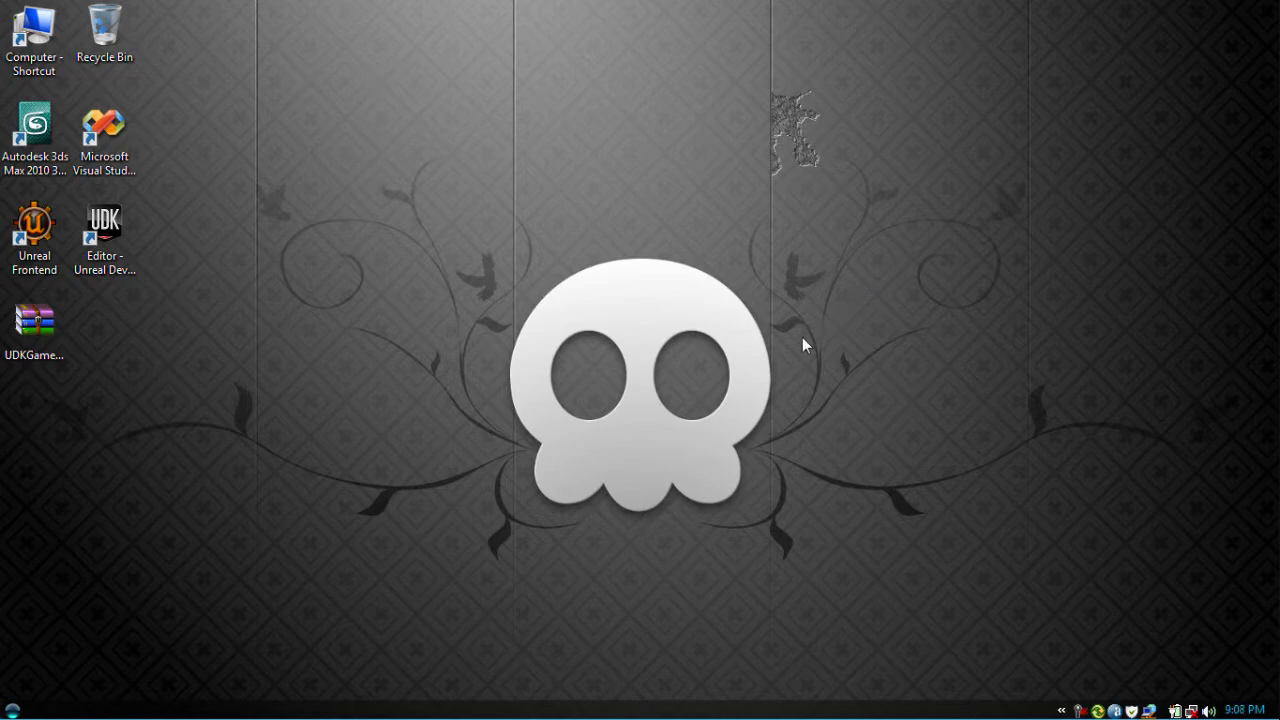
{"action": "mouse_move", "coordinate": [378, 522]}
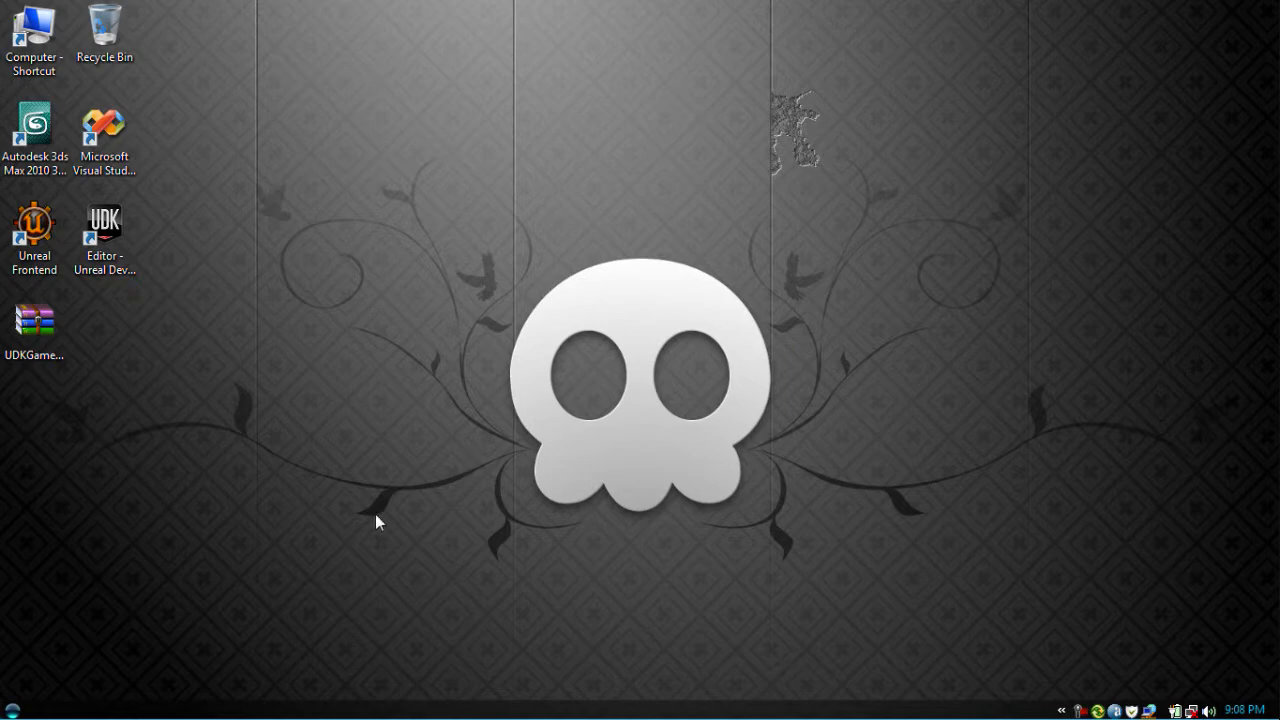
{"action": "mouse_move", "coordinate": [324, 558]}
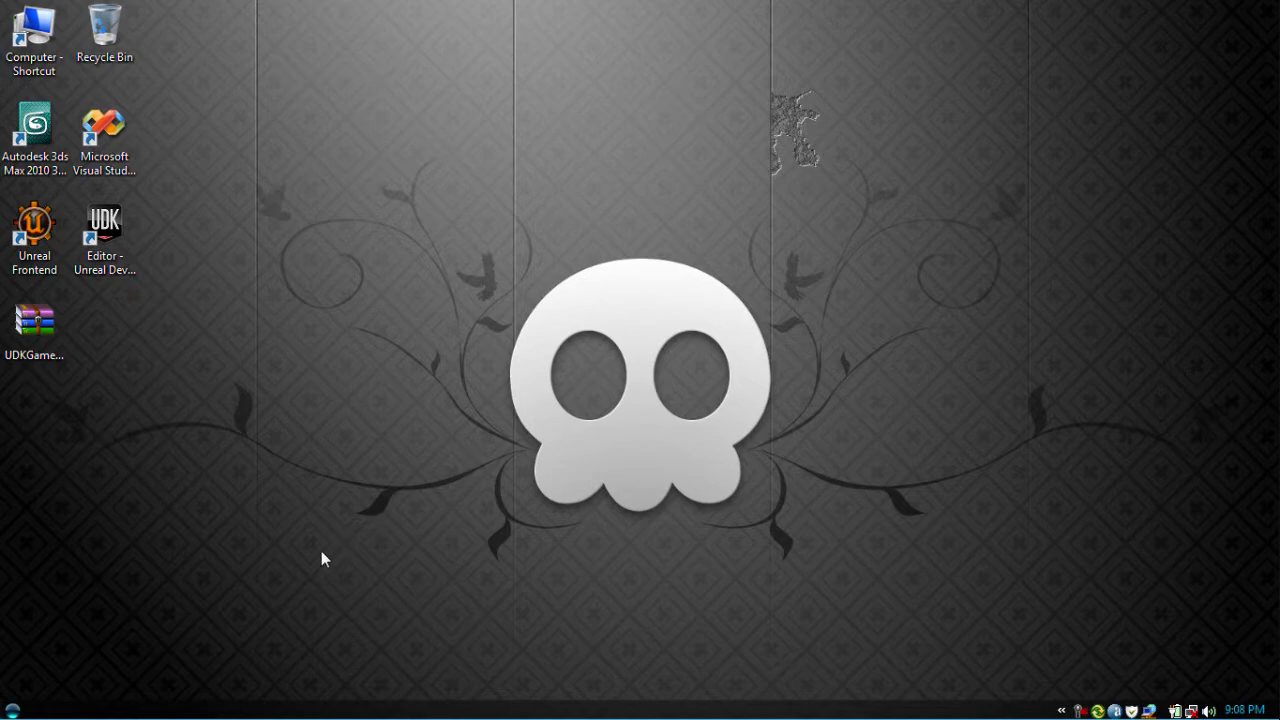
{"action": "mouse_move", "coordinate": [292, 558]}
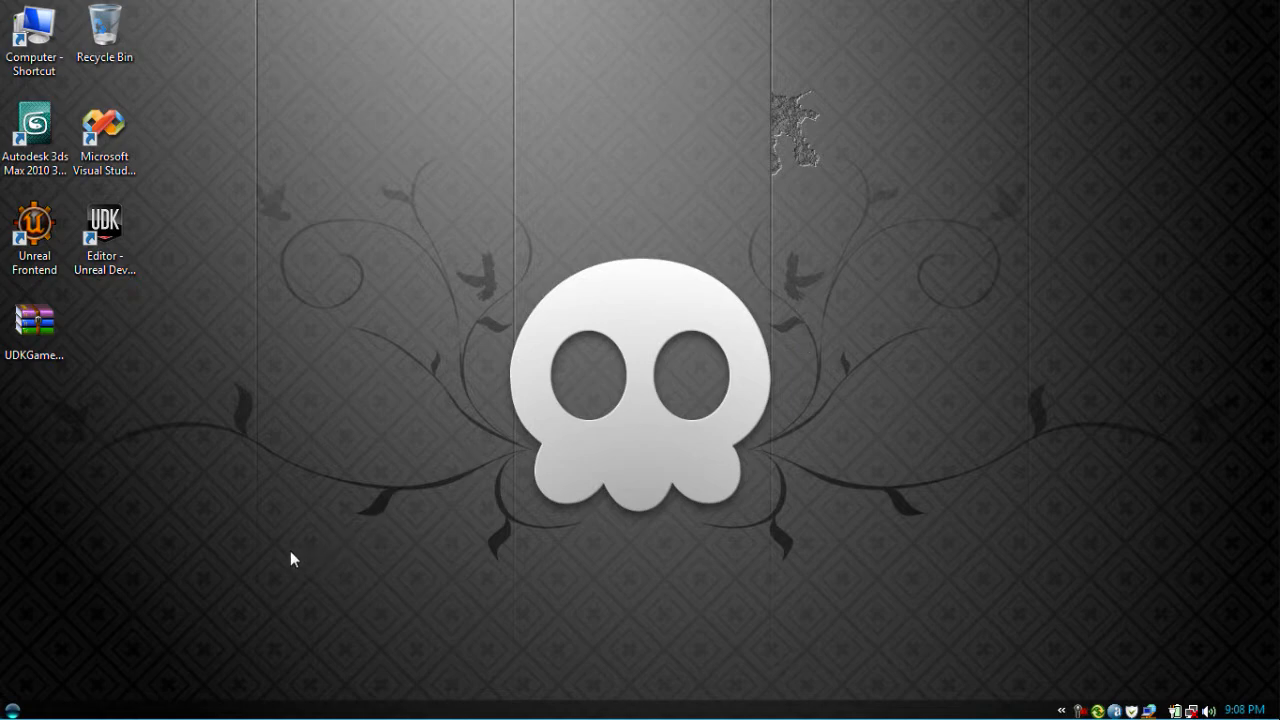
Step: Browse from Start > Computer into C:\UDK\UDK-2009-11, showing Binaries, Development, Engine and UTGame
{"action": "left_click", "coordinate": [12, 708]}
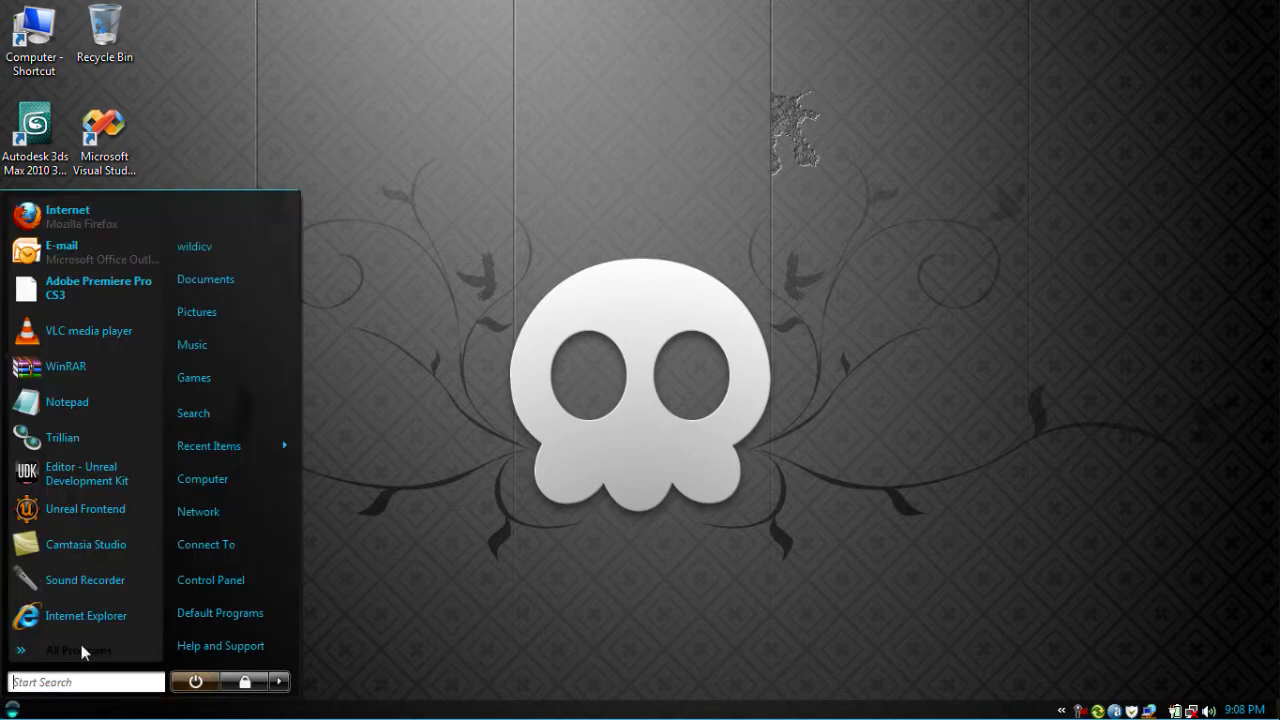
{"action": "left_click", "coordinate": [202, 478]}
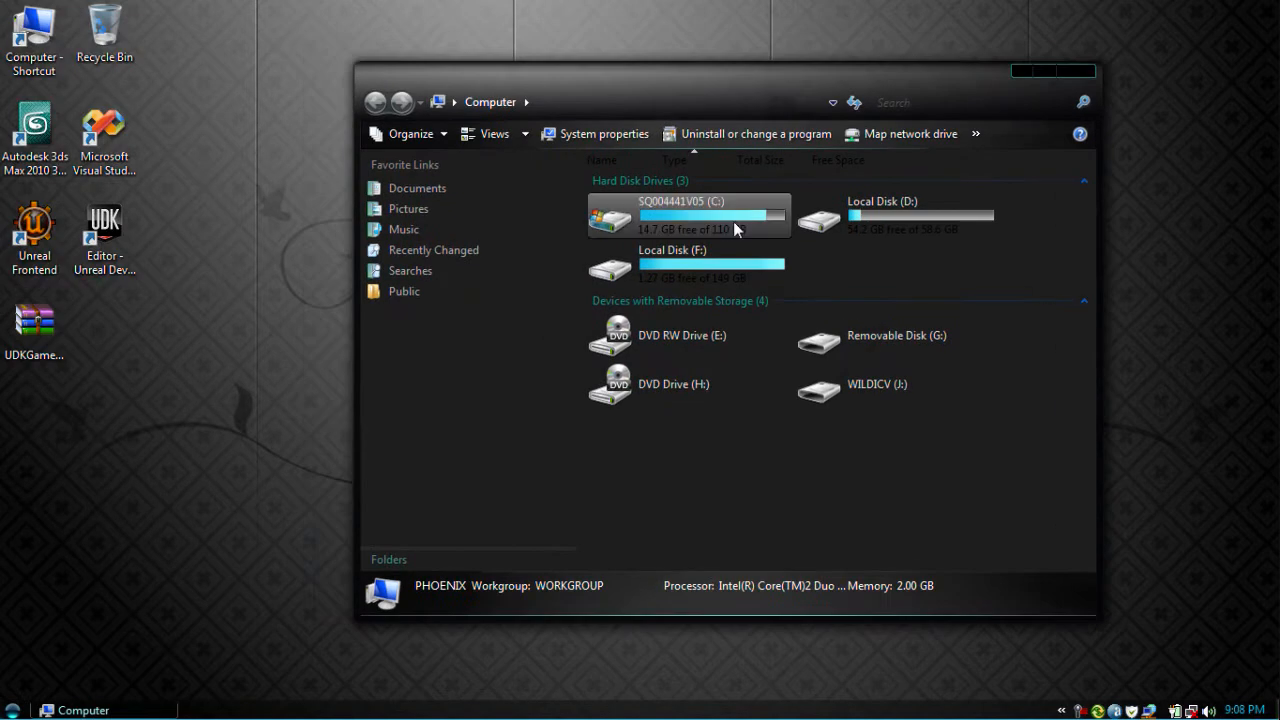
{"action": "double_click", "coordinate": [712, 216]}
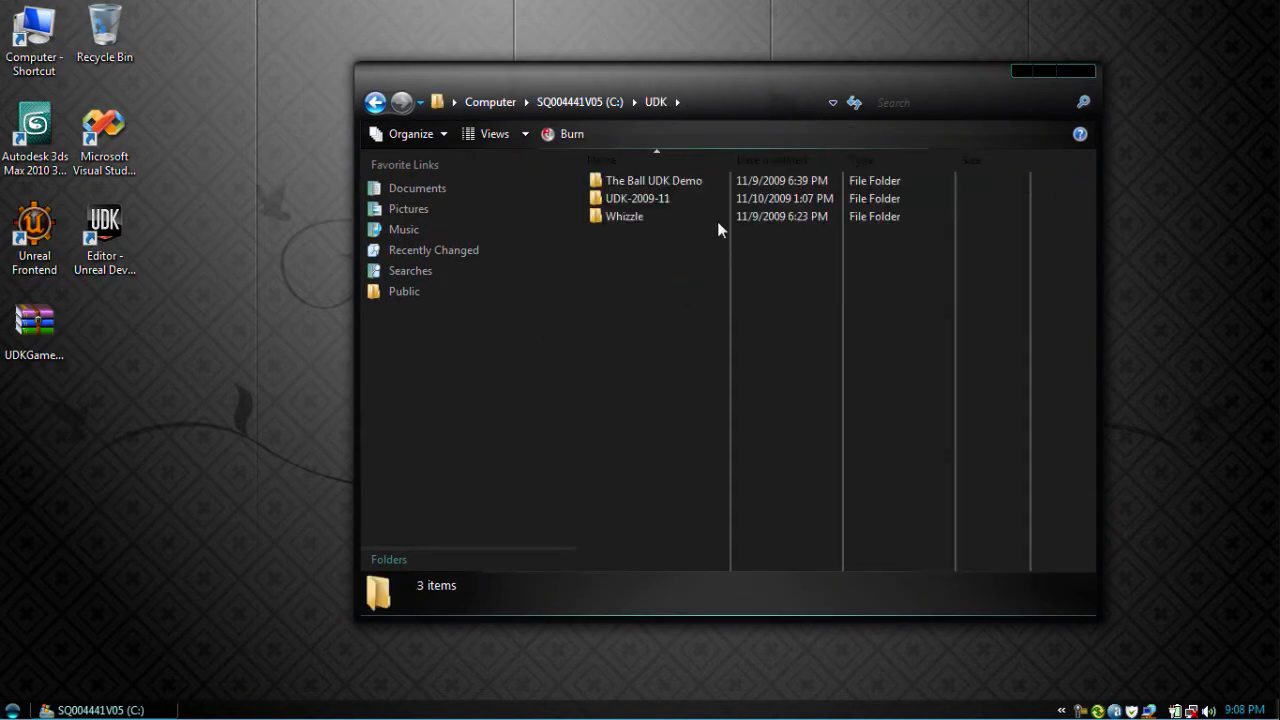
{"action": "double_click", "coordinate": [636, 198]}
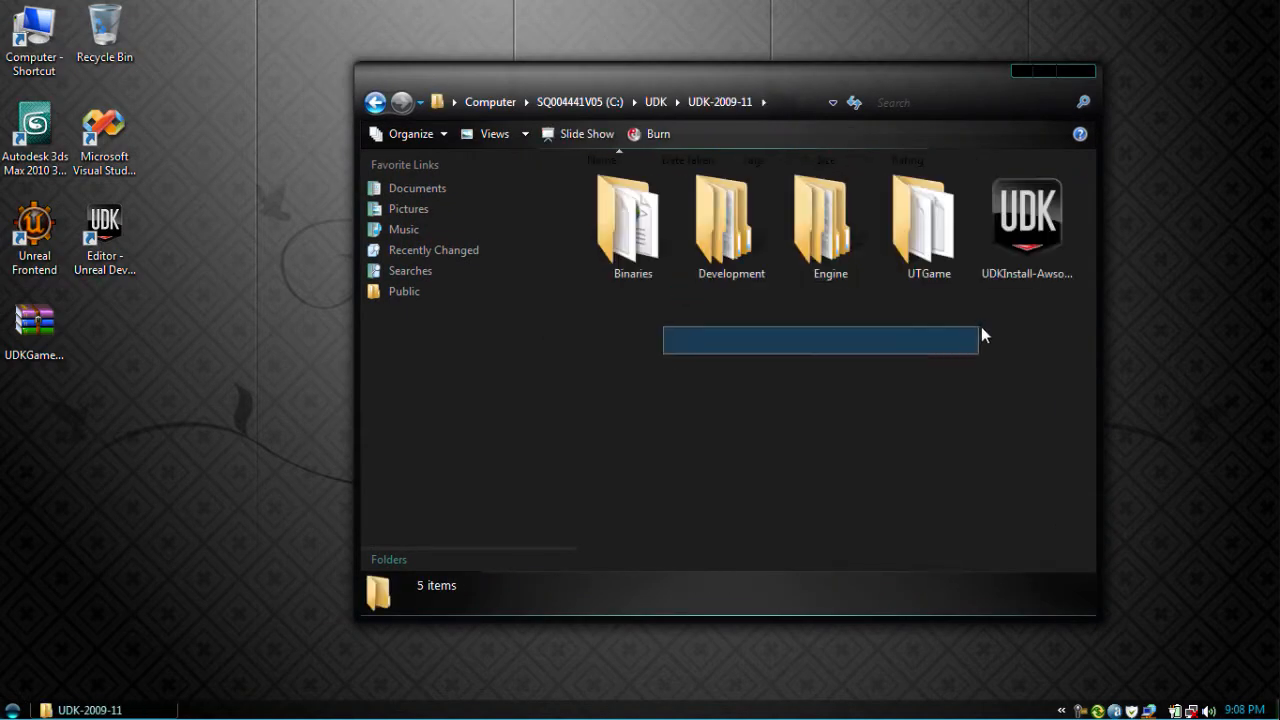
{"action": "left_click", "coordinate": [644, 368]}
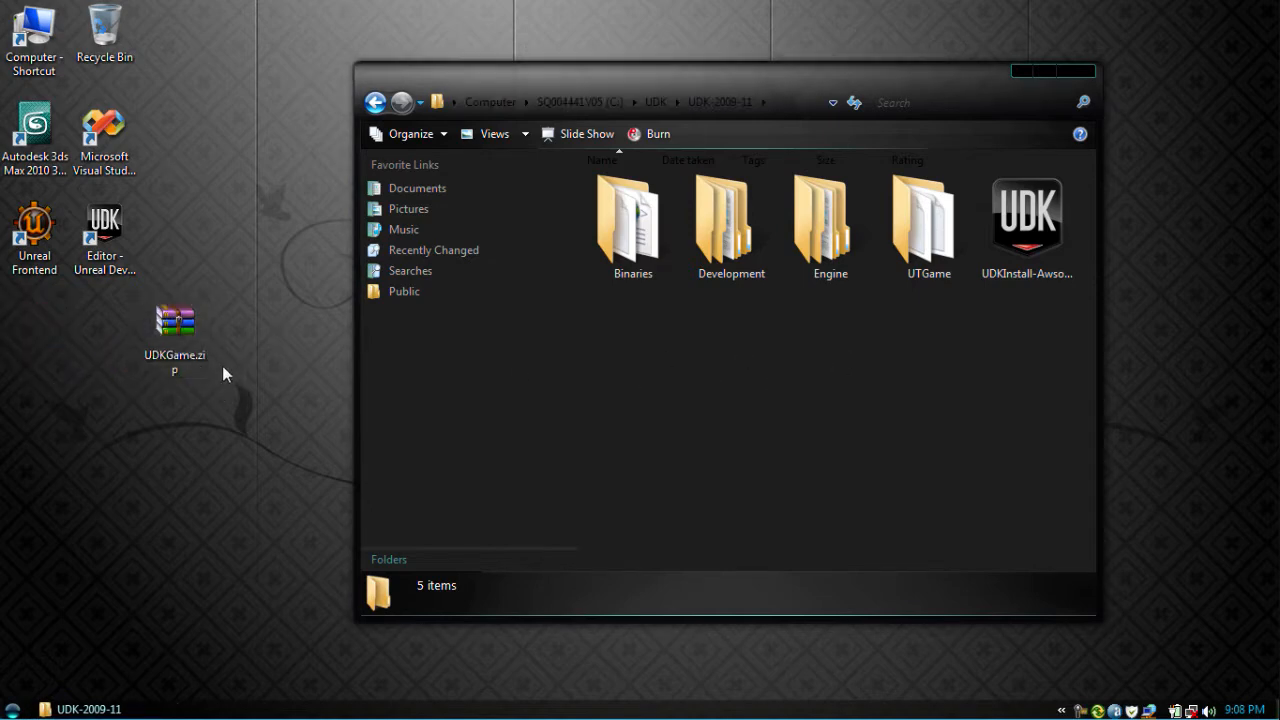
{"action": "mouse_move", "coordinate": [256, 288]}
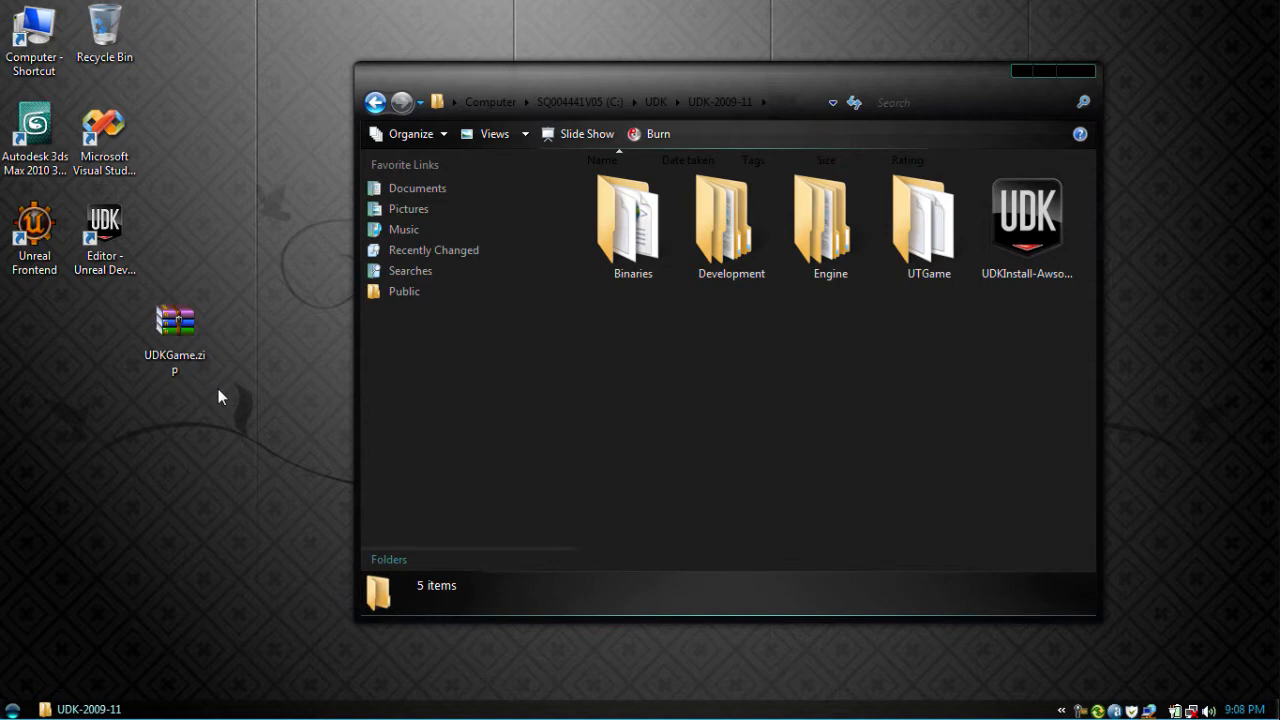
{"action": "left_click", "coordinate": [176, 320]}
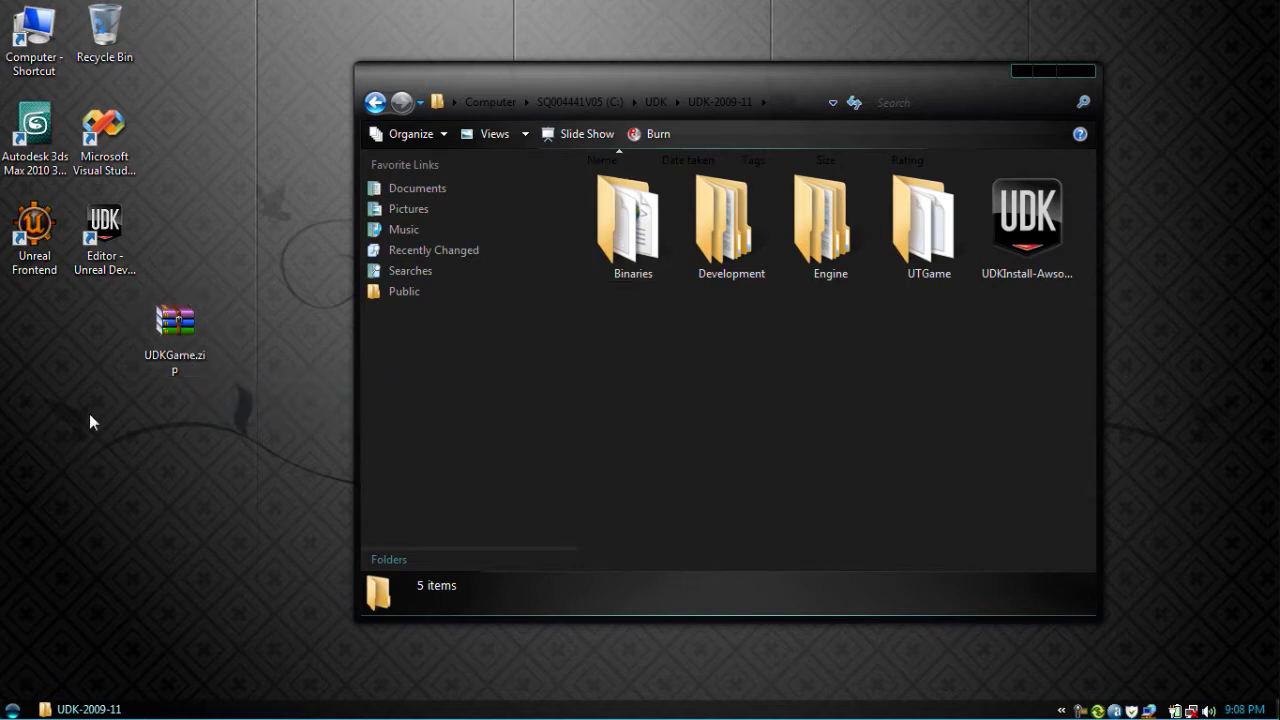
{"action": "mouse_move", "coordinate": [578, 310]}
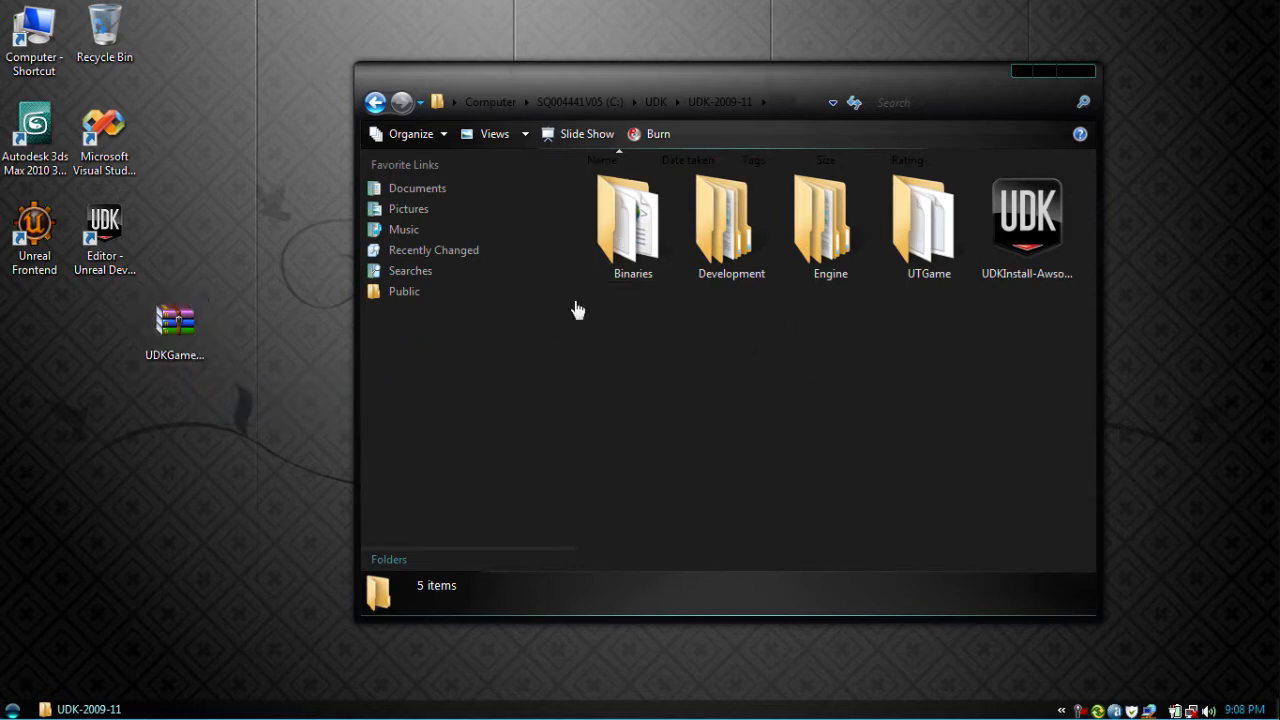
Step: Peek inside UDKGame.zip in WinRAR, then close WinRAR and the Explorer window
{"action": "double_click", "coordinate": [174, 320]}
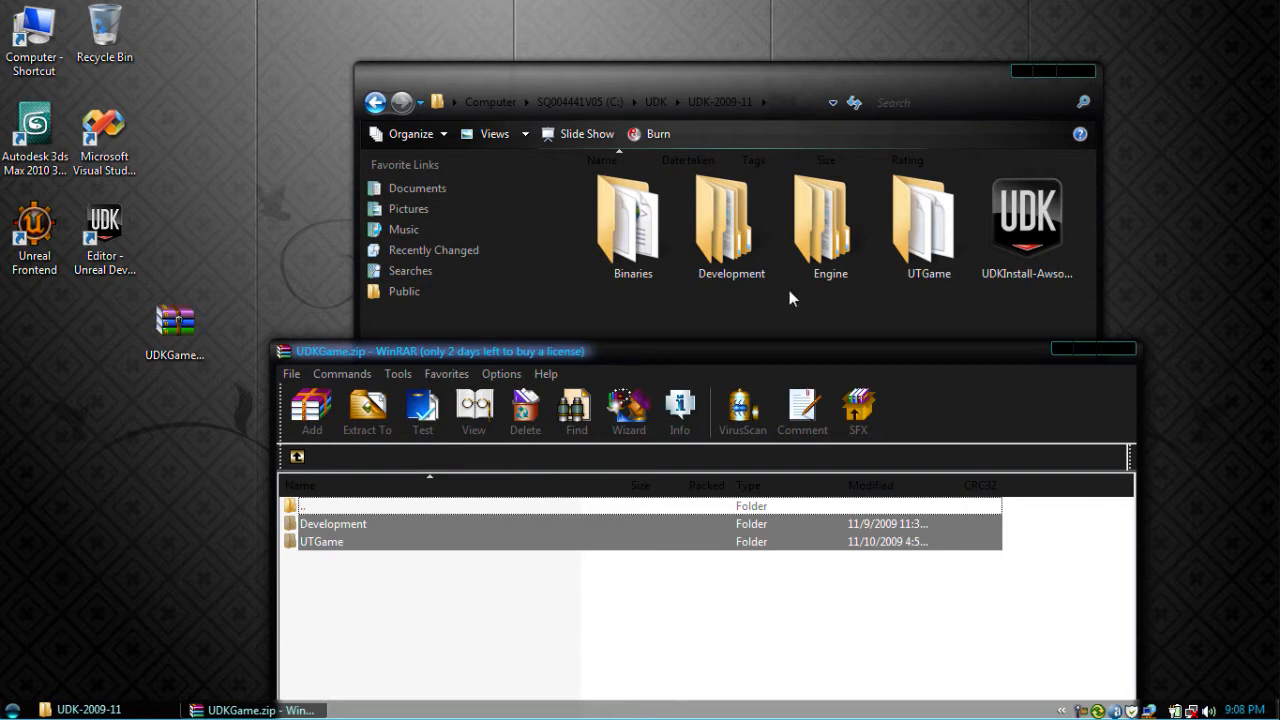
{"action": "left_click", "coordinate": [632, 220]}
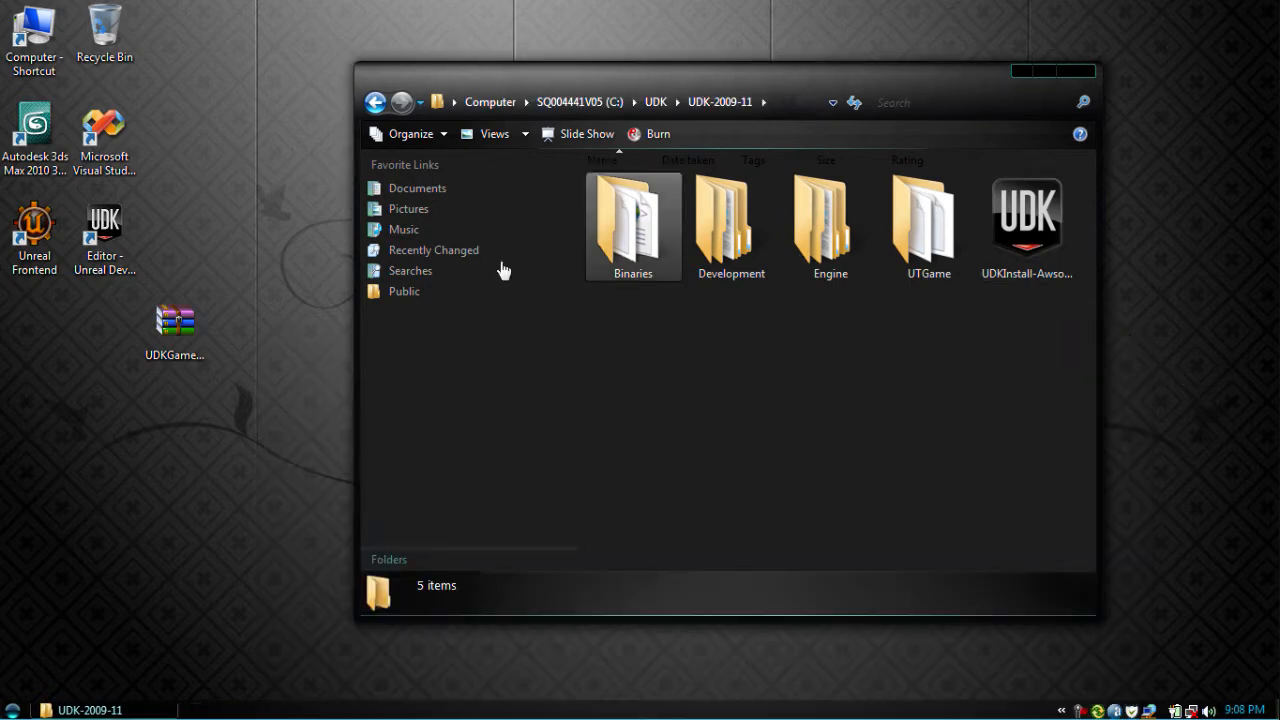
{"action": "mouse_move", "coordinate": [1076, 70]}
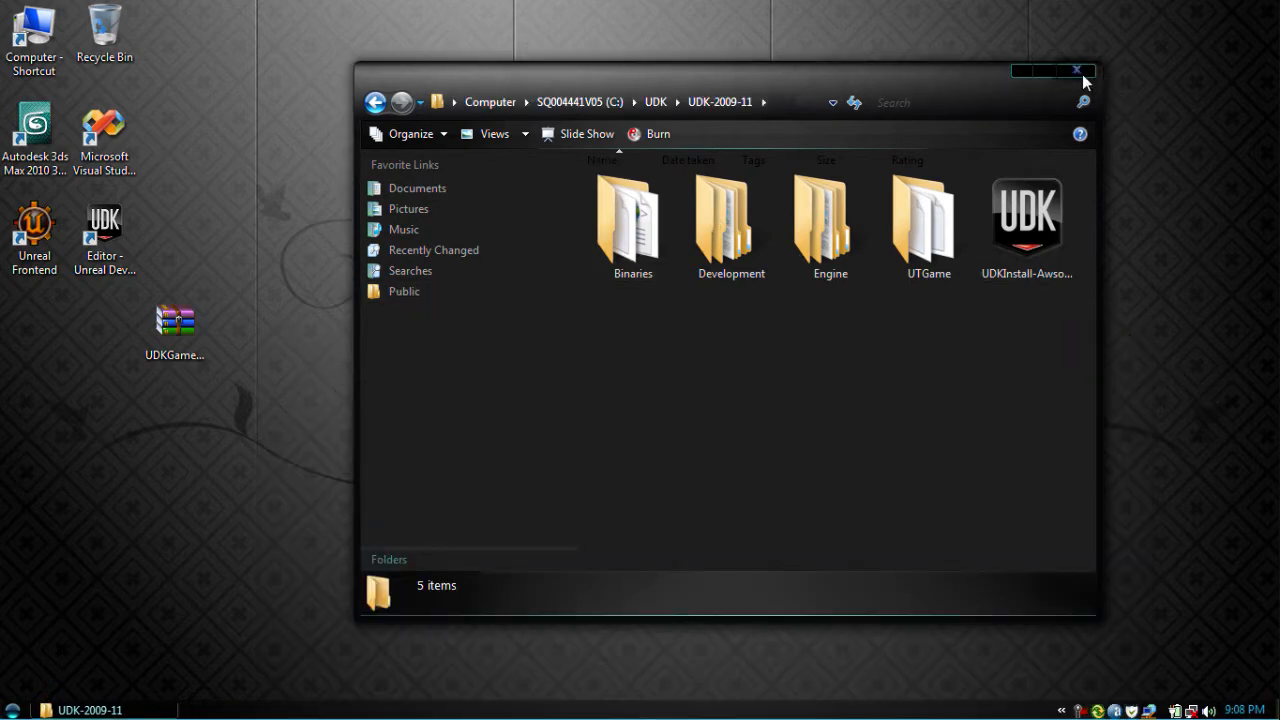
{"action": "left_click", "coordinate": [1076, 72]}
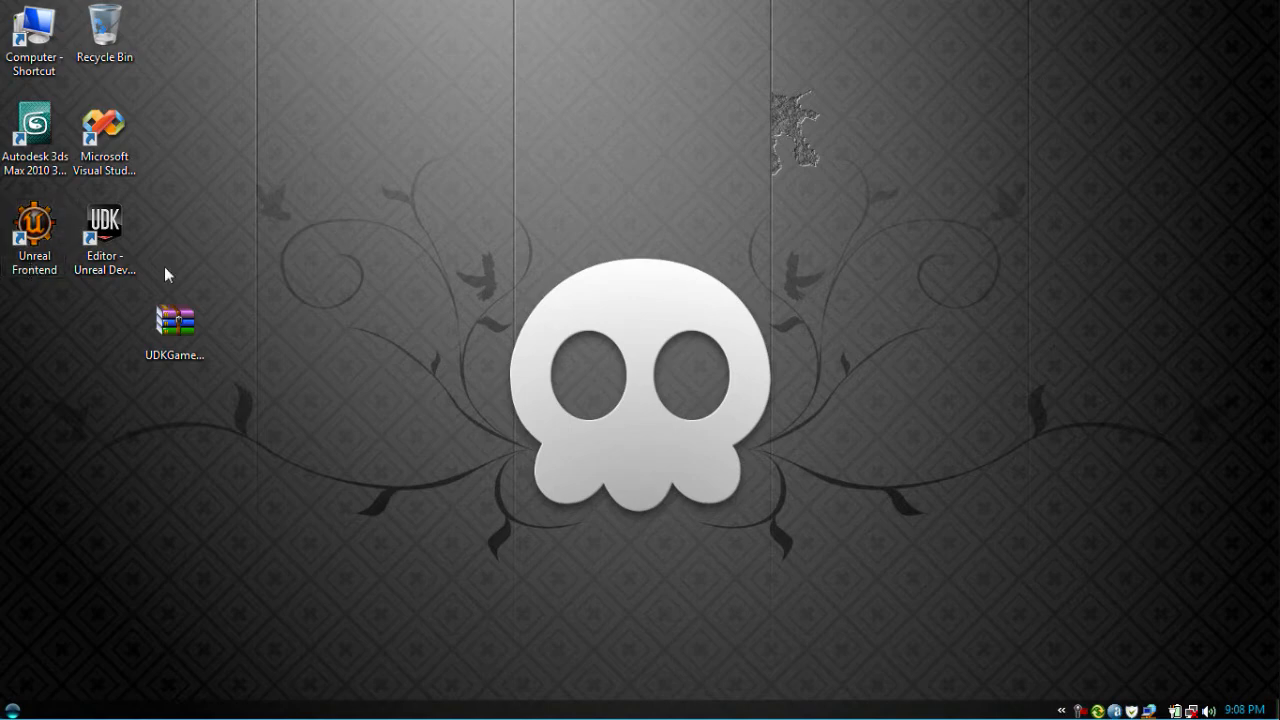
{"action": "mouse_move", "coordinate": [304, 372]}
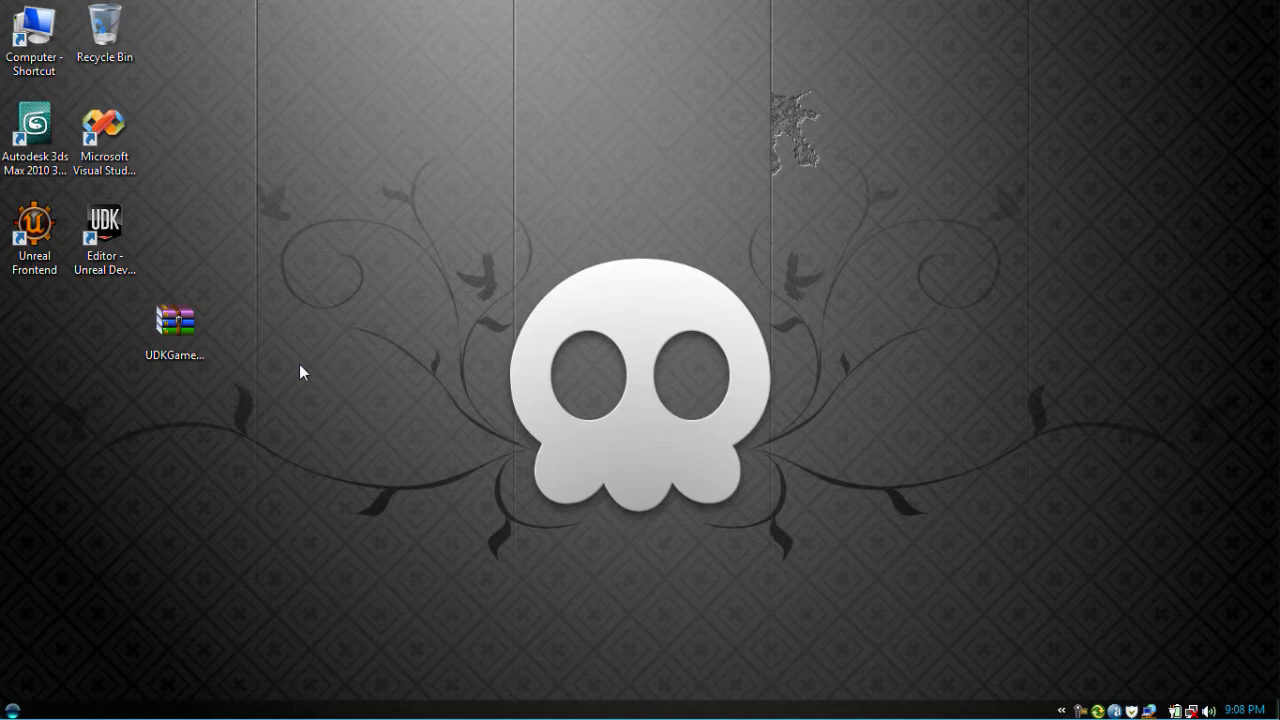
{"action": "mouse_move", "coordinate": [324, 378]}
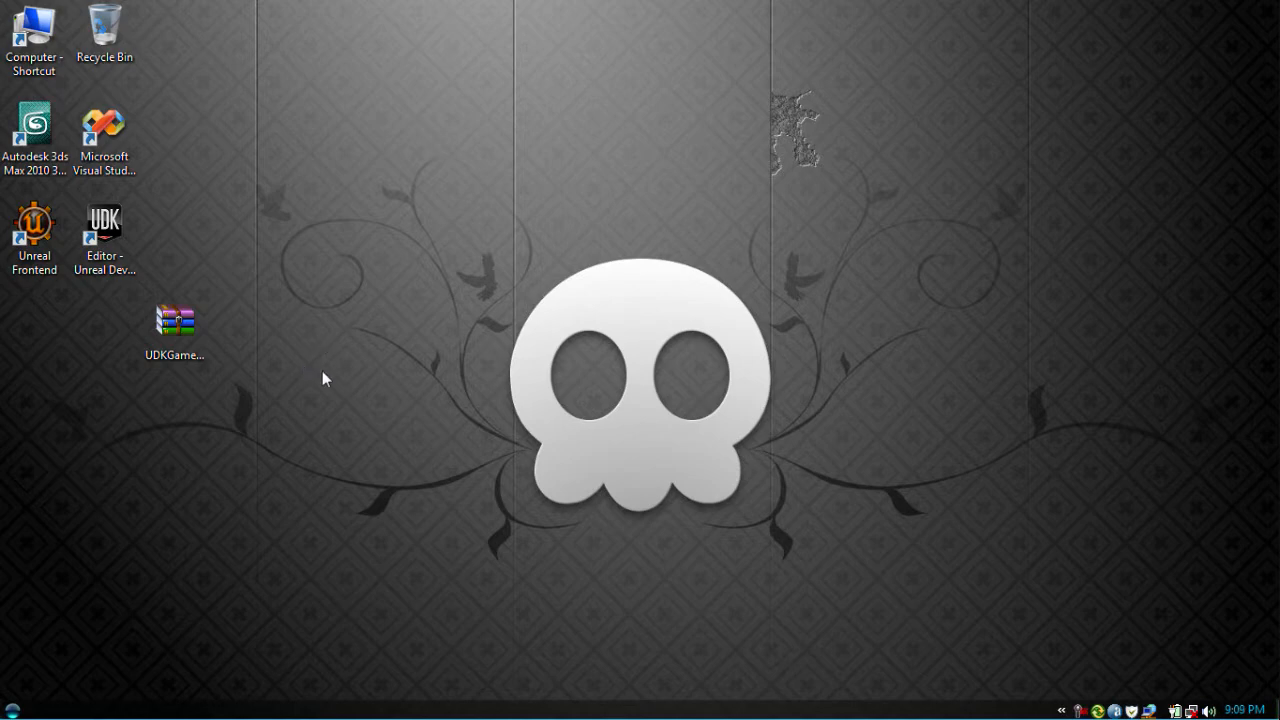
{"action": "mouse_move", "coordinate": [148, 466]}
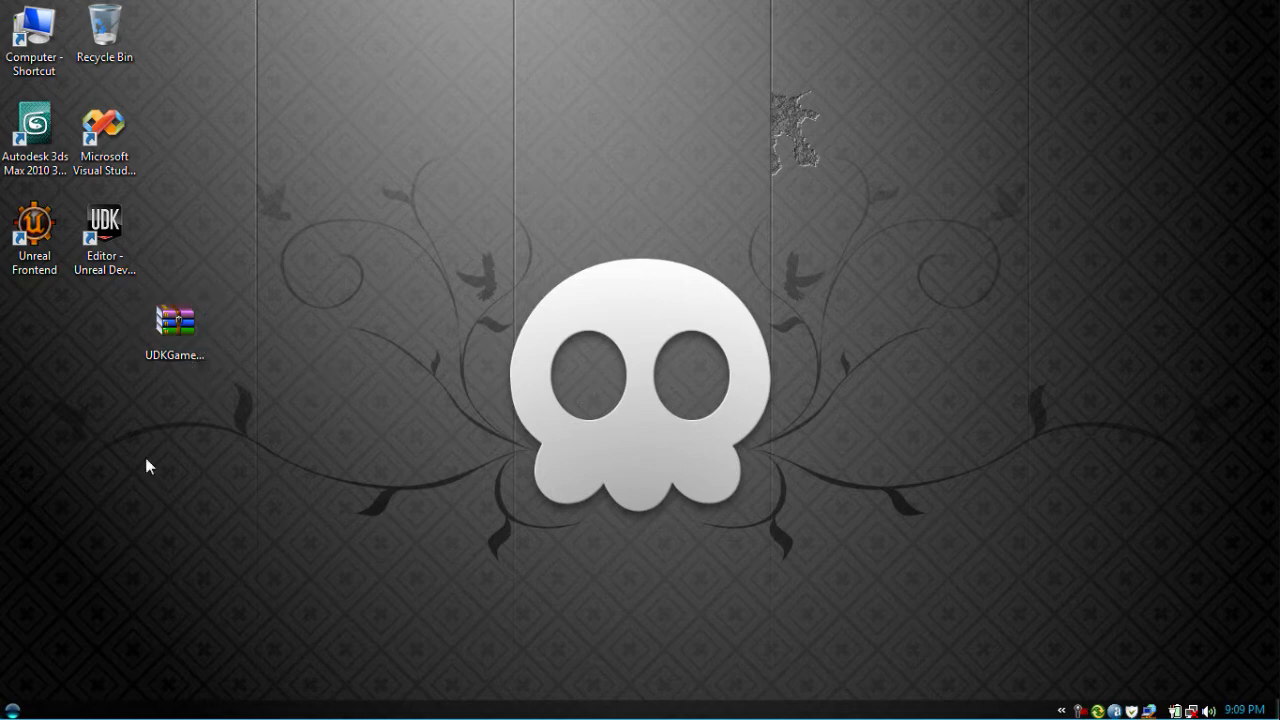
Step: Browse from Start > Computer into UDK-2009-11\Development\Src
{"action": "left_click", "coordinate": [12, 710]}
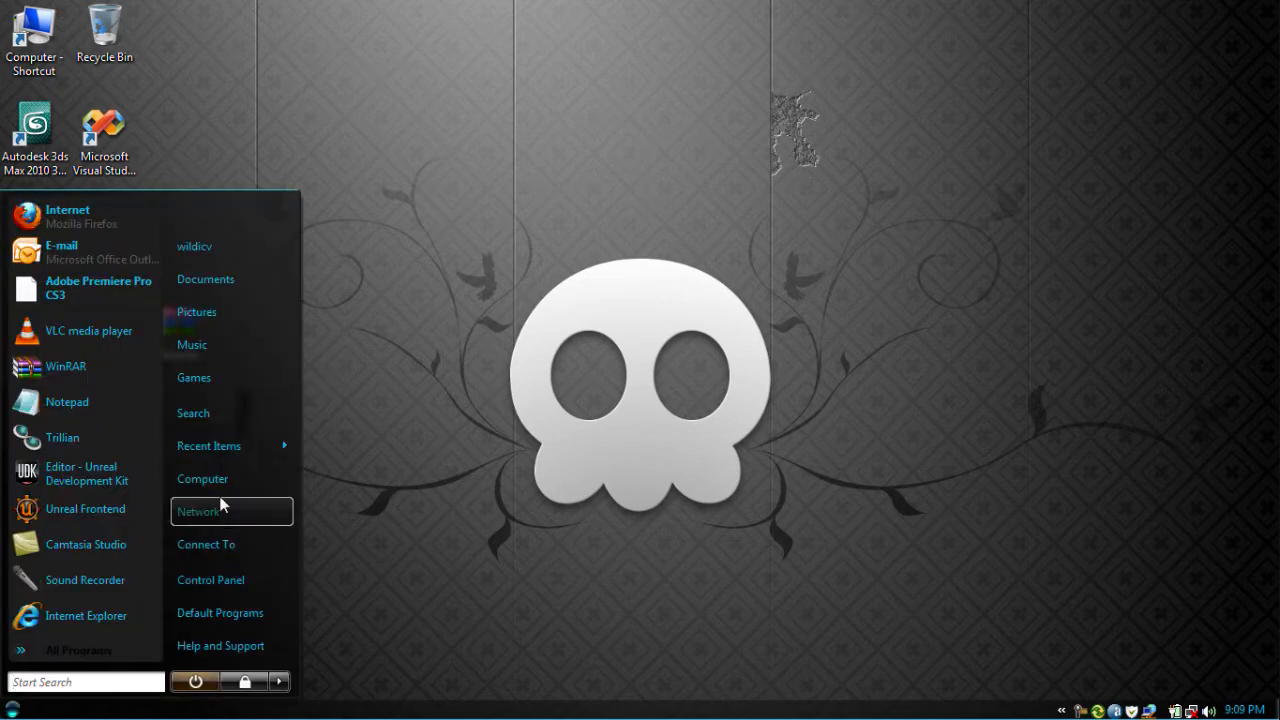
{"action": "left_click", "coordinate": [202, 478]}
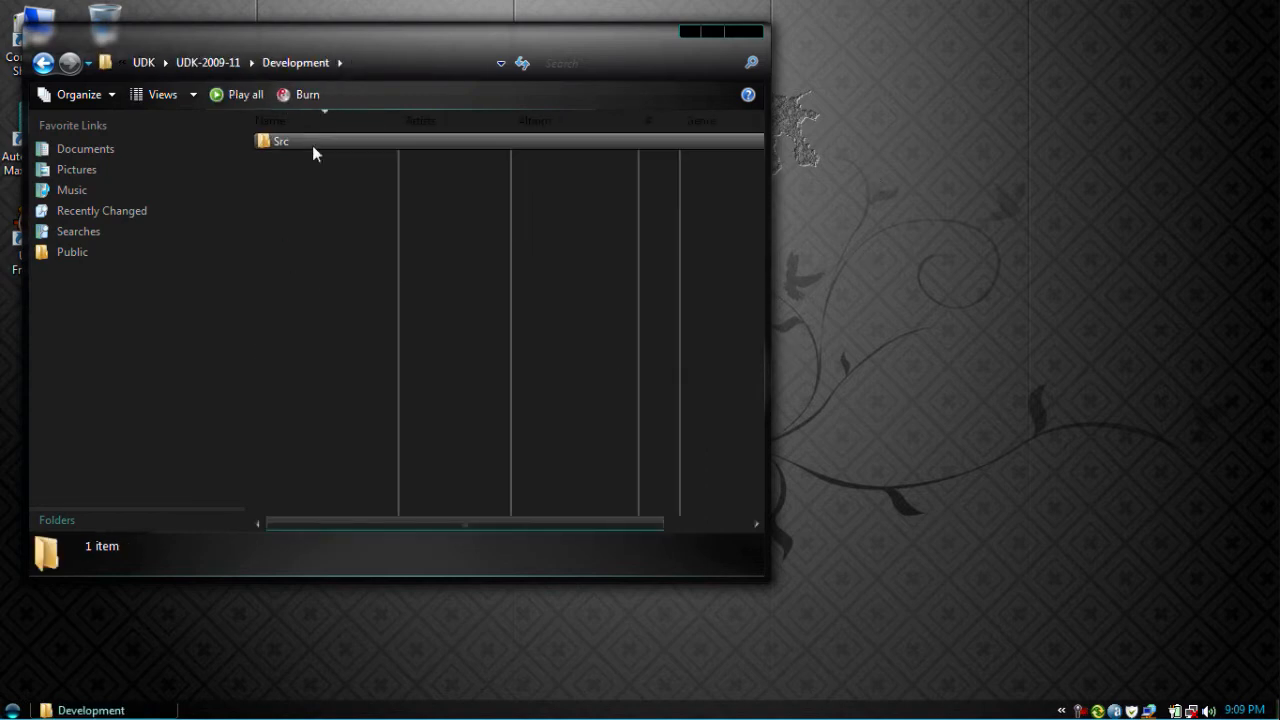
{"action": "double_click", "coordinate": [280, 140]}
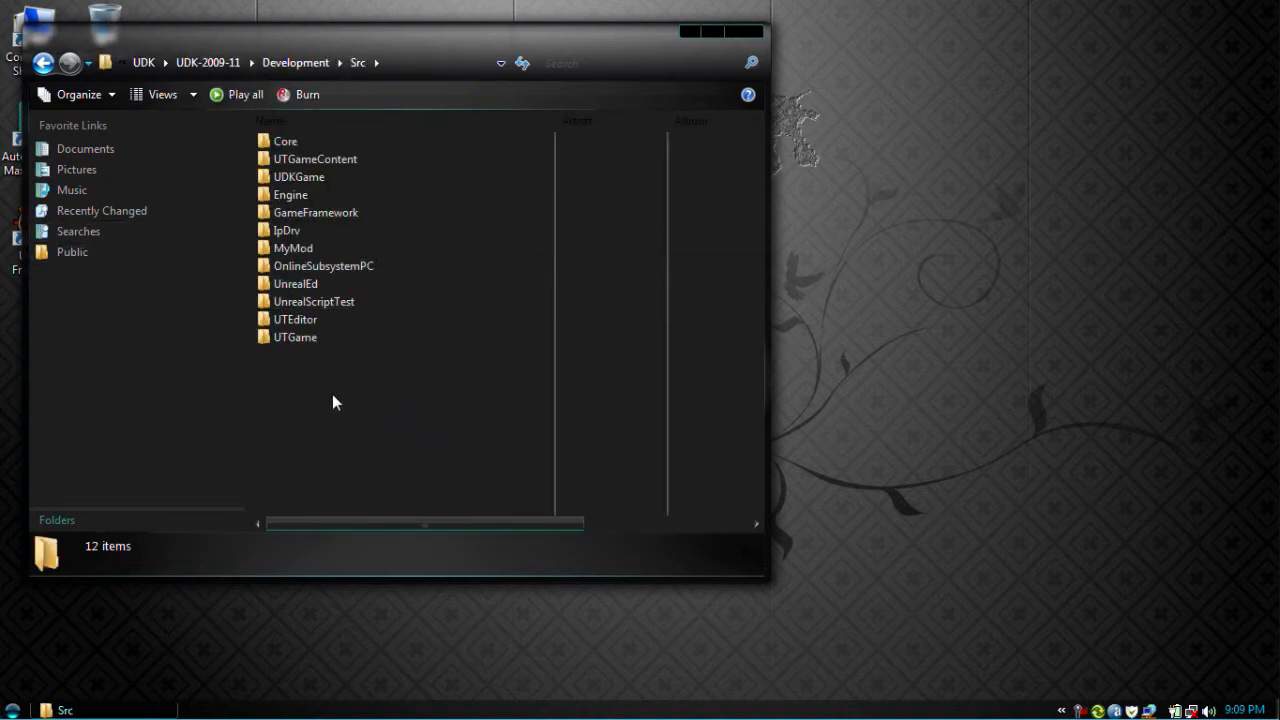
{"action": "mouse_move", "coordinate": [308, 548]}
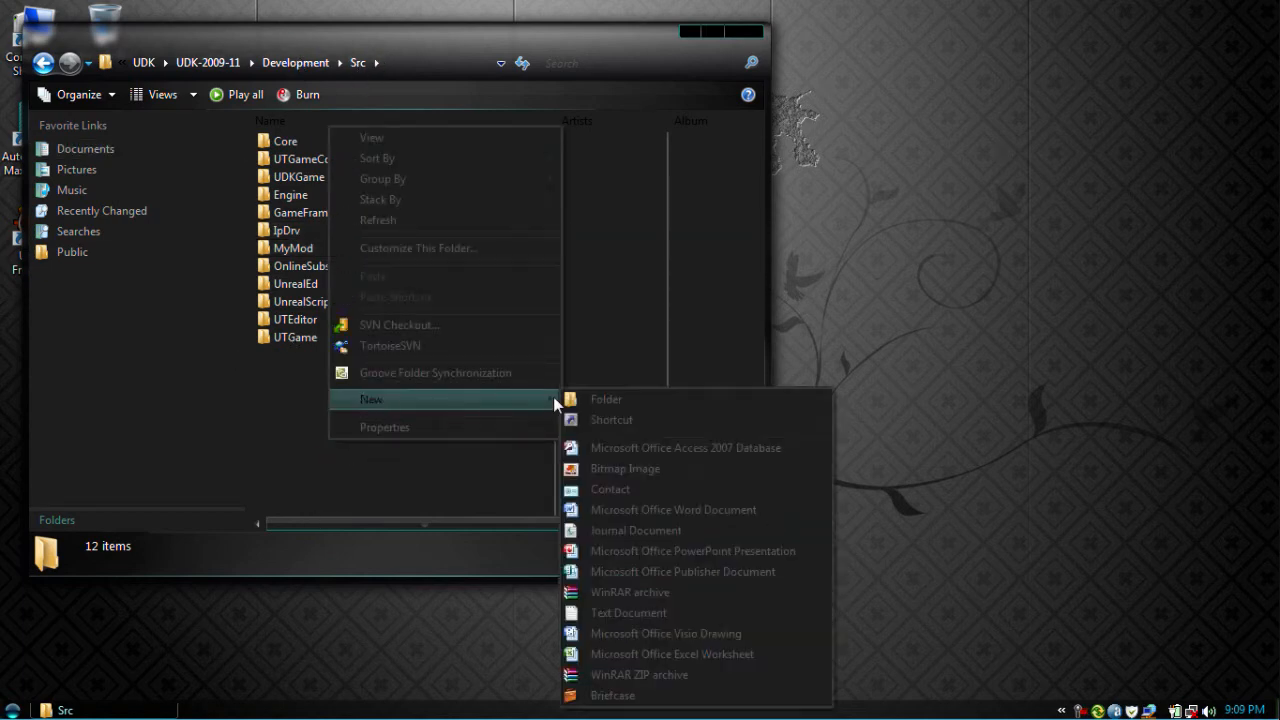
Step: Create a new folder named DeathTouch inside Src
{"action": "left_click", "coordinate": [606, 398]}
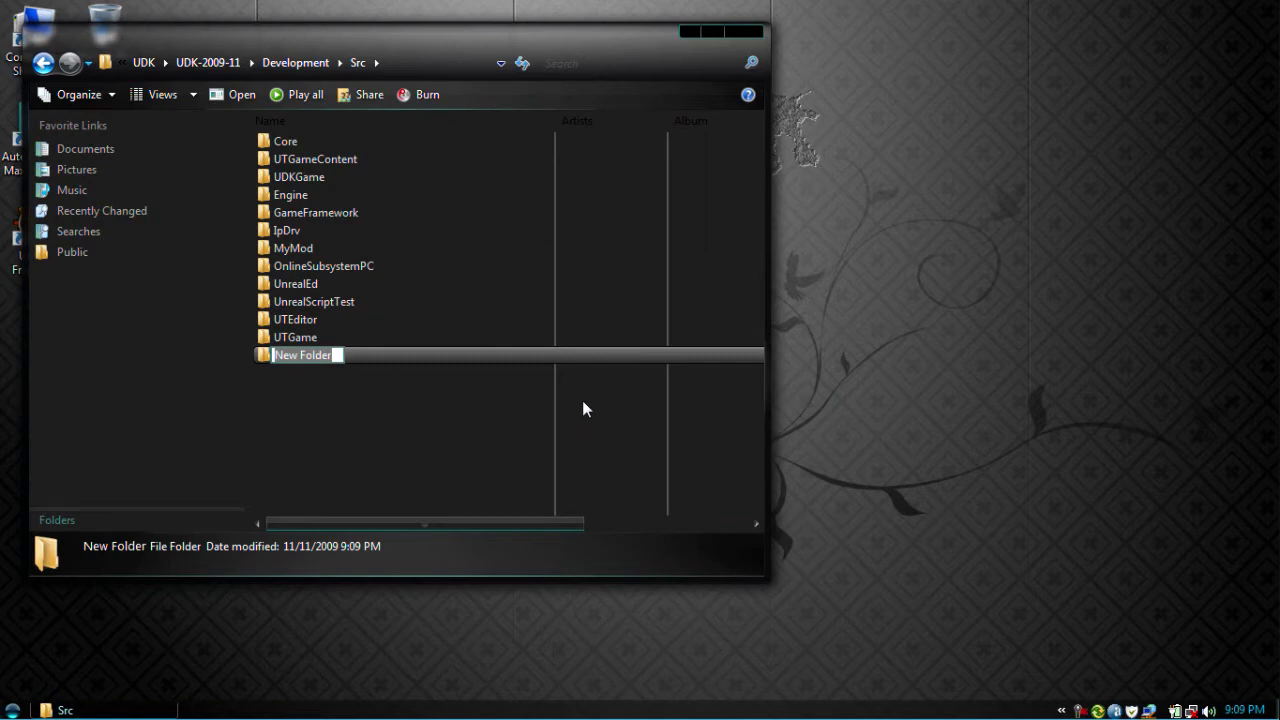
{"action": "type", "text": "DeathTOuch"}
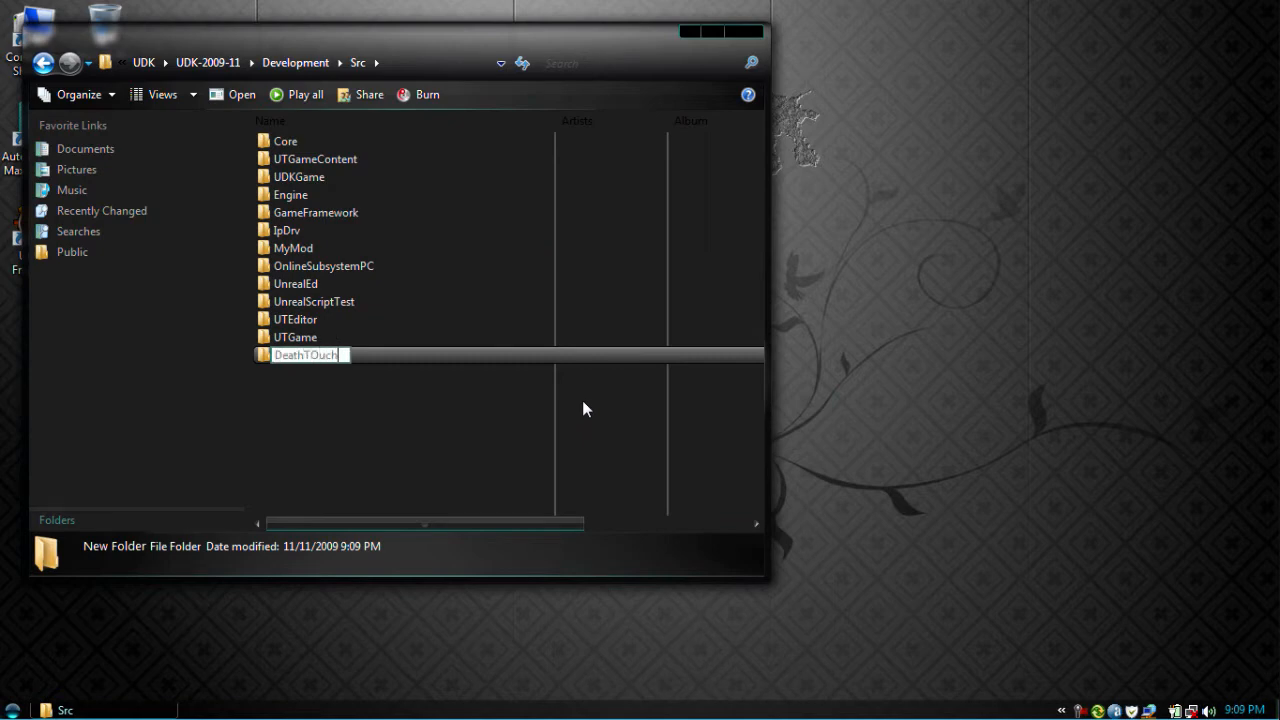
{"action": "key", "text": "Return"}
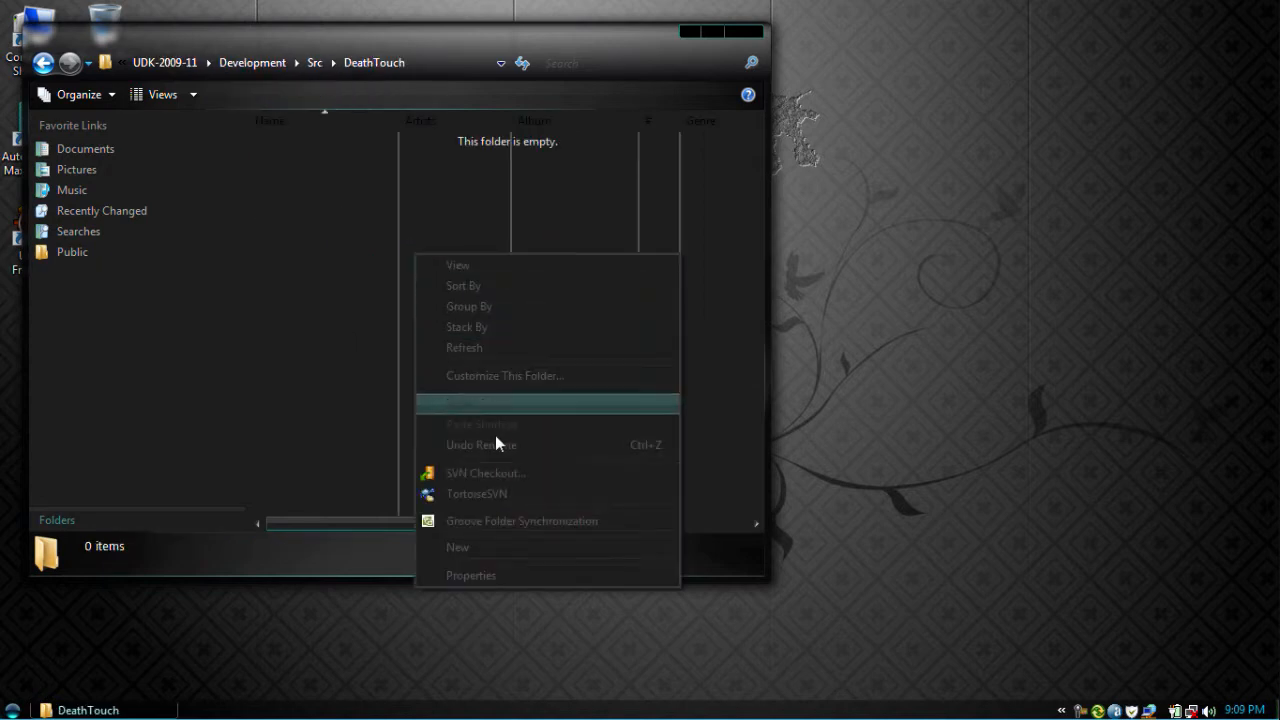
Step: Create two subfolders, Classes and Content, inside DeathTouch
{"action": "left_click", "coordinate": [456, 548]}
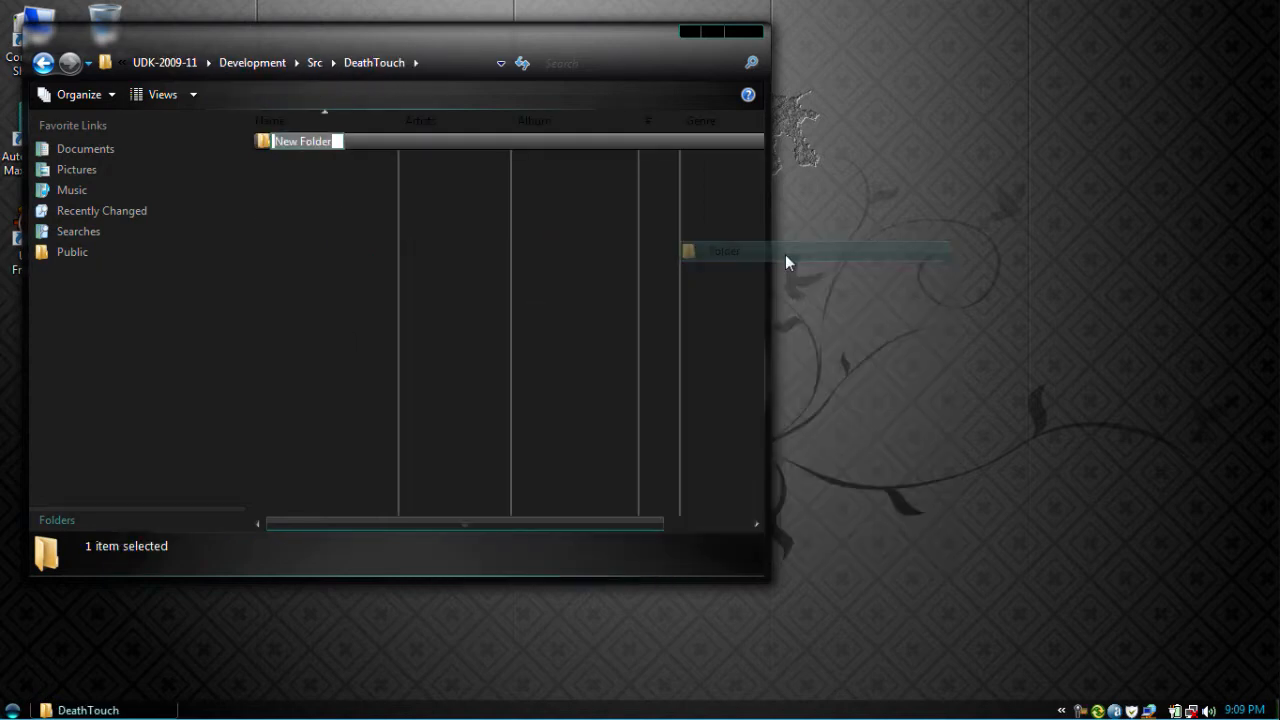
{"action": "type", "text": "Classes"}
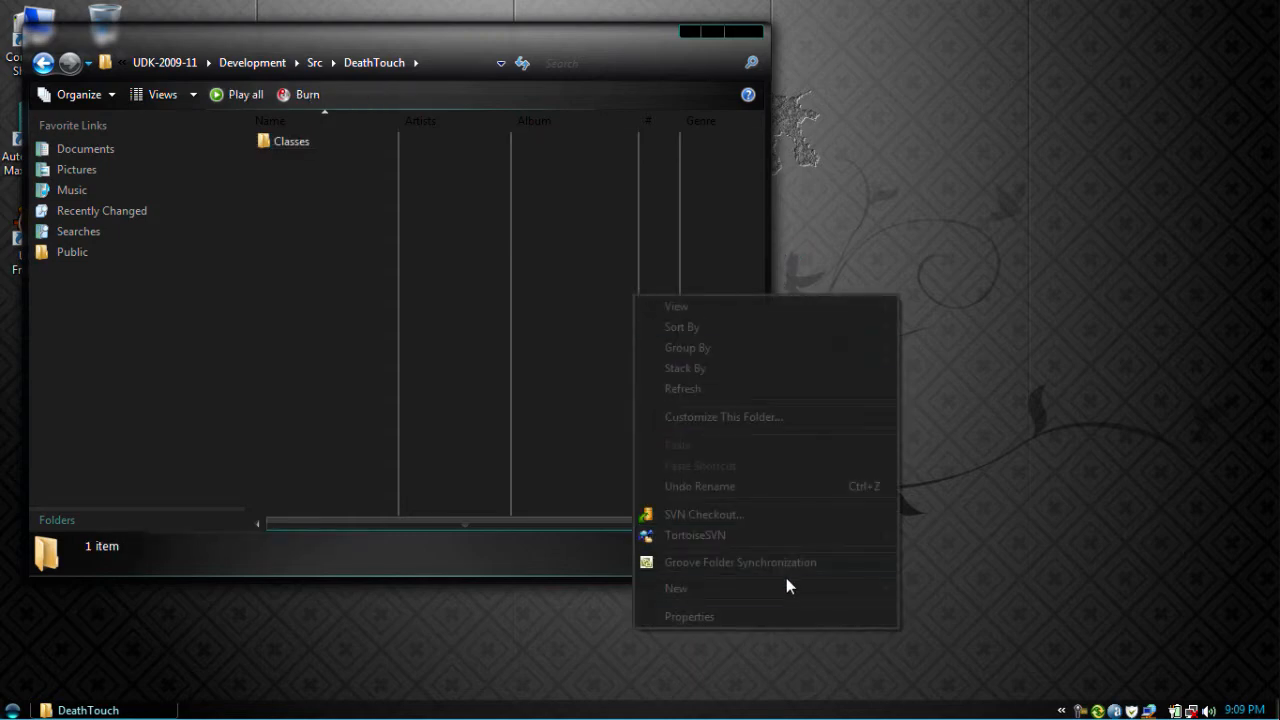
{"action": "left_click", "coordinate": [676, 588]}
{"action": "type", "text": "Conte"}
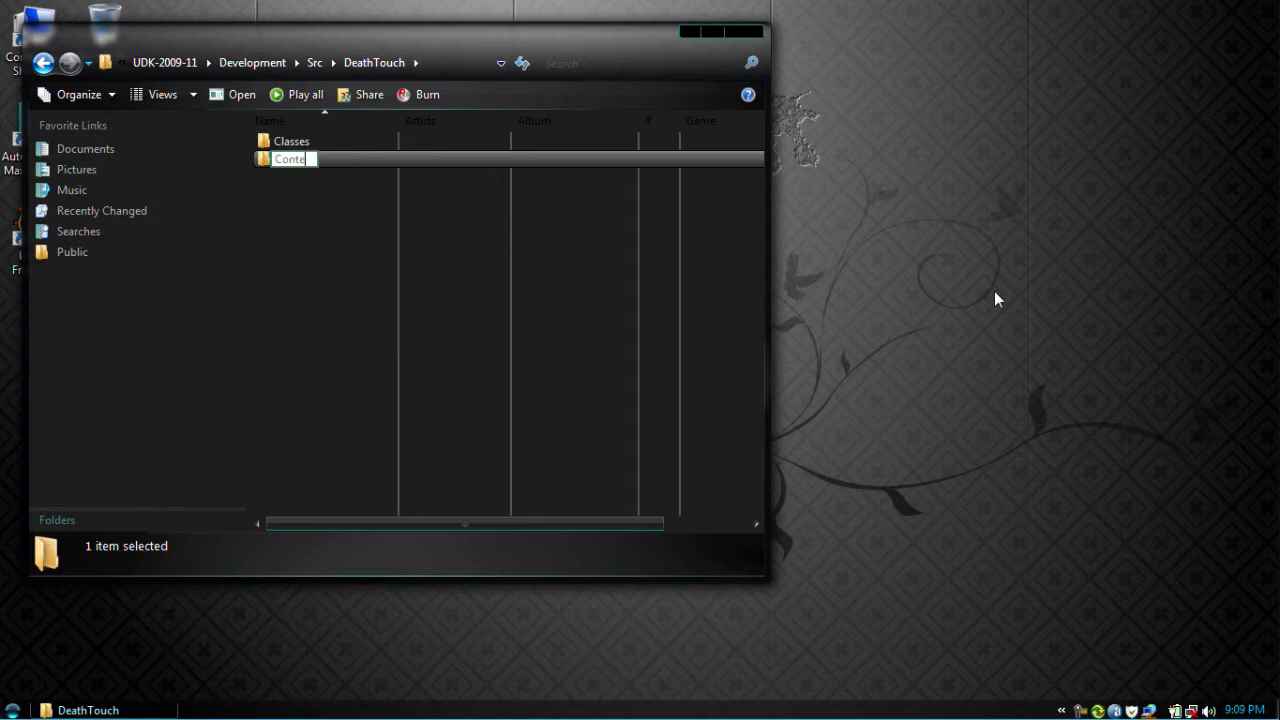
{"action": "key", "text": "Return"}
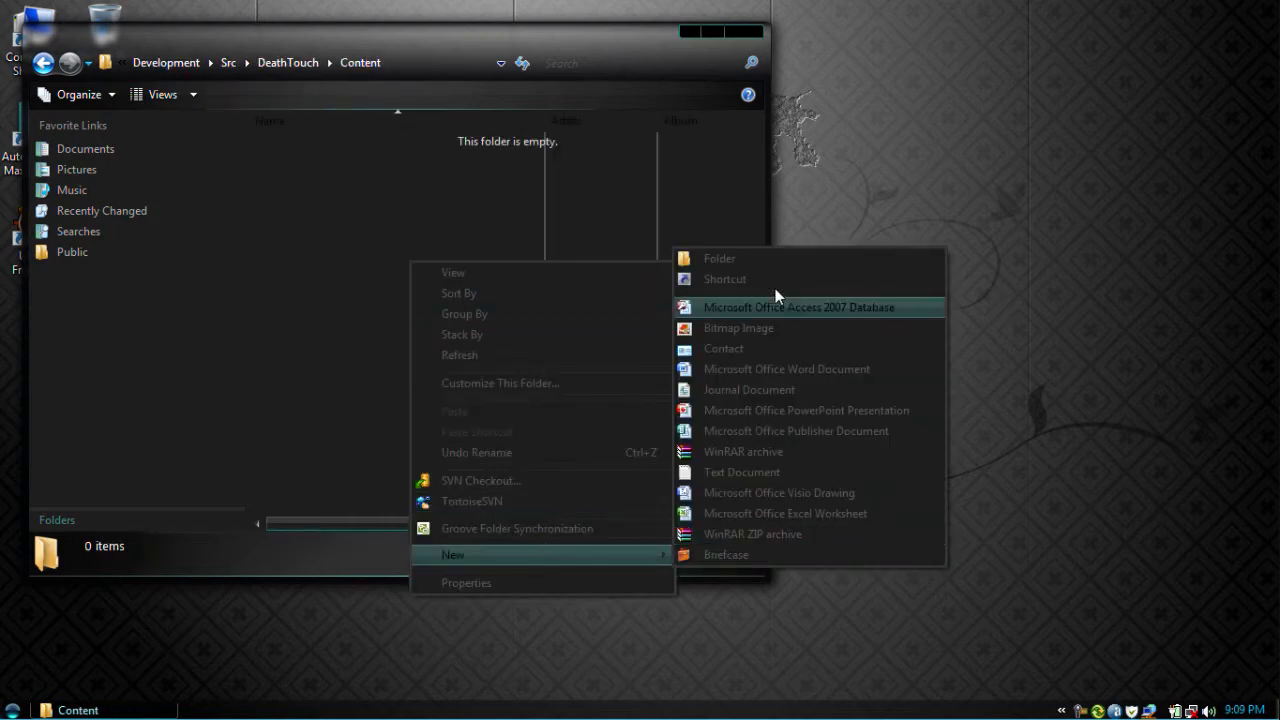
{"action": "left_click", "coordinate": [720, 258]}
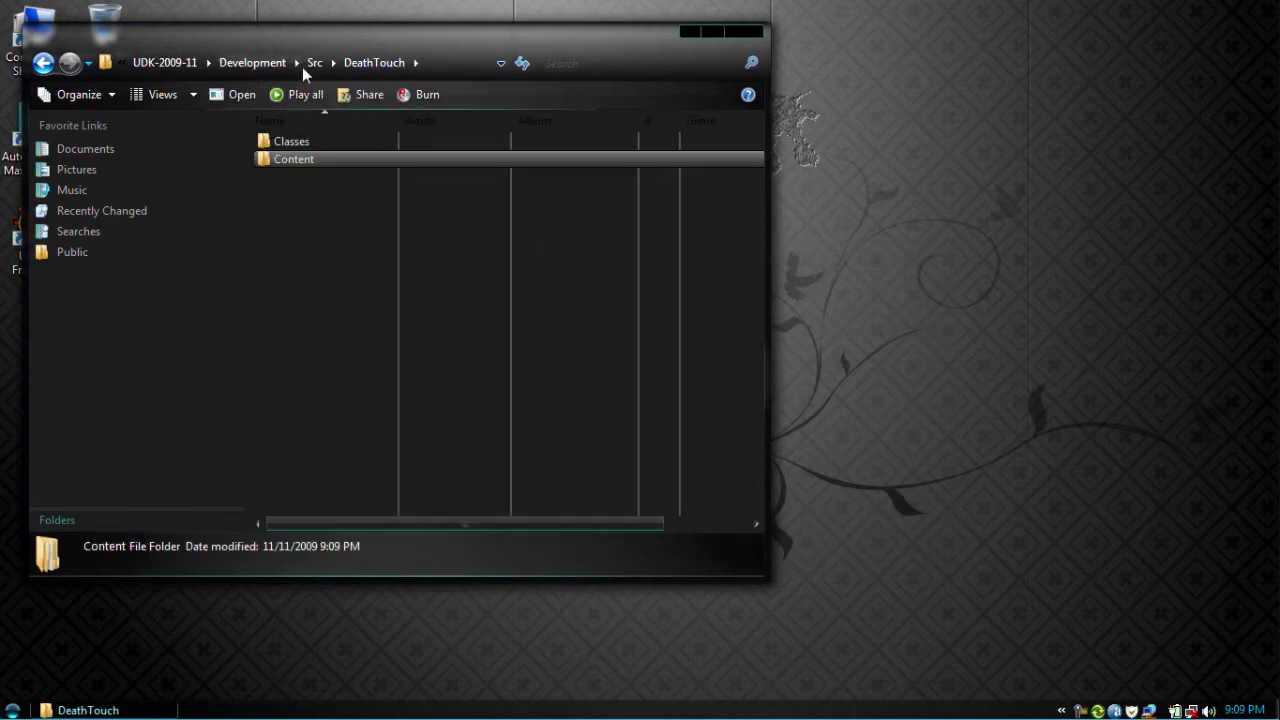
Step: Inside Classes, create a new text document renamed to main.uc, accepting the extension change
{"action": "double_click", "coordinate": [292, 140]}
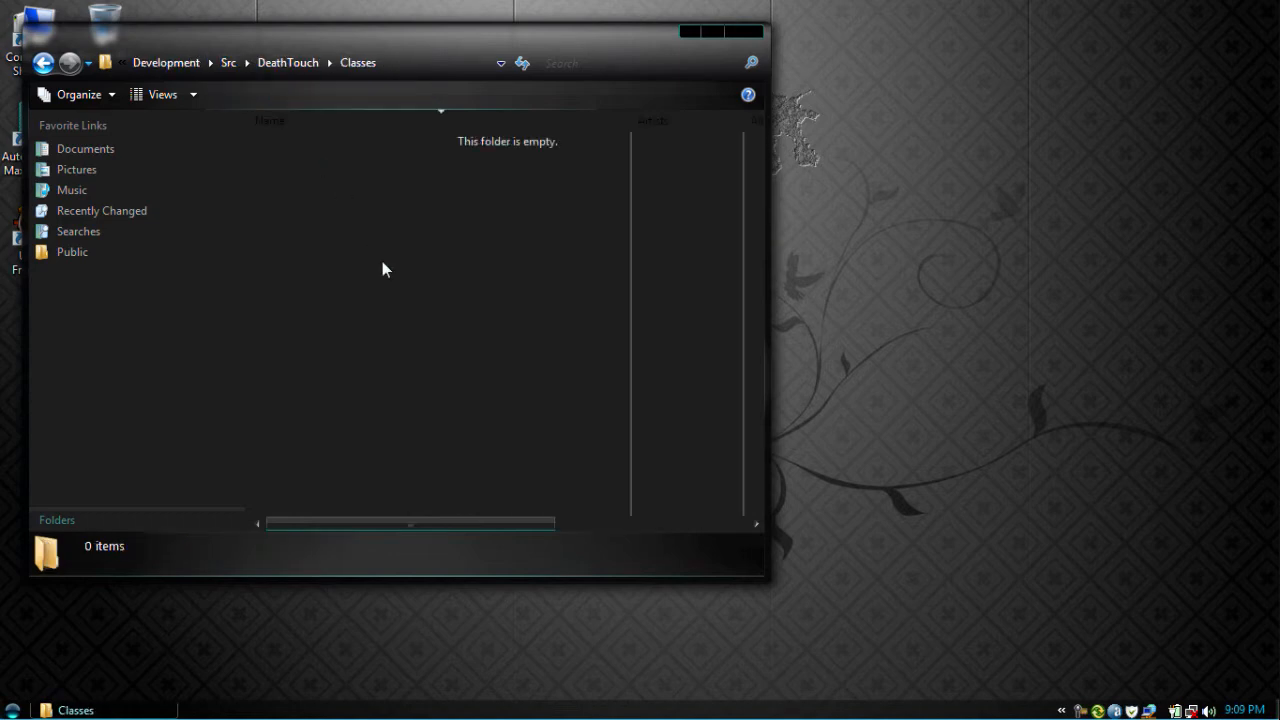
{"action": "right_click", "coordinate": [388, 268]}
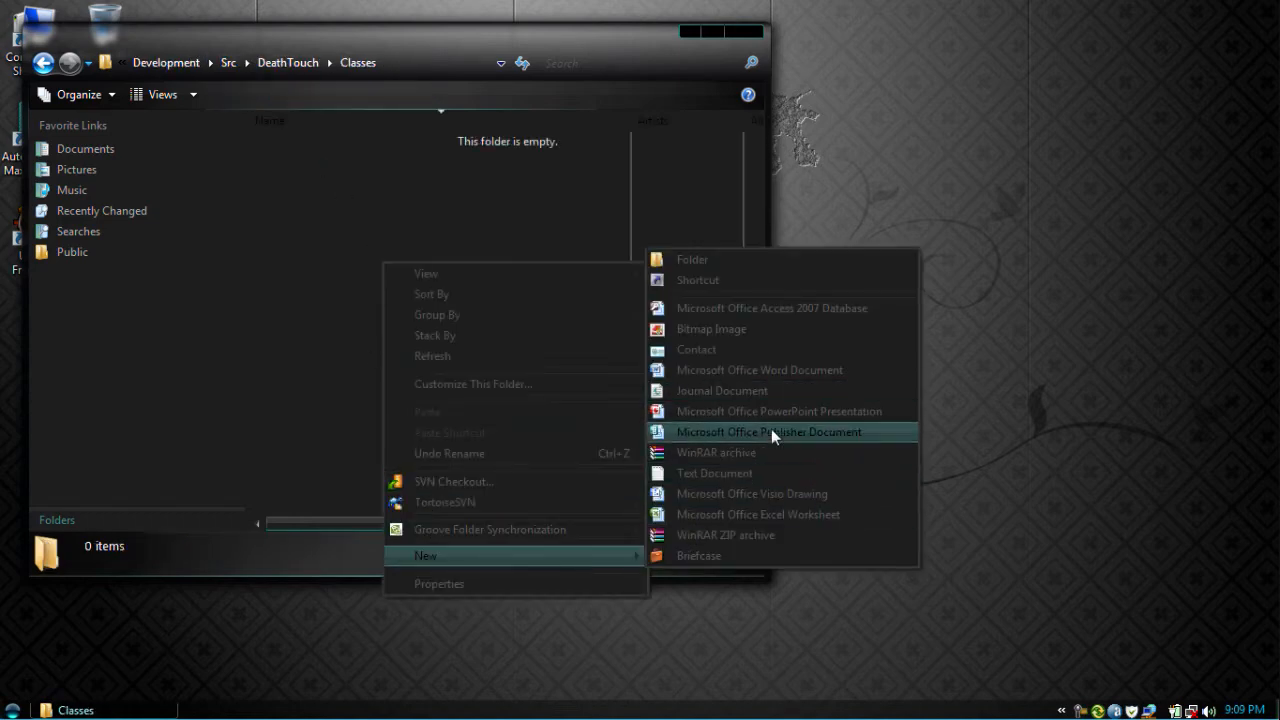
{"action": "left_click", "coordinate": [714, 472]}
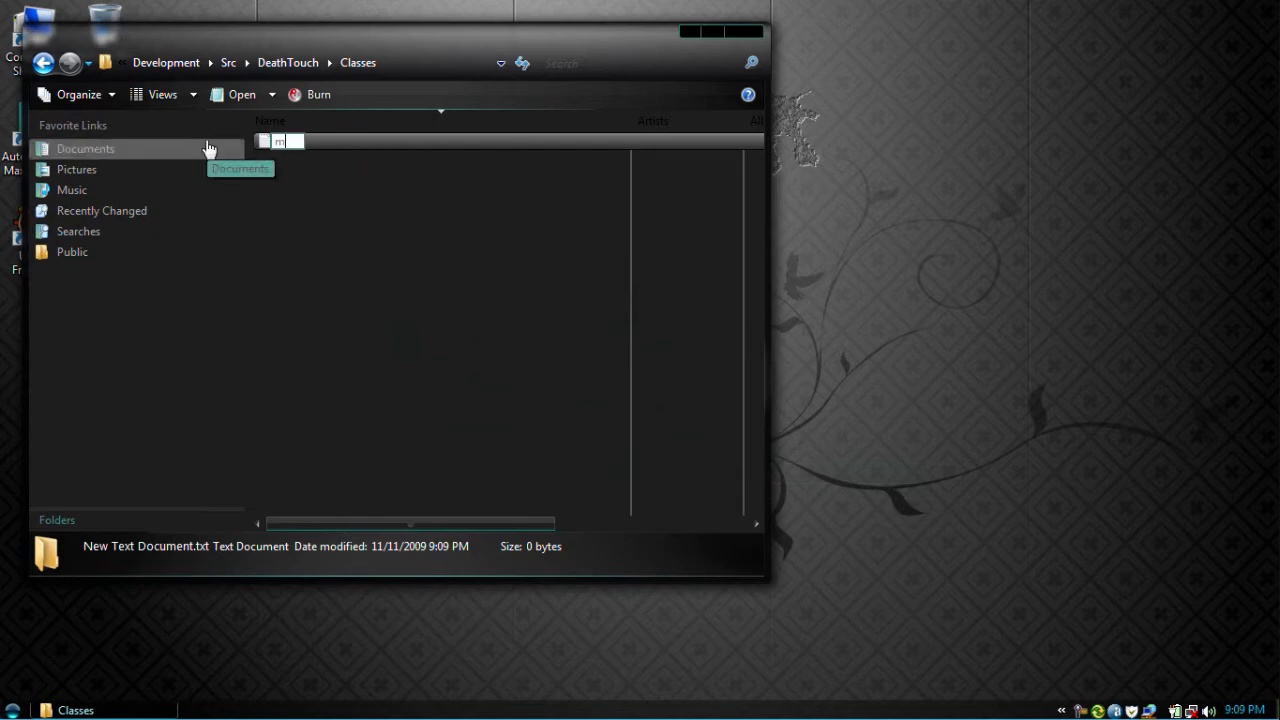
{"action": "type", "text": "main.uc"}
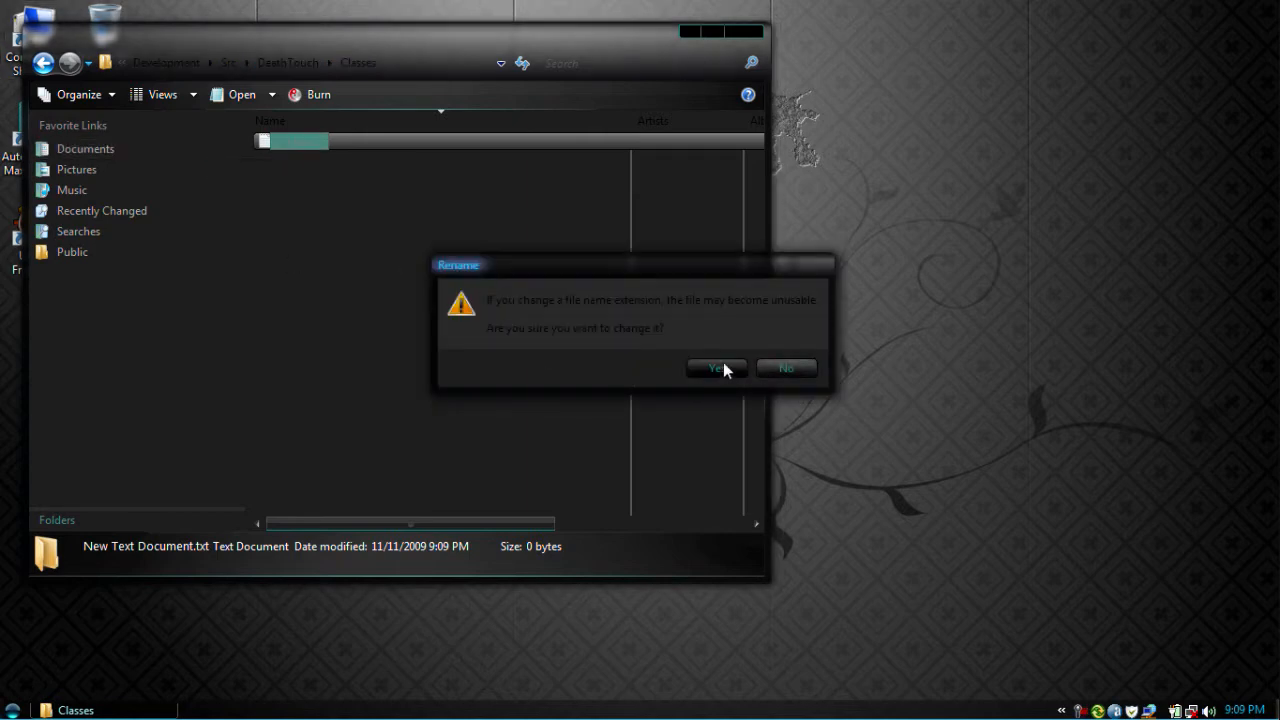
{"action": "left_click", "coordinate": [716, 368]}
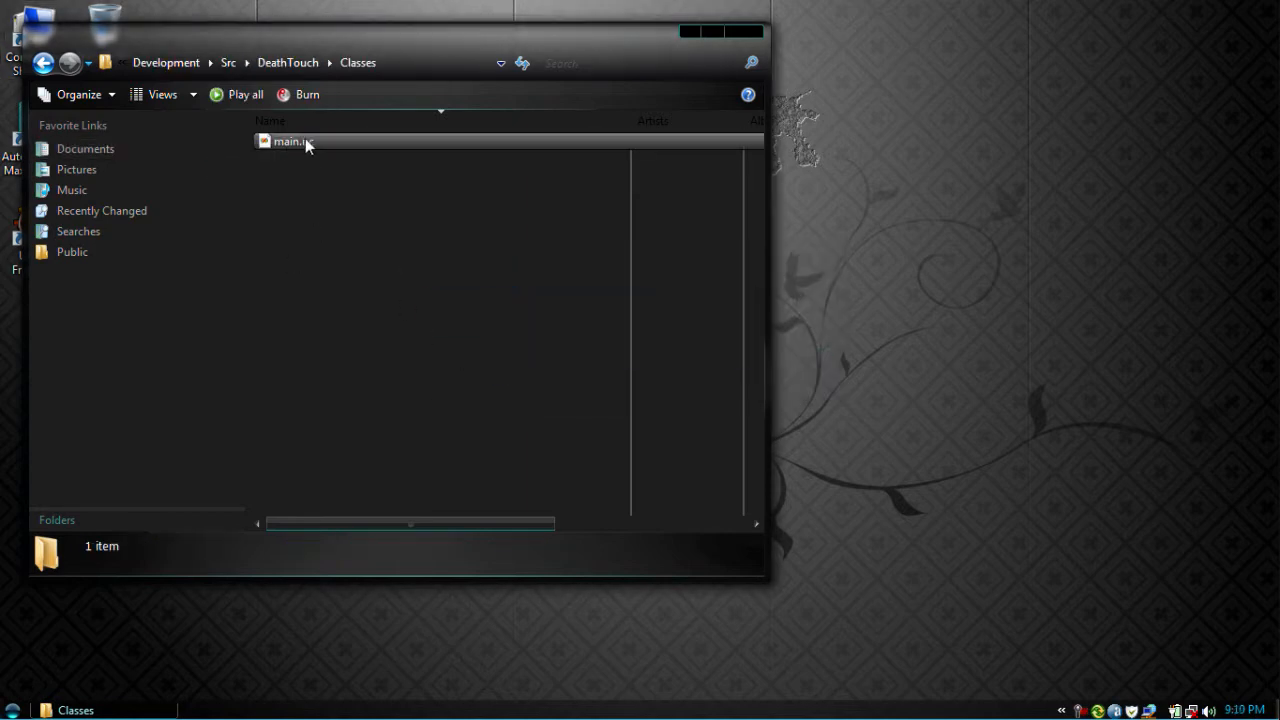
{"action": "left_click", "coordinate": [292, 140]}
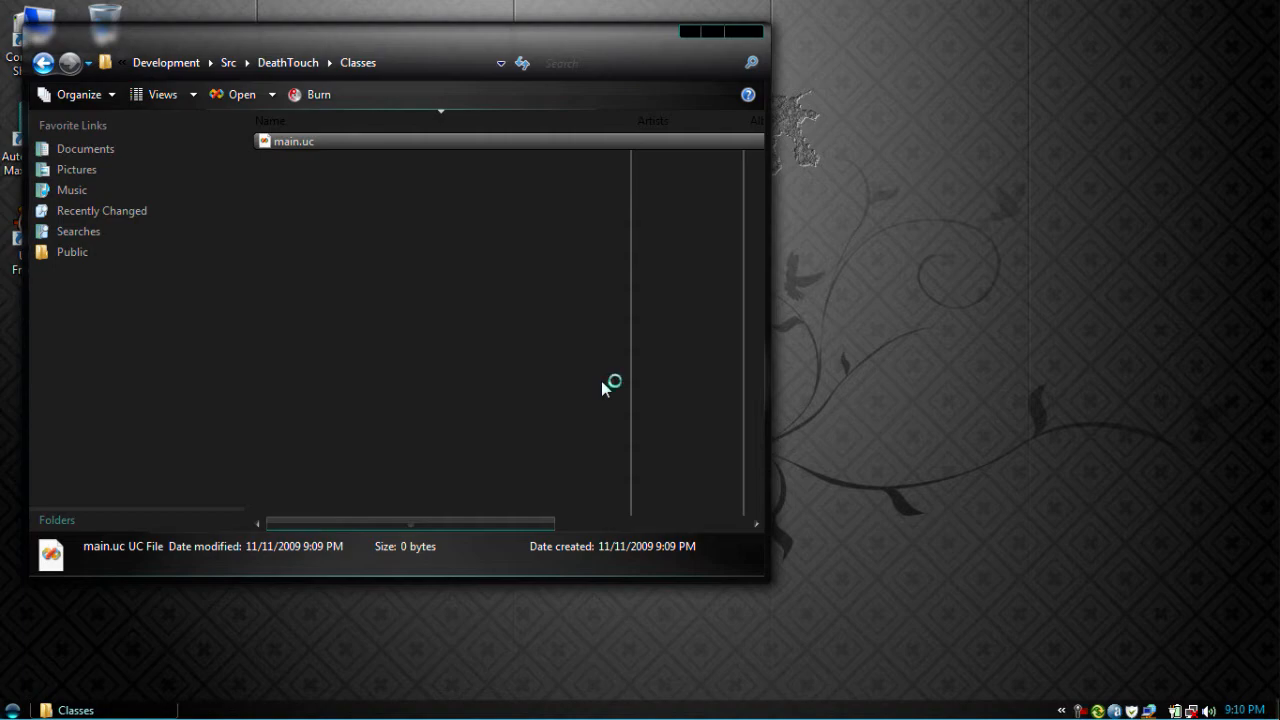
Step: Open main.uc and write 'class main extends GameInfo;'
{"action": "double_click", "coordinate": [294, 140]}
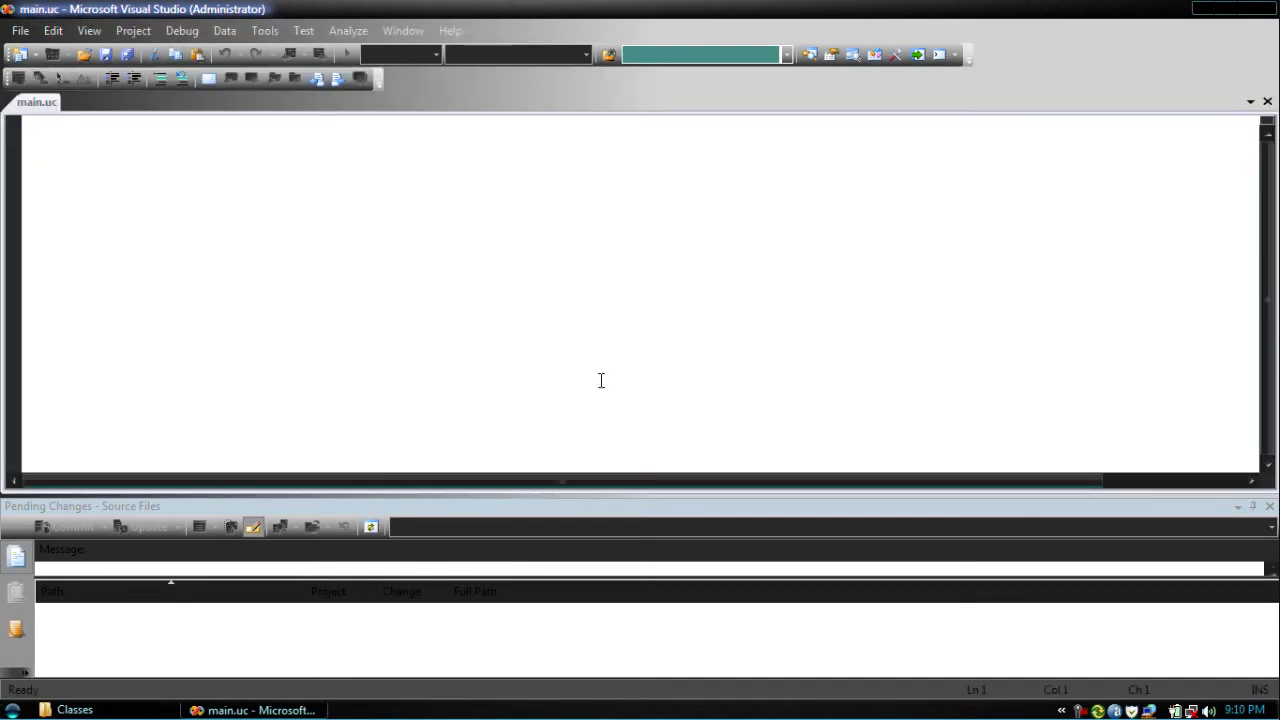
{"action": "type", "text": "class"}
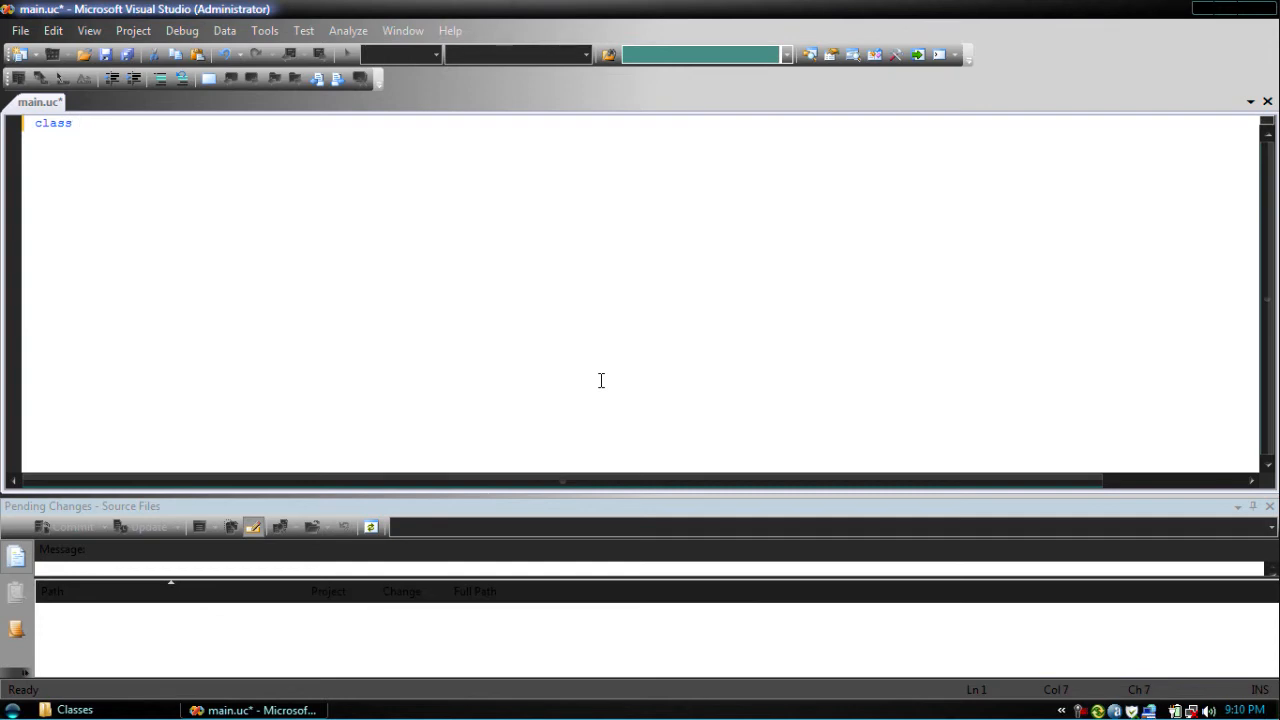
{"action": "type", "text": "main extends"}
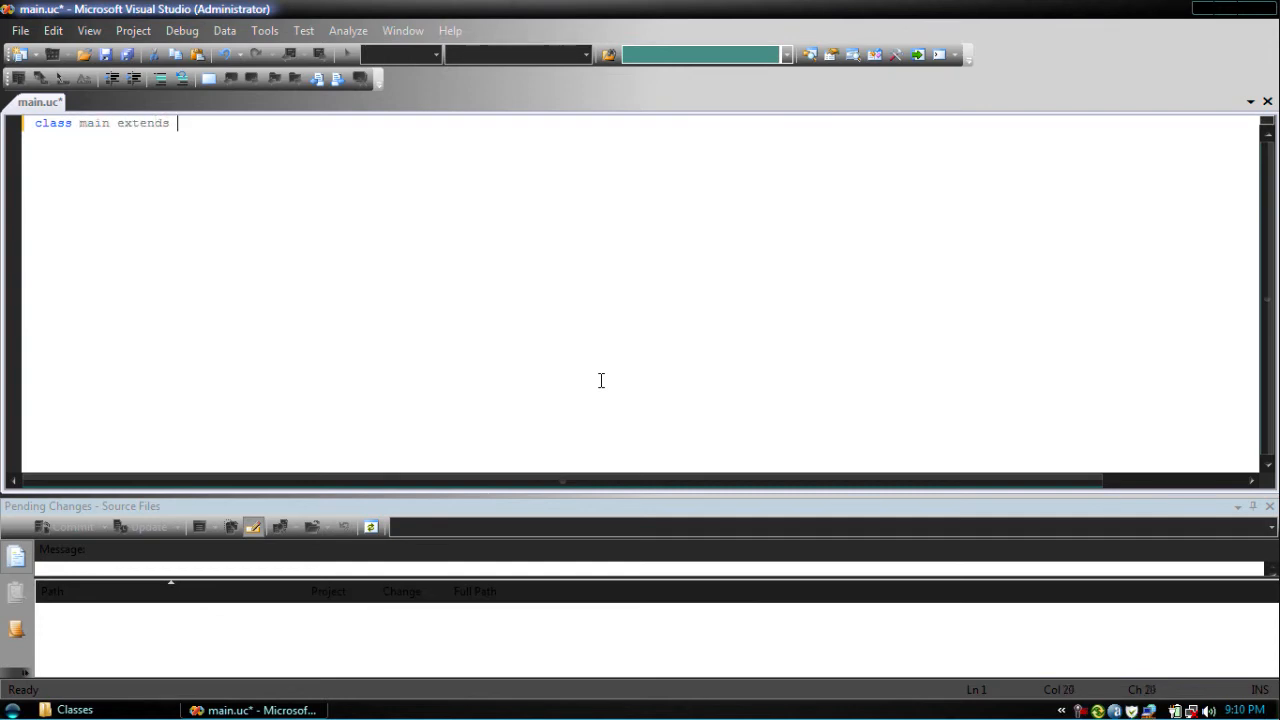
{"action": "type", "text": "GameInfo"}
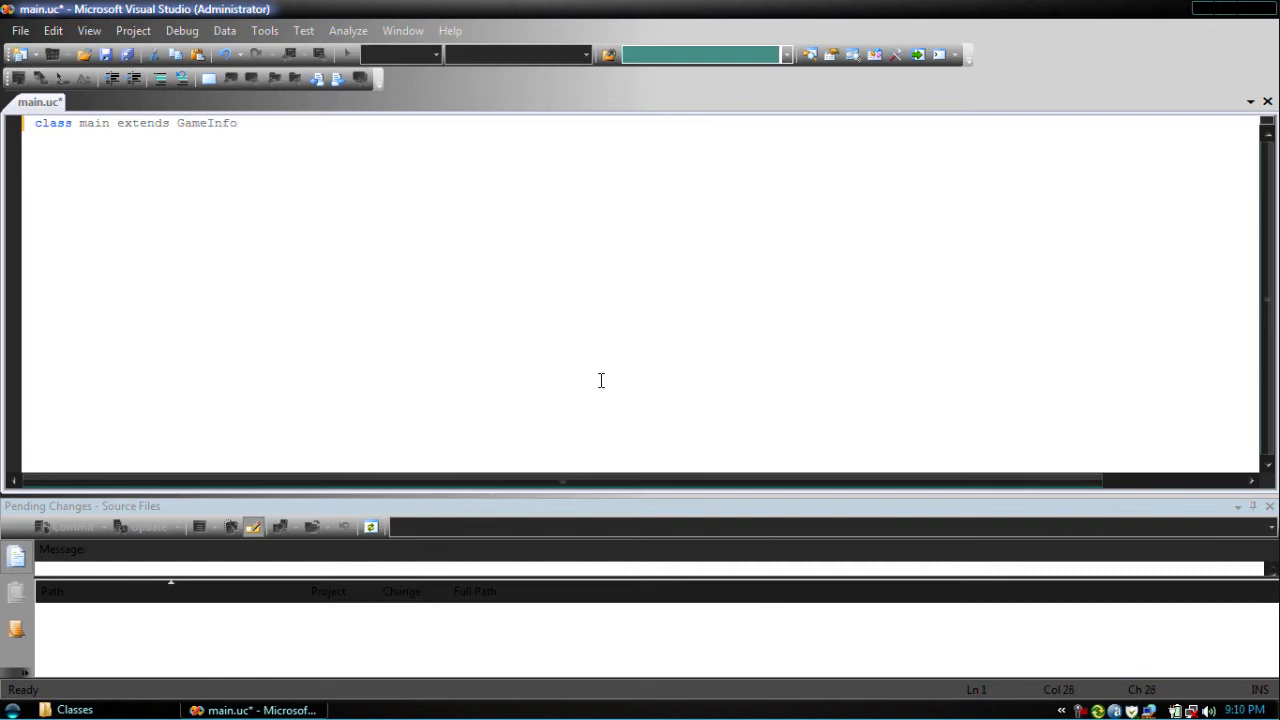
{"action": "type", "text": ";"}
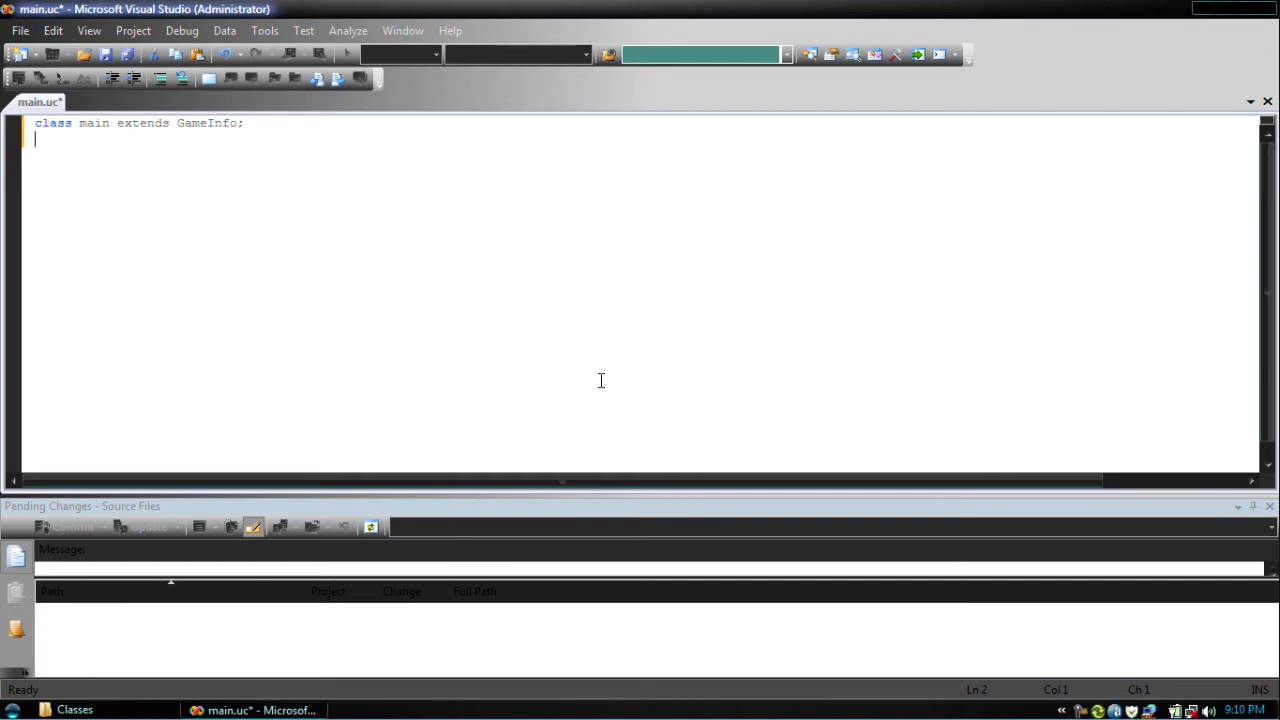
Step: Add an empty DefaultProperties{ } block and save the script
{"action": "type", "text": "Defu"}
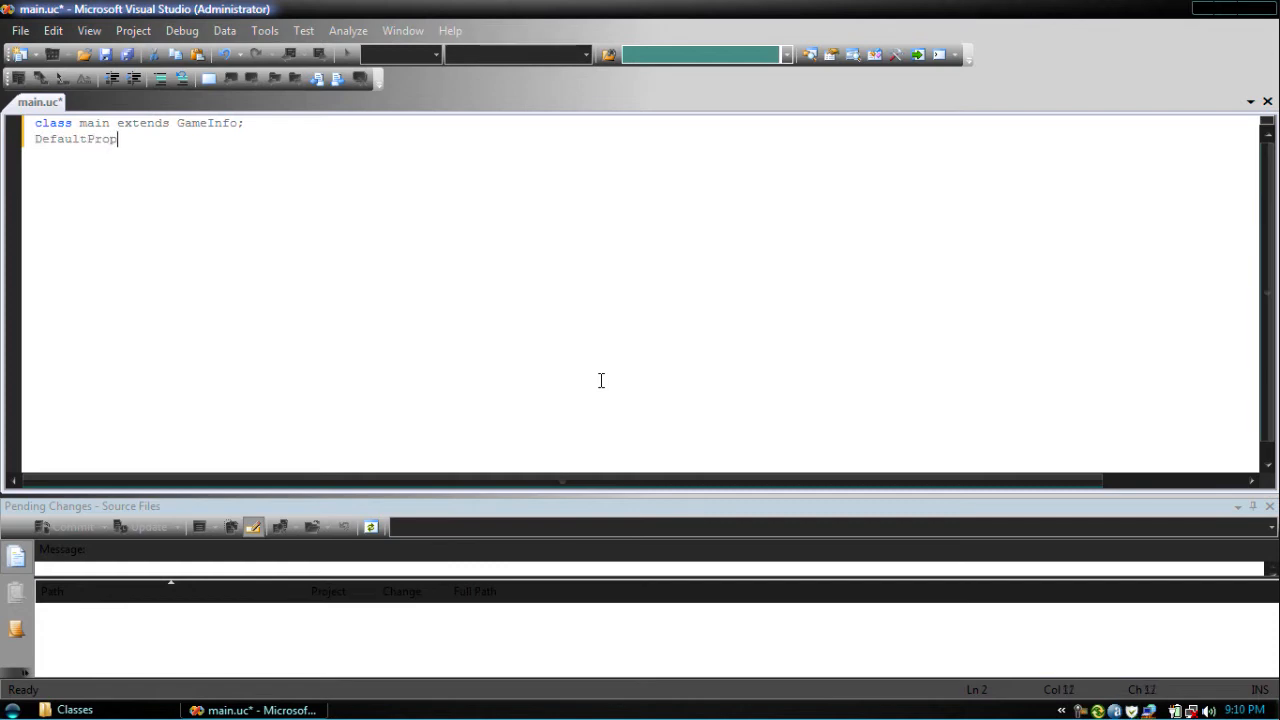
{"action": "type", "text": "er"}
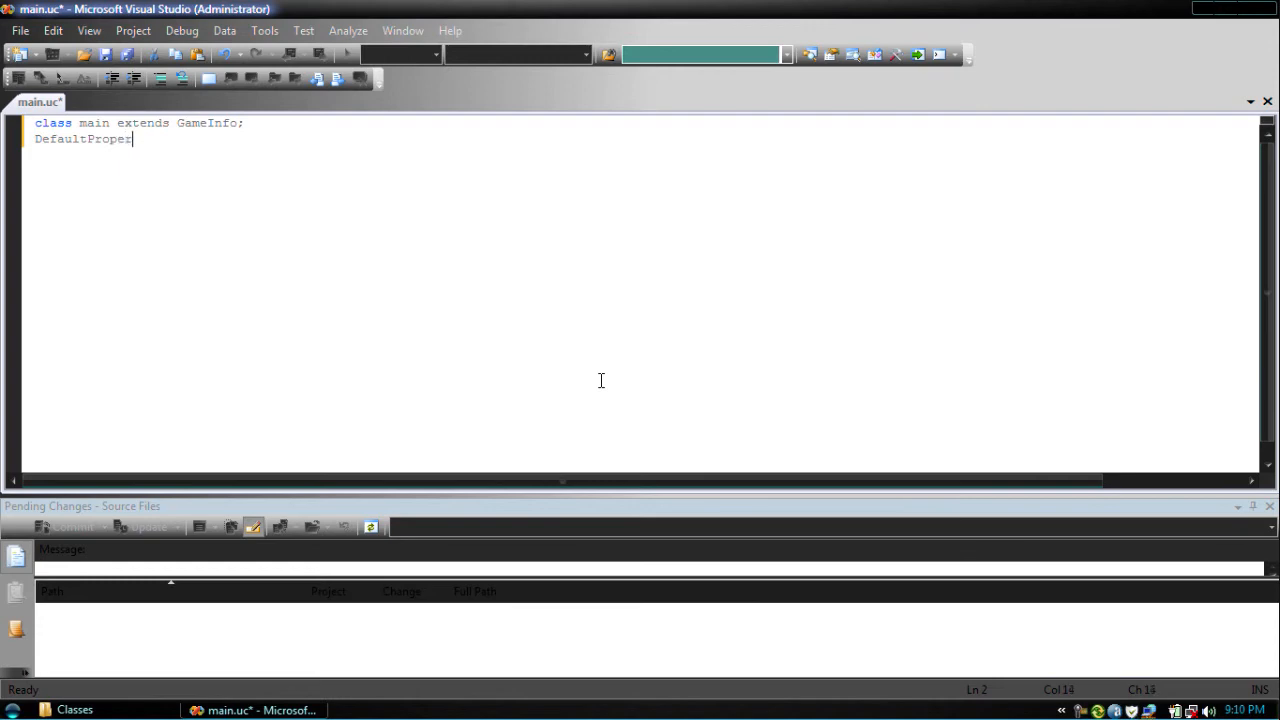
{"action": "type", "text": "ties{"}
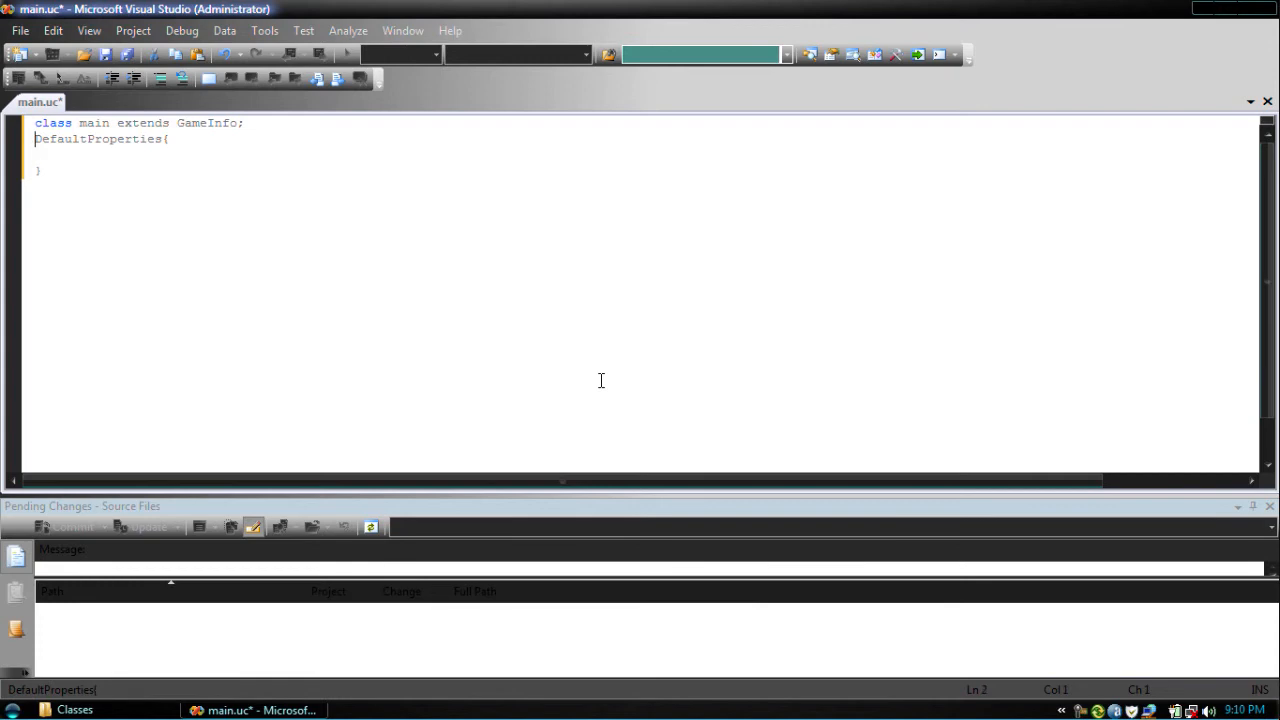
{"action": "key", "text": "Enter"}
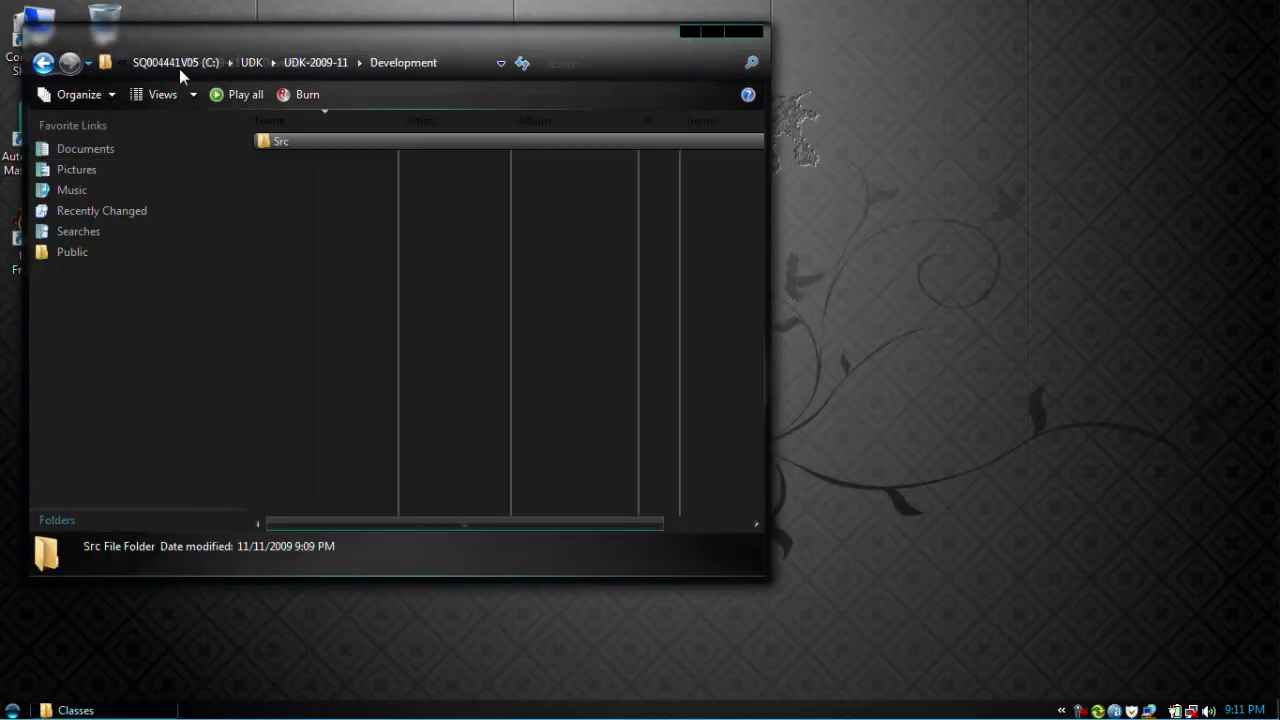
Step: Browse to UDK-2009-11\UTGame\Config and open UTGame.ini in Notepad
{"action": "left_click", "coordinate": [316, 62]}
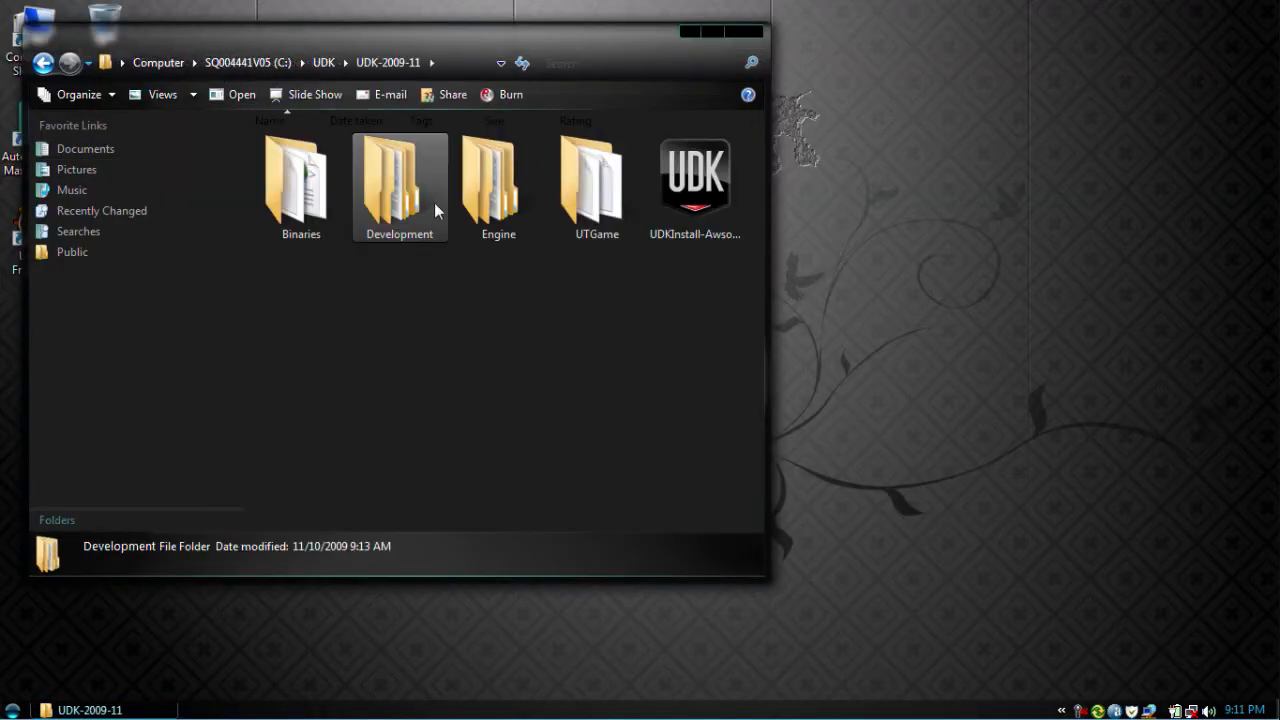
{"action": "double_click", "coordinate": [596, 180]}
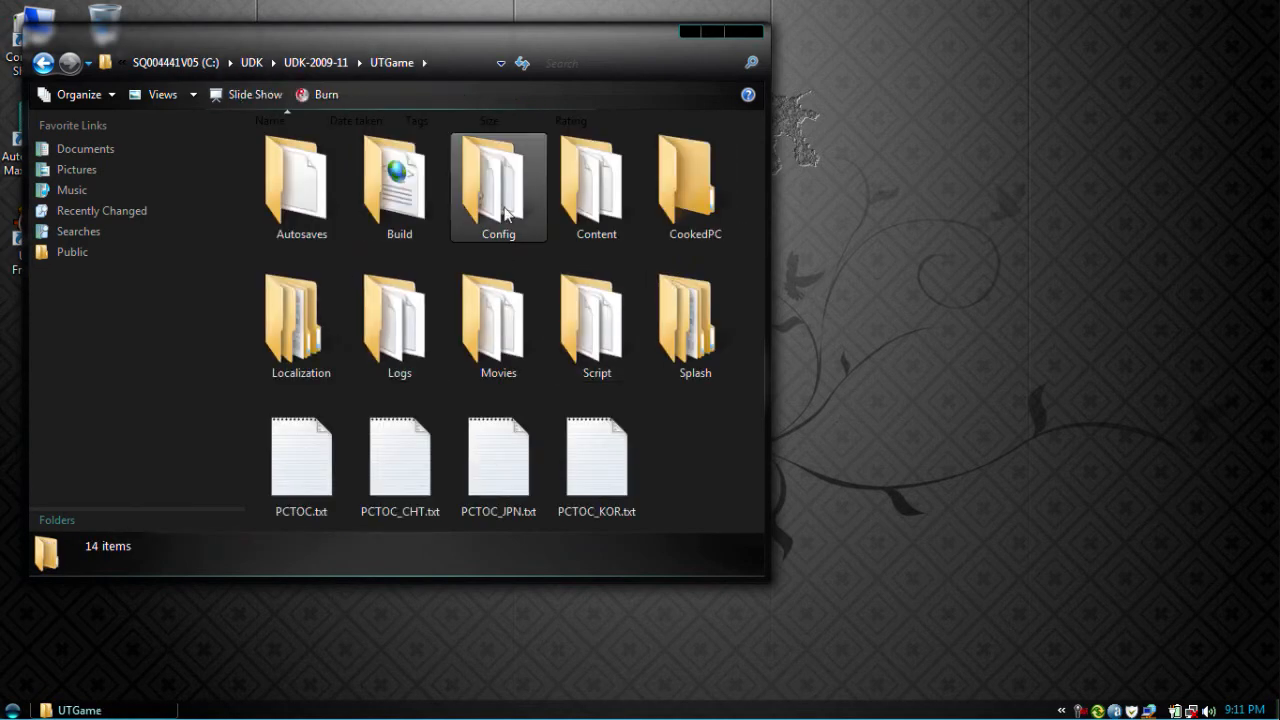
{"action": "double_click", "coordinate": [498, 180]}
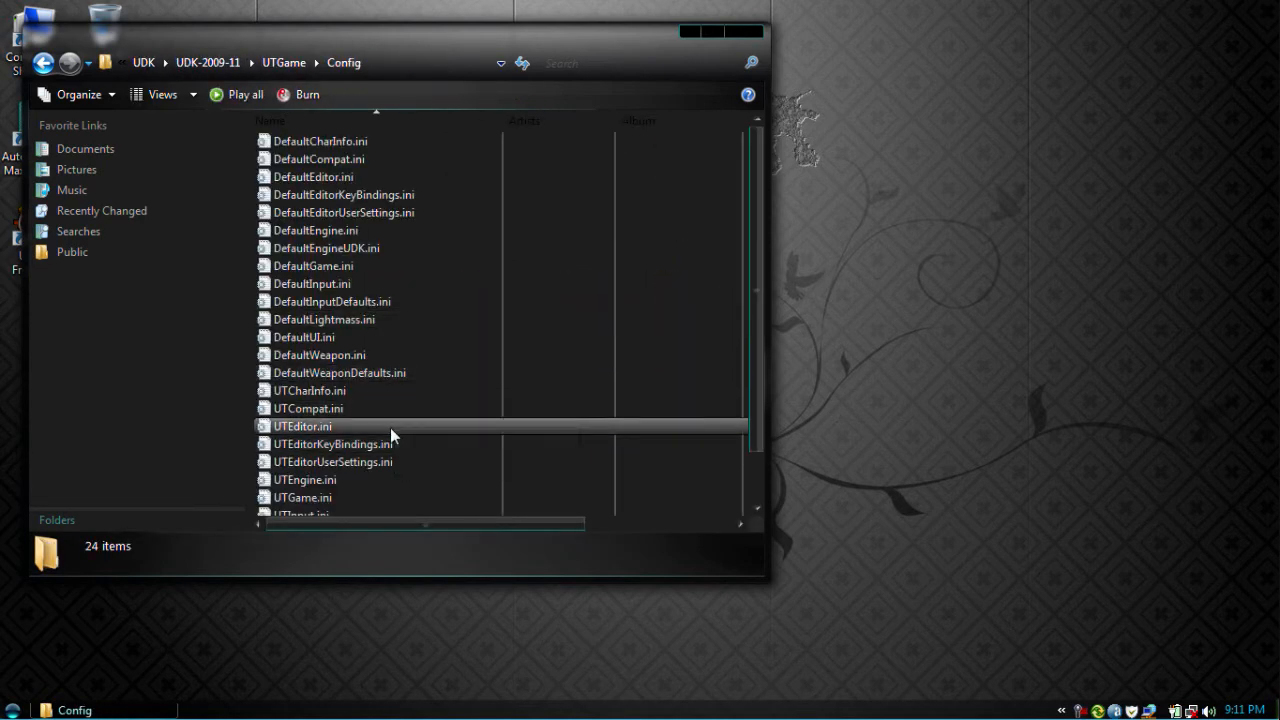
{"action": "mouse_move", "coordinate": [364, 514]}
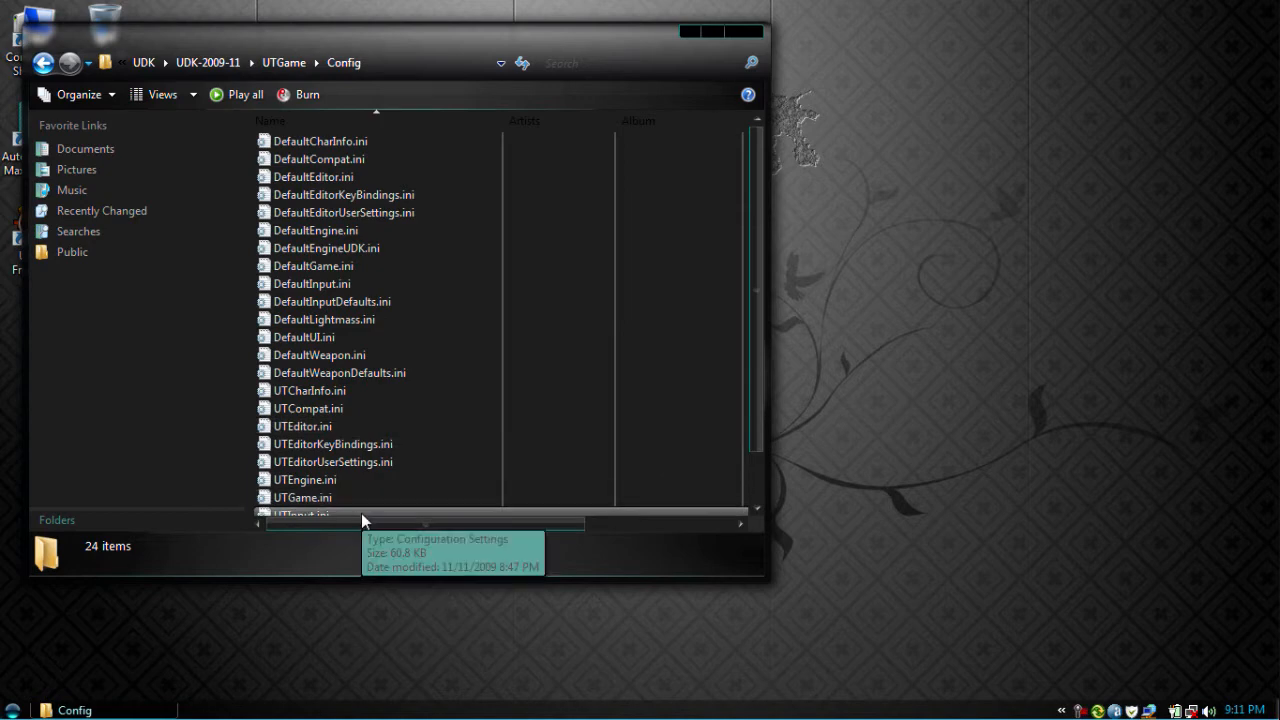
{"action": "left_click", "coordinate": [304, 480]}
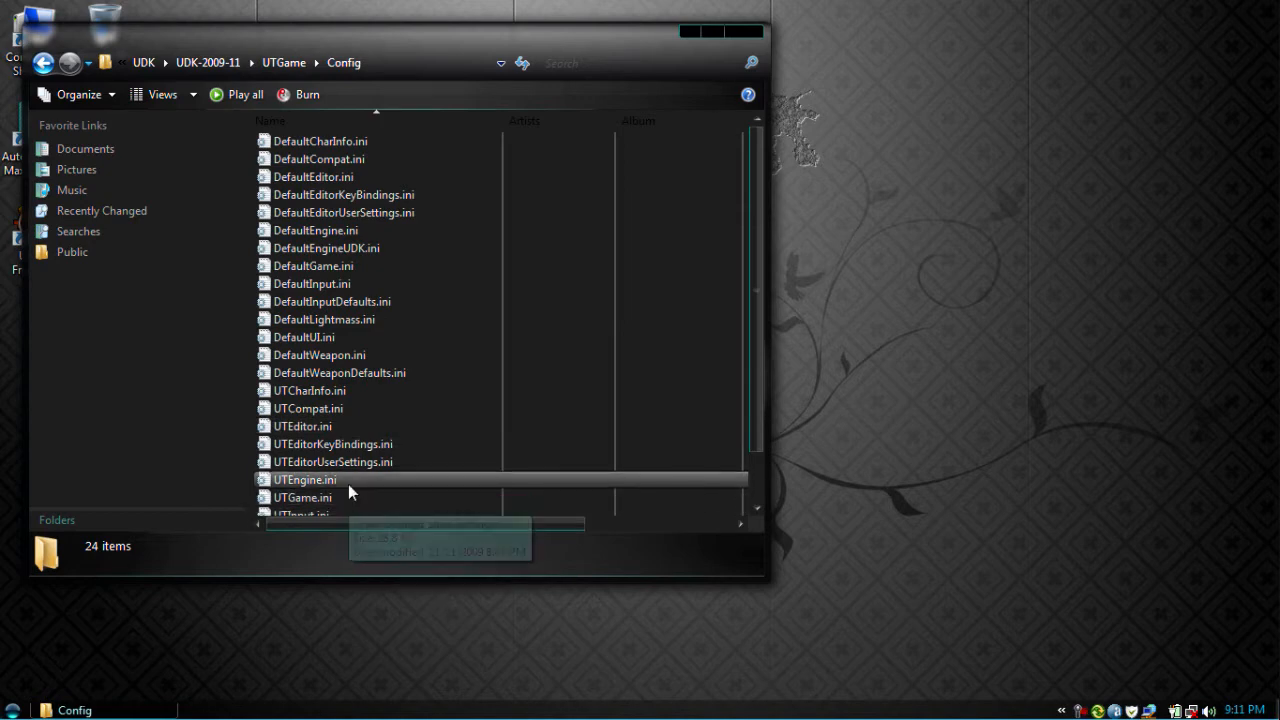
{"action": "mouse_move", "coordinate": [302, 496]}
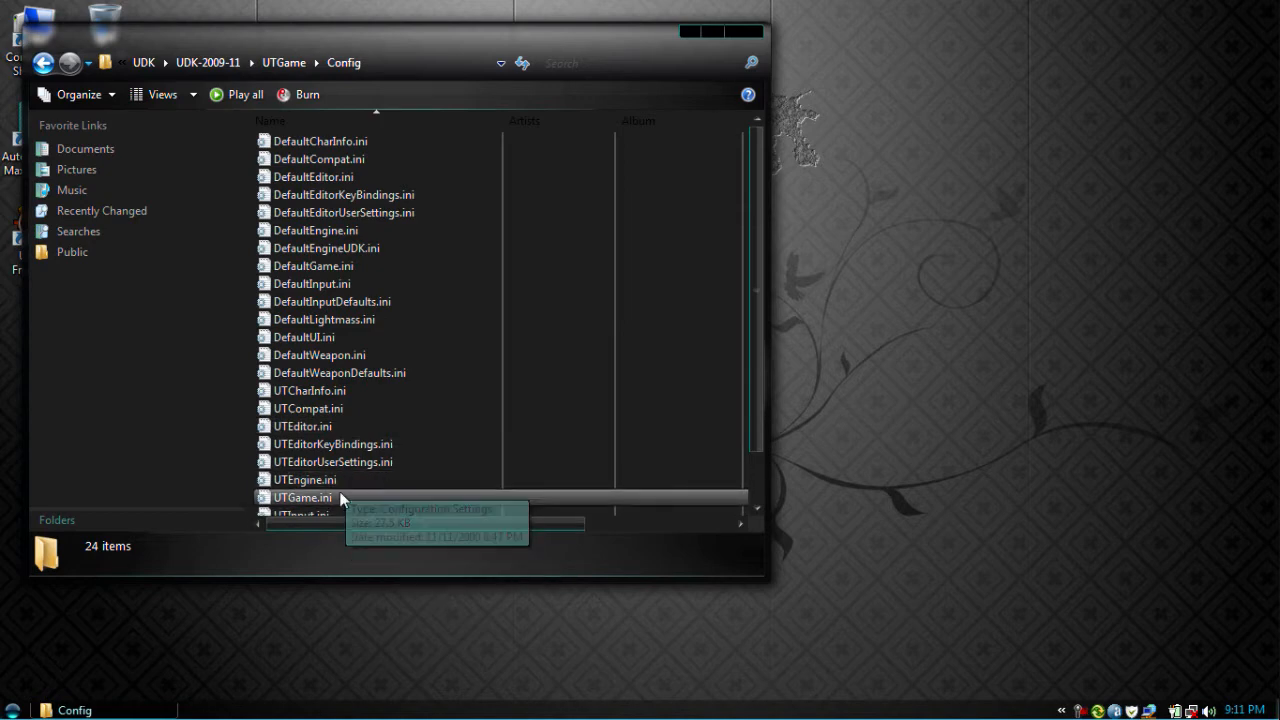
{"action": "double_click", "coordinate": [302, 496]}
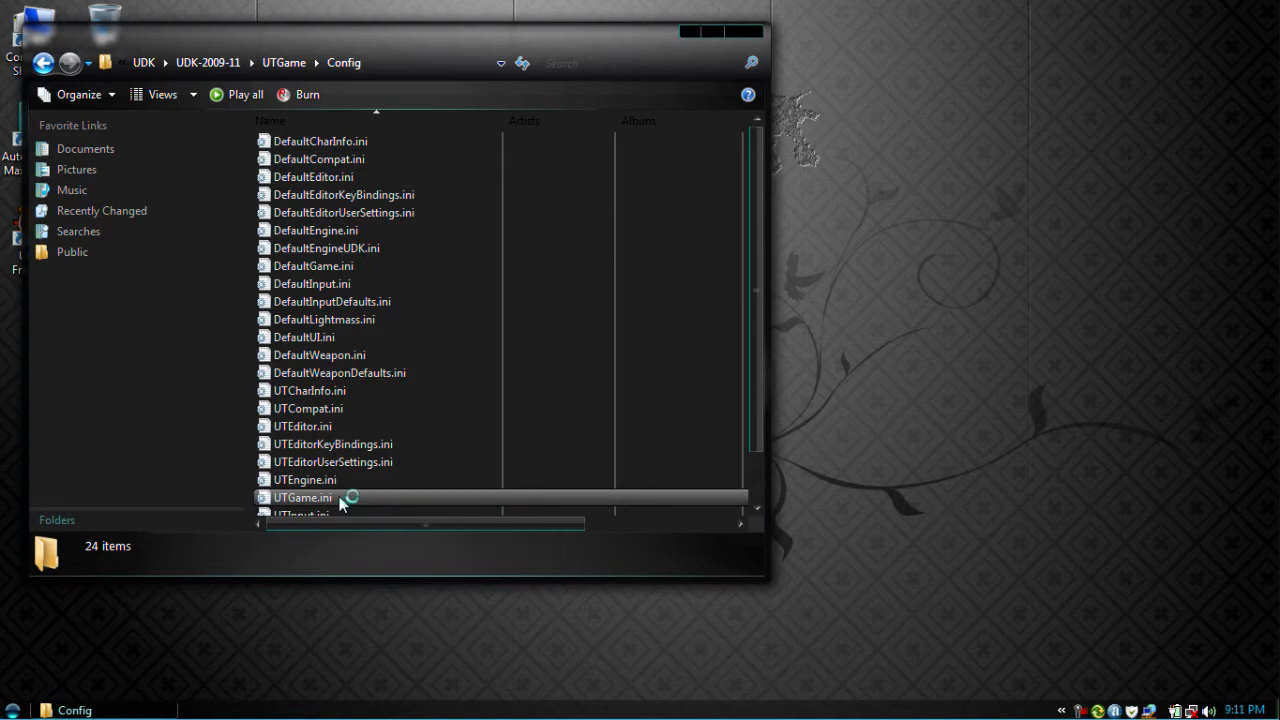
{"action": "double_click", "coordinate": [302, 496]}
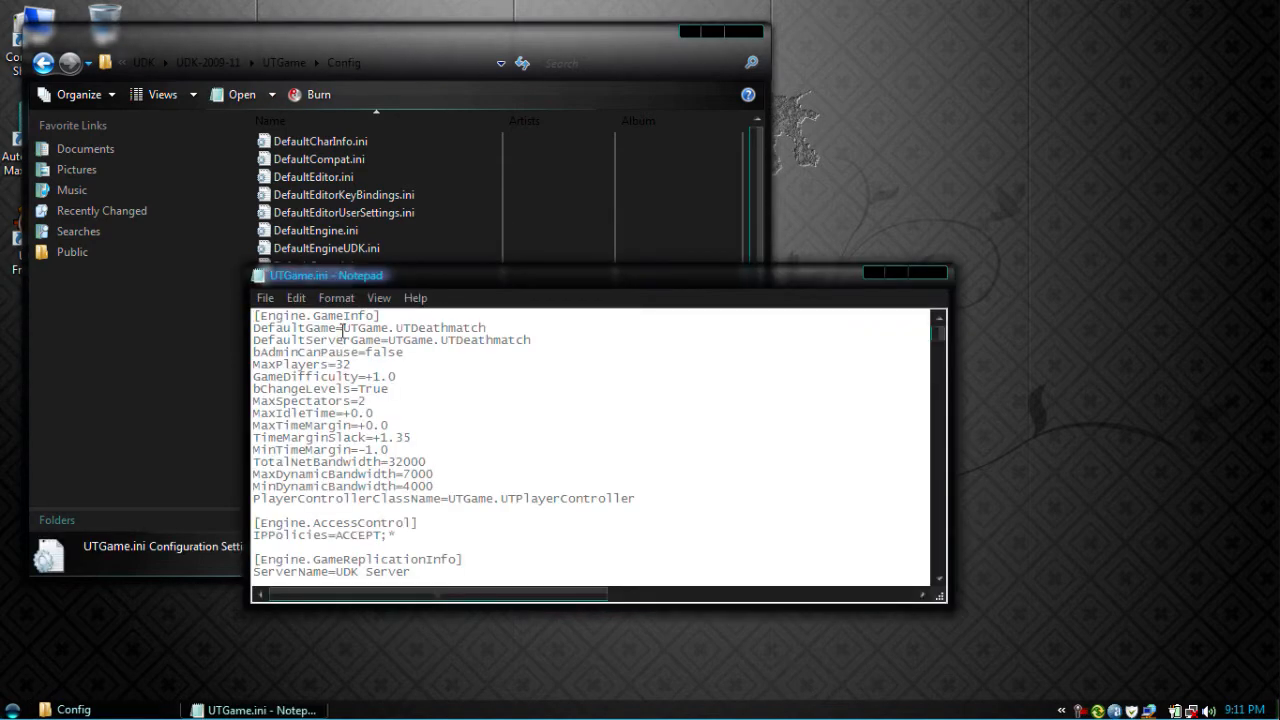
Step: Replace UTGame.UTDeathmatch with DeathTouch.main for DefaultGame and DefaultServerGame, then save and close
{"action": "double_click", "coordinate": [412, 328]}
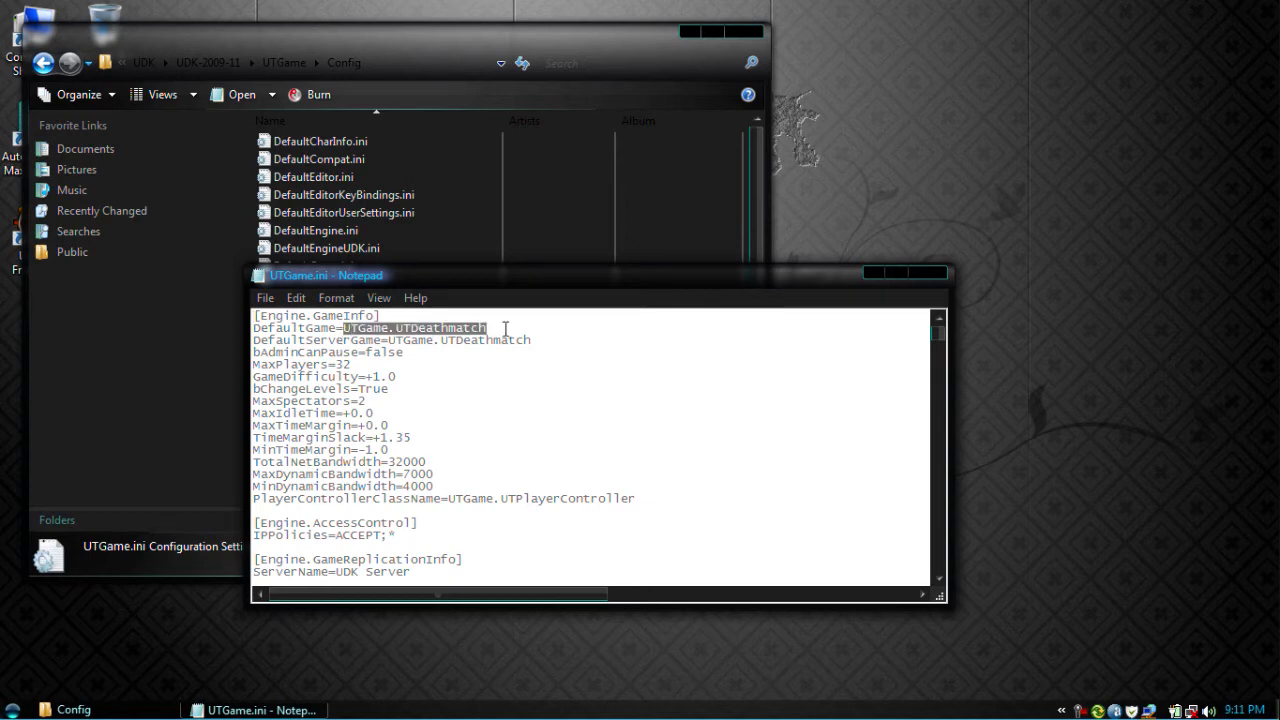
{"action": "type", "text": "Deat"}
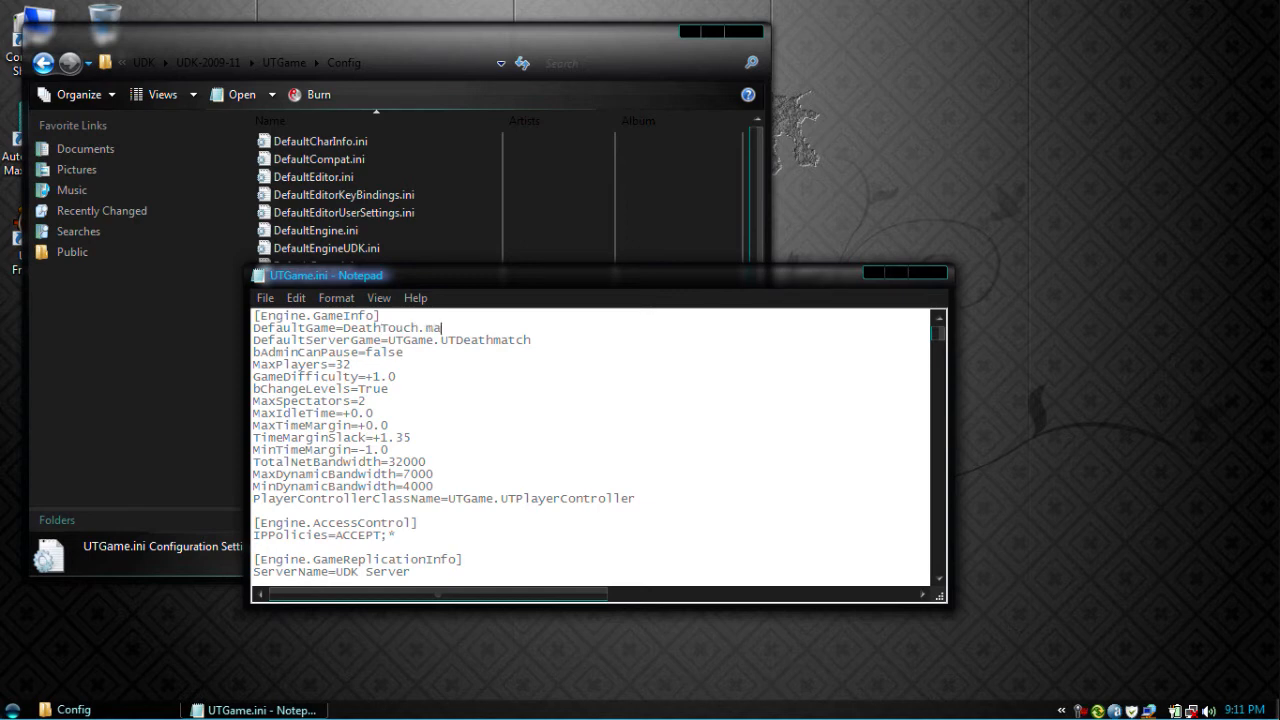
{"action": "type", "text": "in"}
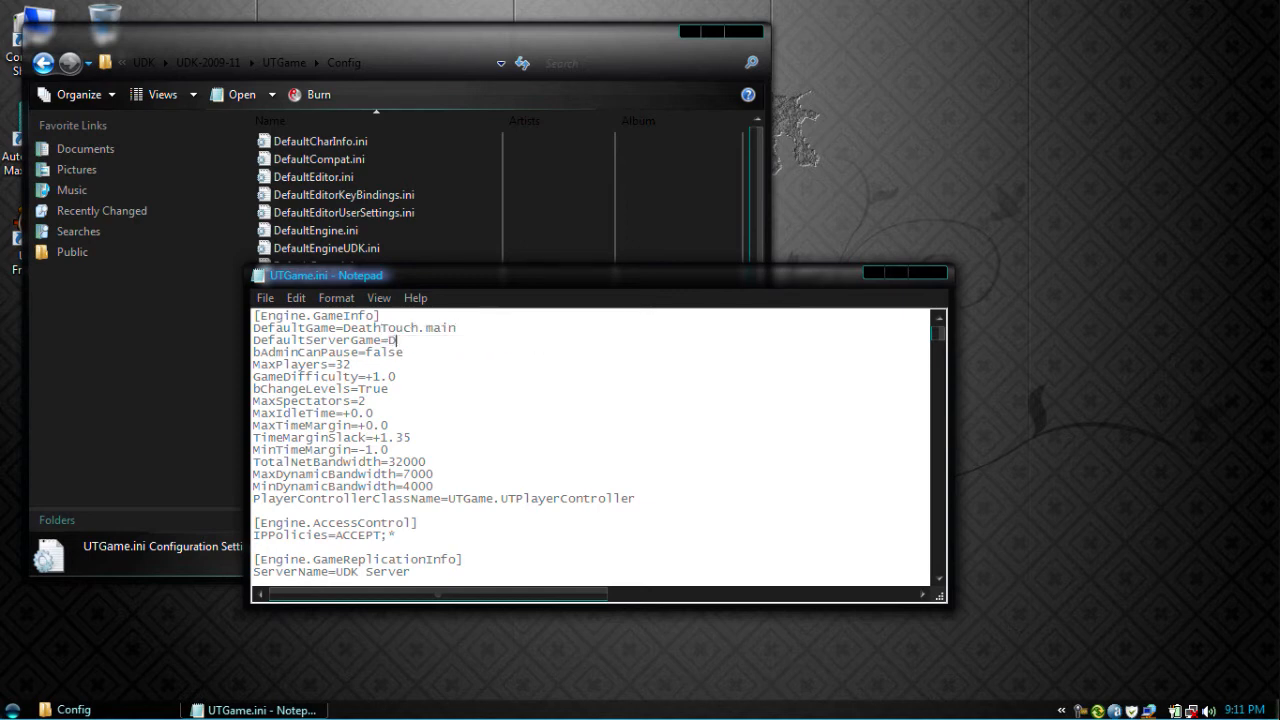
{"action": "type", "text": "eathTou"}
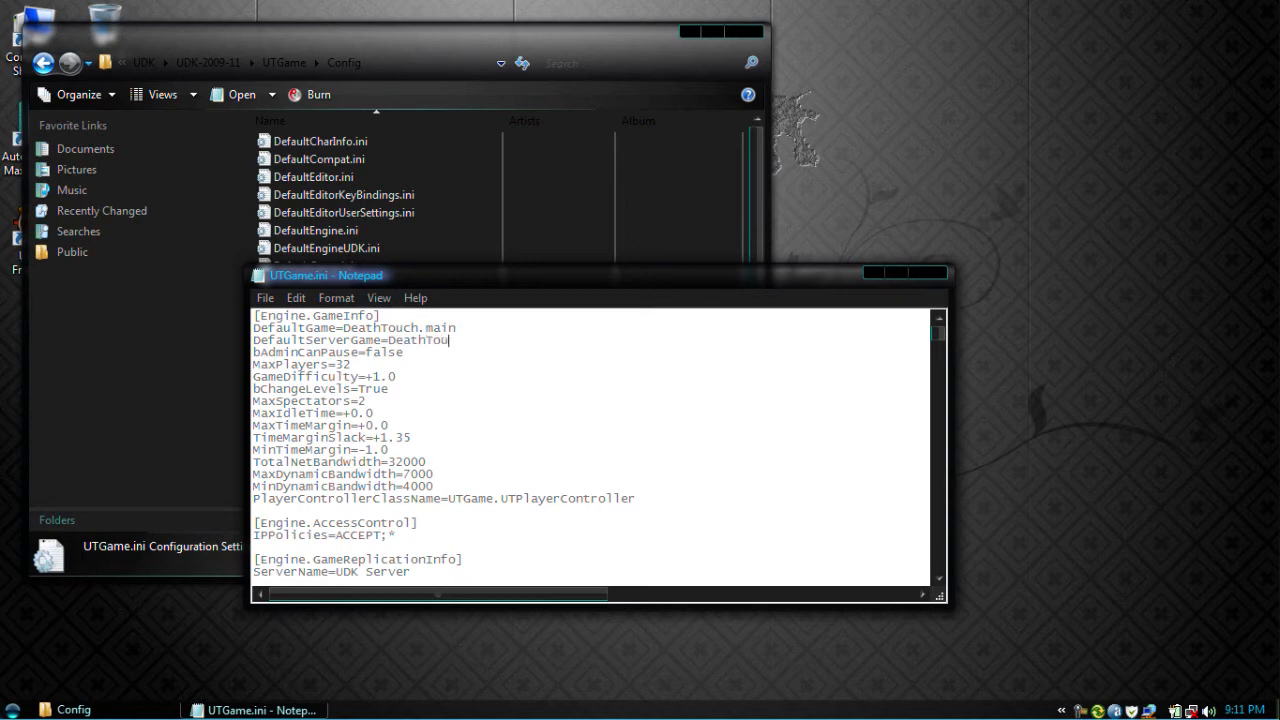
{"action": "type", "text": "ch.main"}
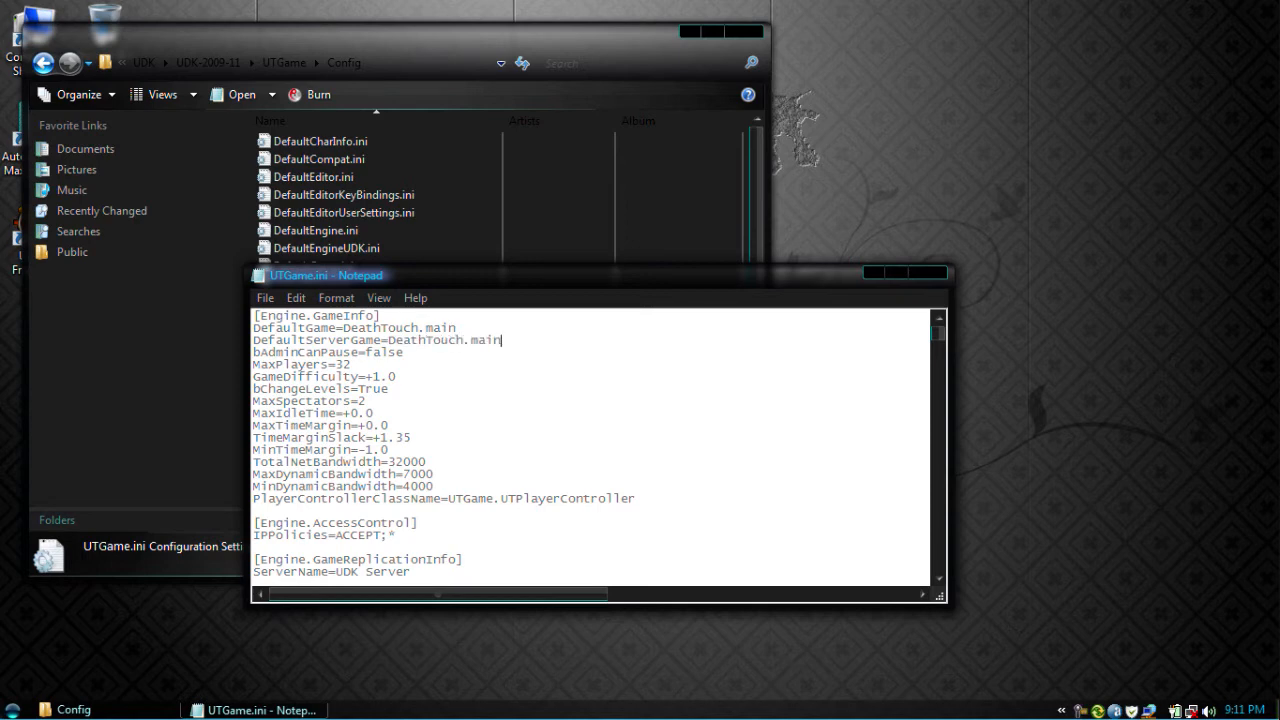
{"action": "mouse_move", "coordinate": [498, 472]}
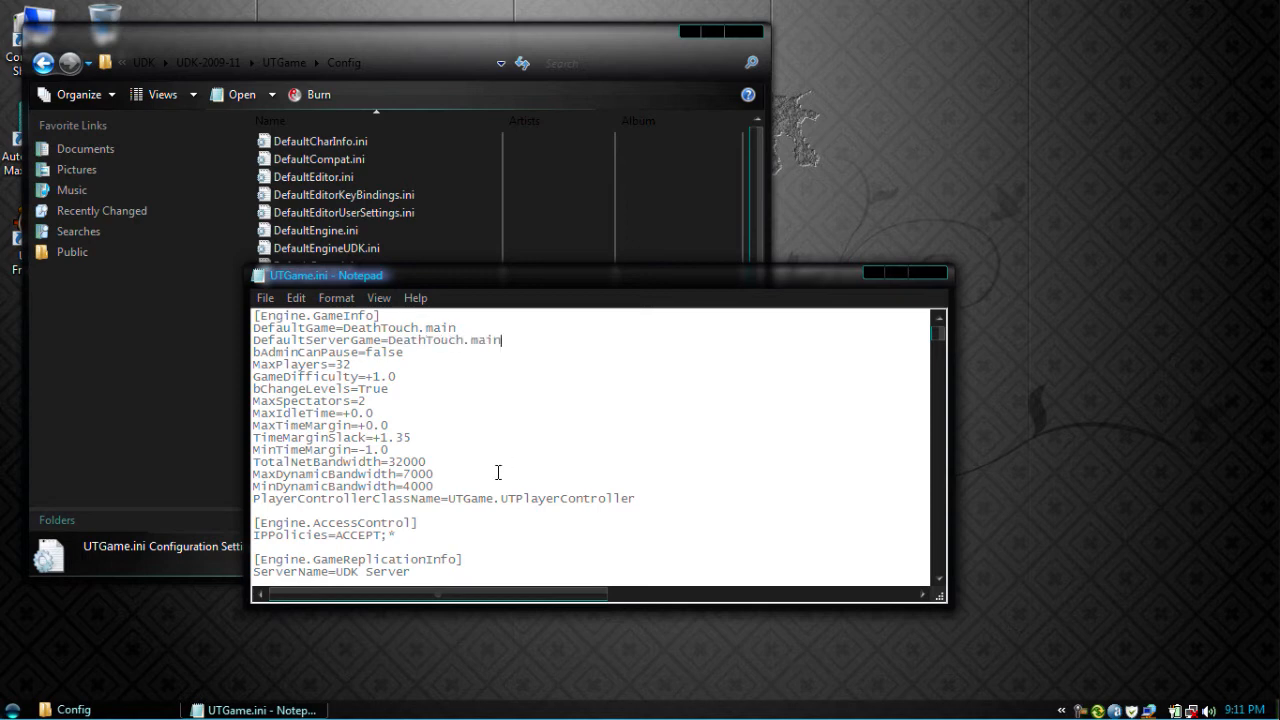
{"action": "double_click", "coordinate": [296, 498]}
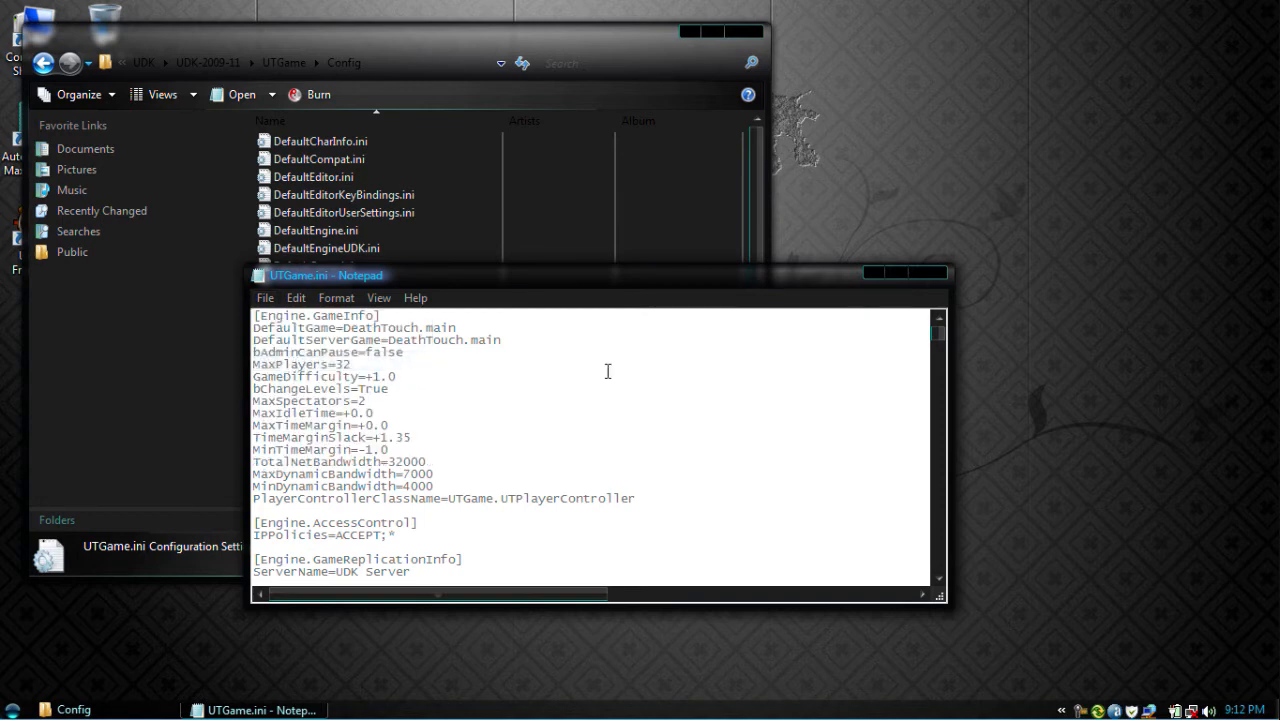
{"action": "left_click", "coordinate": [930, 272]}
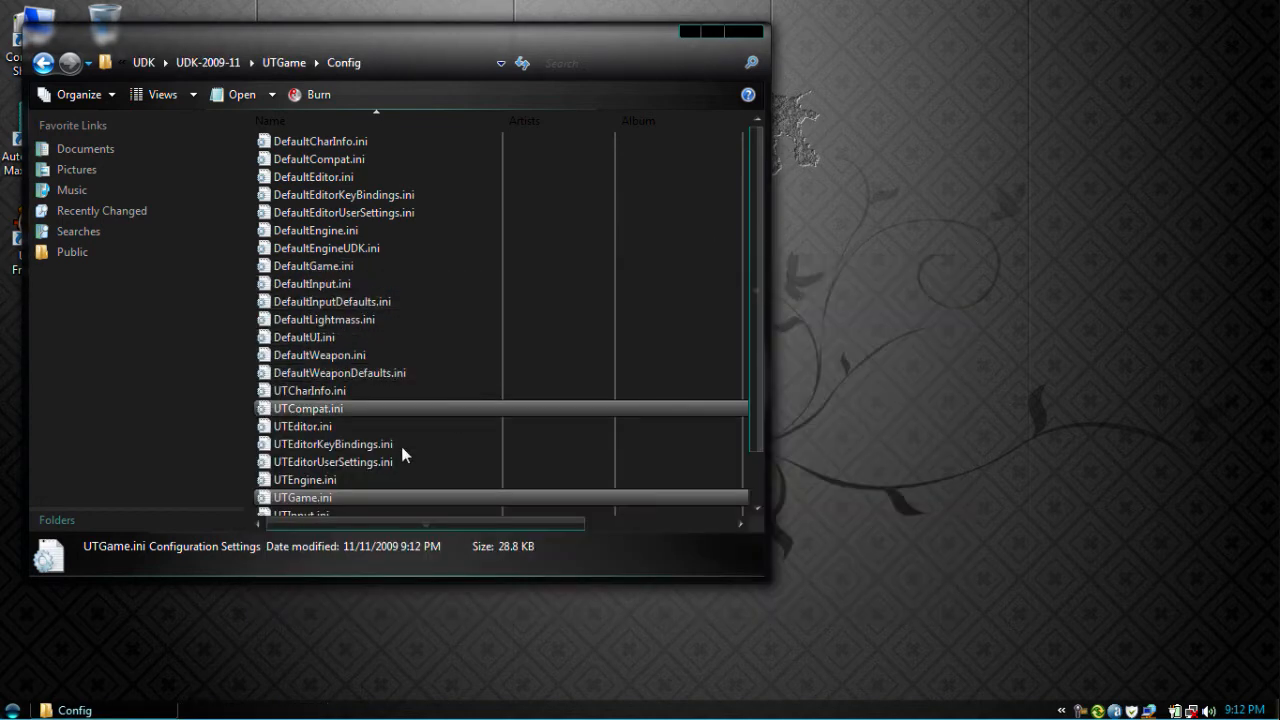
Step: Open UTEngine.ini, scroll to [UnrealEd.EditorEngine] and start editing the commented ModEditPackages=MyMod line
{"action": "double_click", "coordinate": [304, 480]}
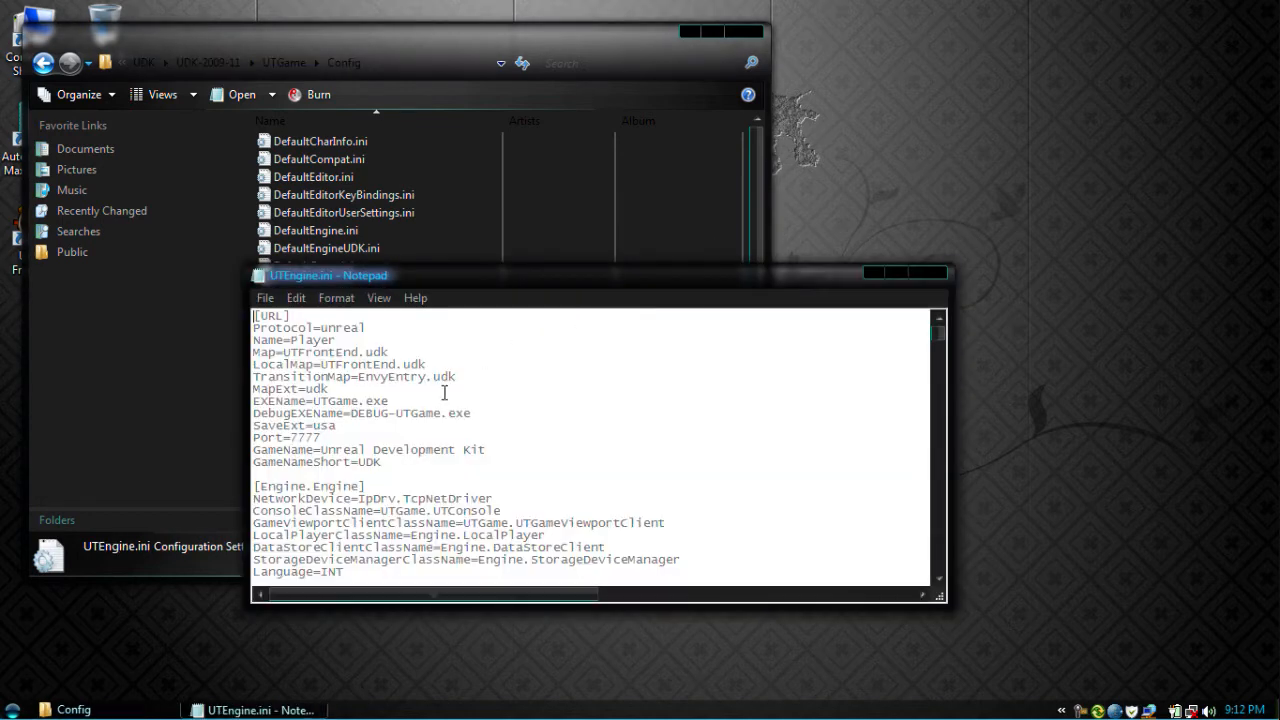
{"action": "mouse_move", "coordinate": [776, 390]}
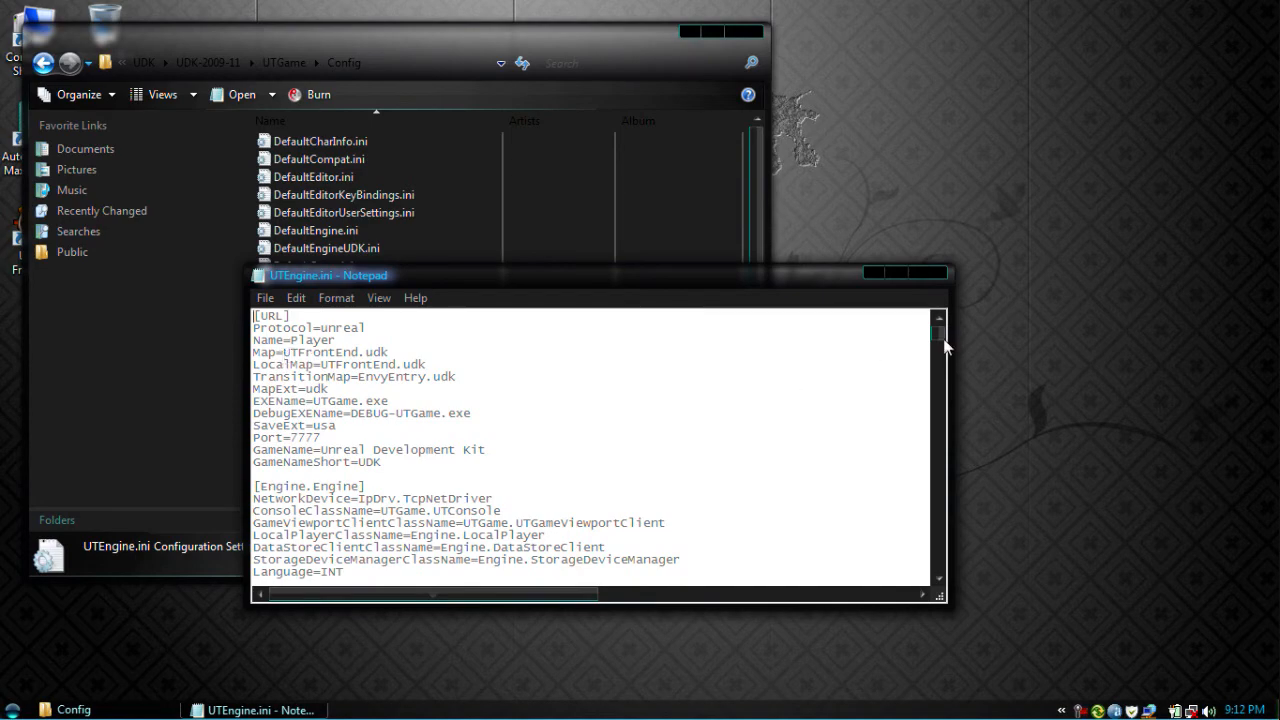
{"action": "scroll", "scroll_direction": "down", "scroll_amount": 3}
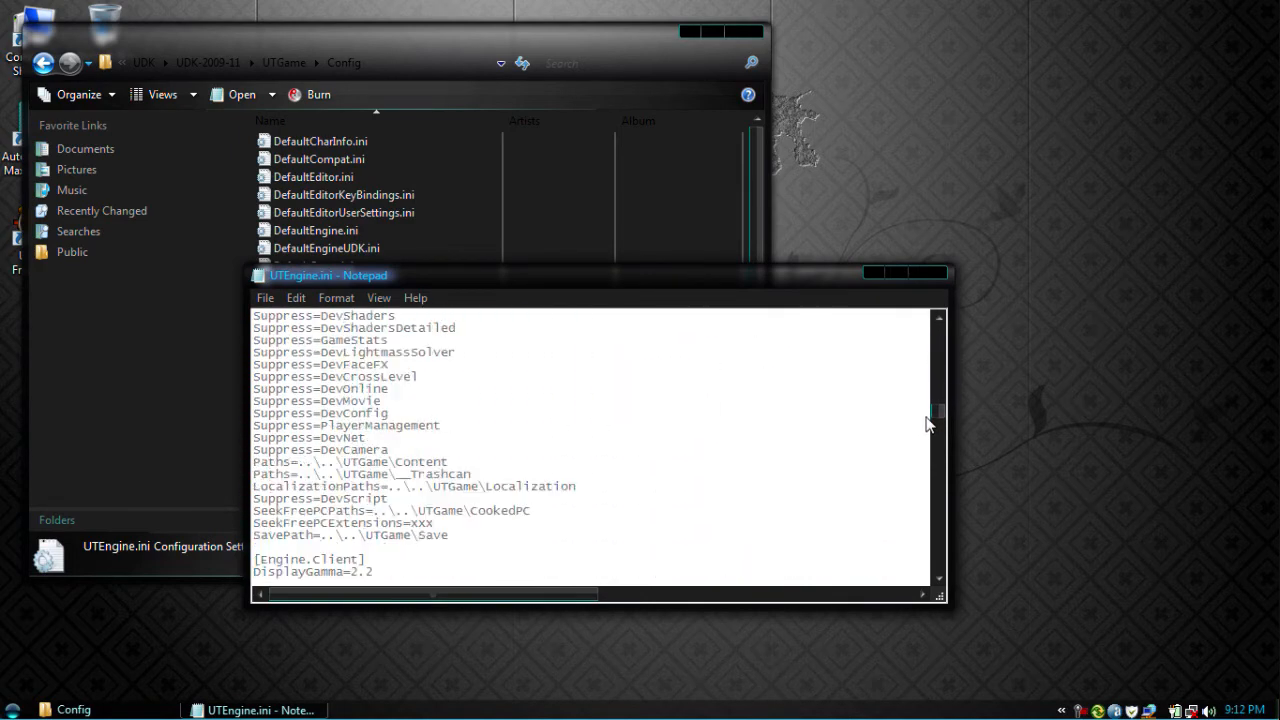
{"action": "scroll", "scroll_direction": "down", "scroll_amount": 3}
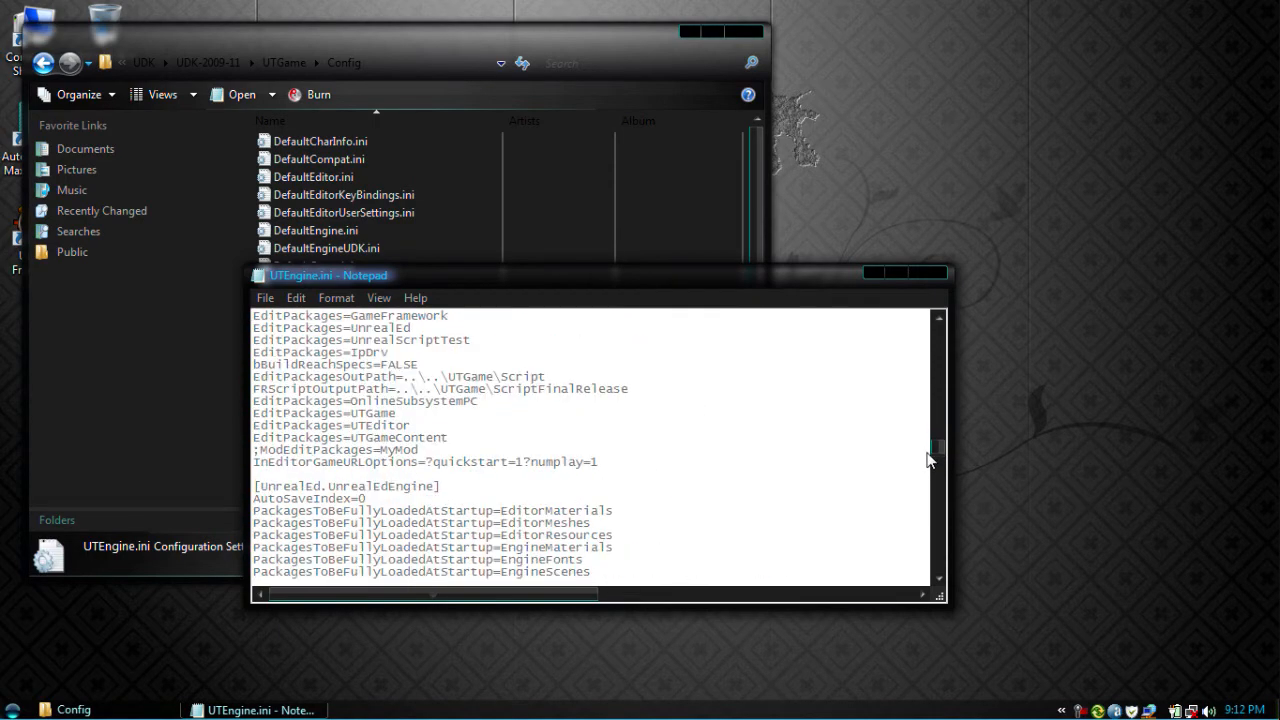
{"action": "scroll", "scroll_direction": "up", "scroll_amount": 3}
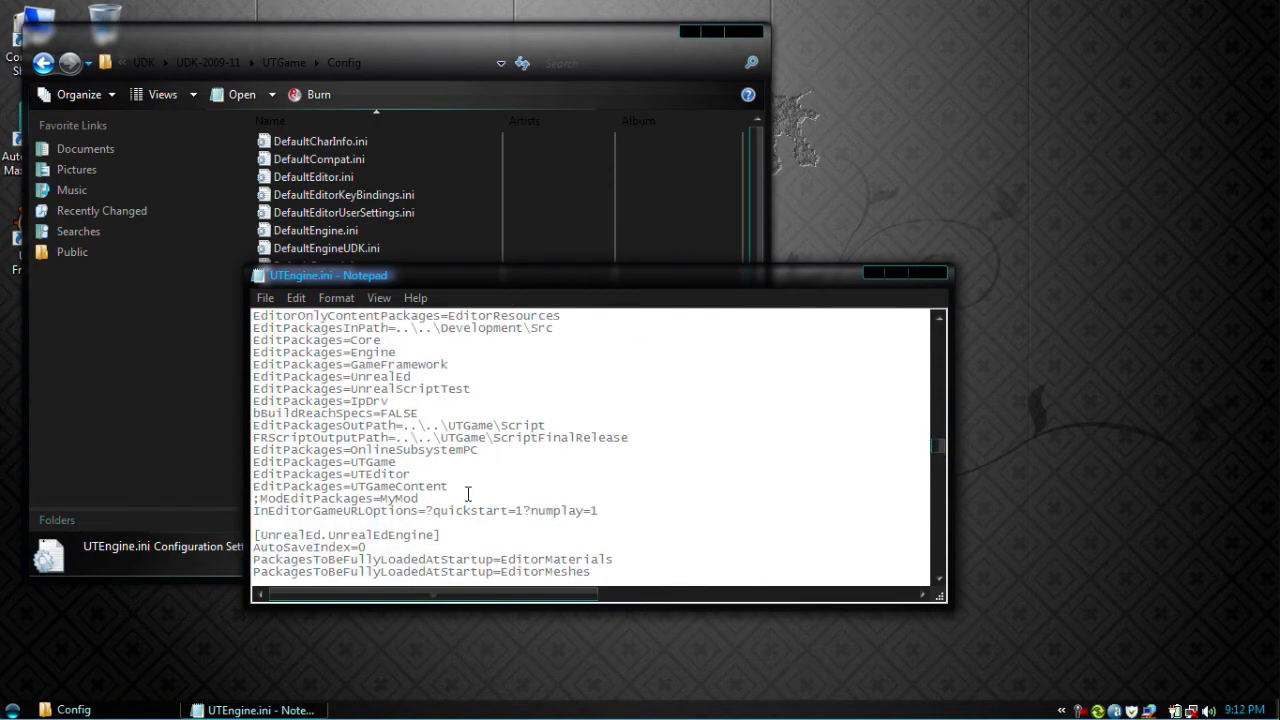
{"action": "scroll", "scroll_direction": "up", "scroll_amount": 3}
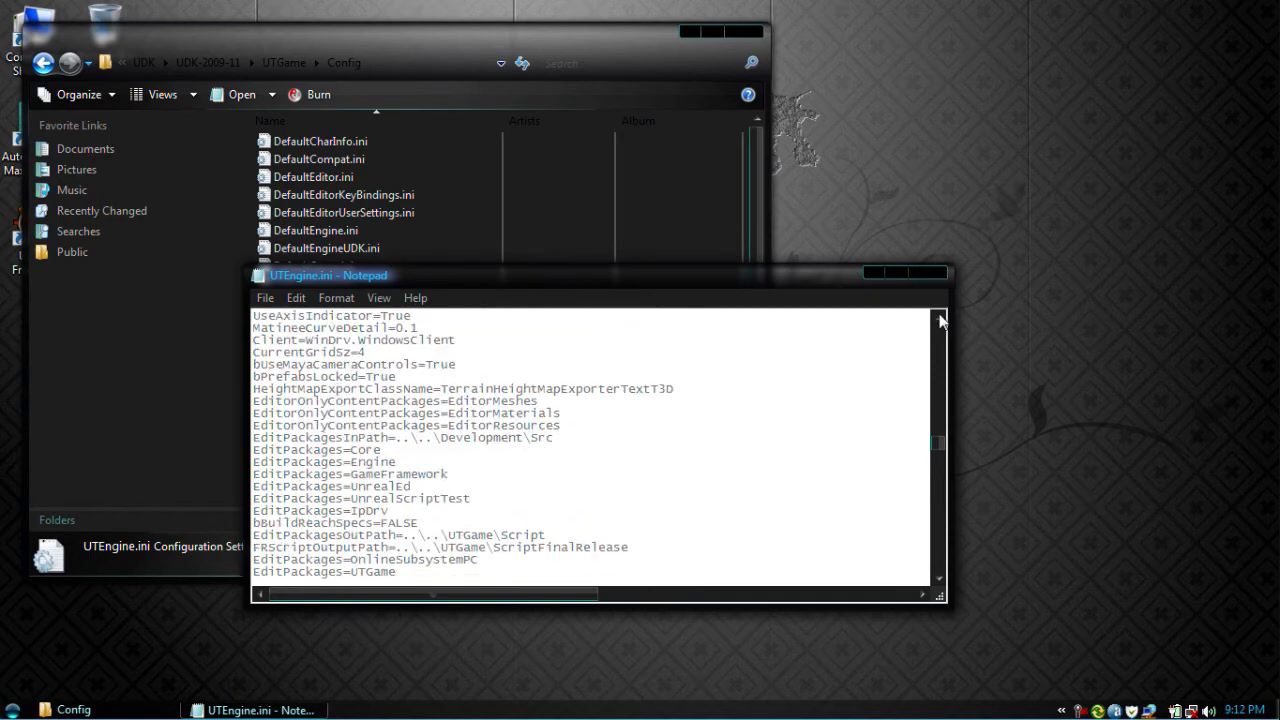
{"action": "scroll", "scroll_direction": "down", "scroll_amount": 3}
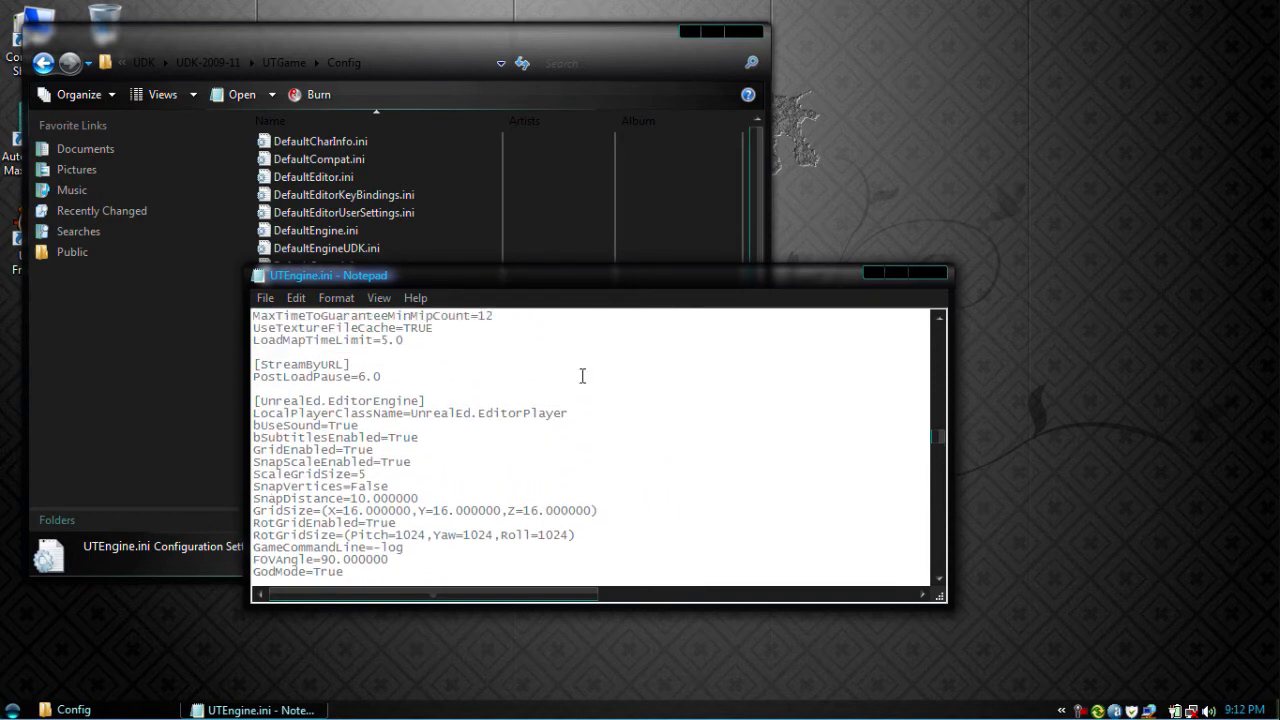
{"action": "double_click", "coordinate": [338, 400]}
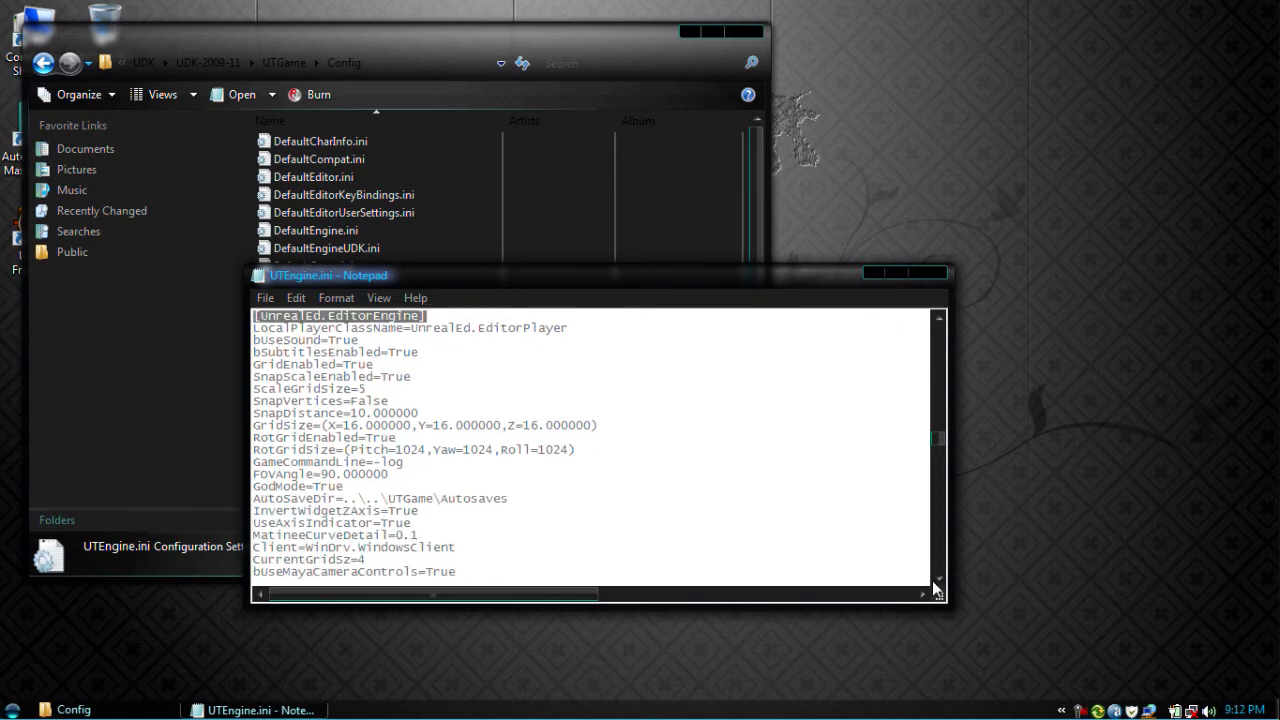
{"action": "scroll", "scroll_direction": "down", "scroll_amount": 3}
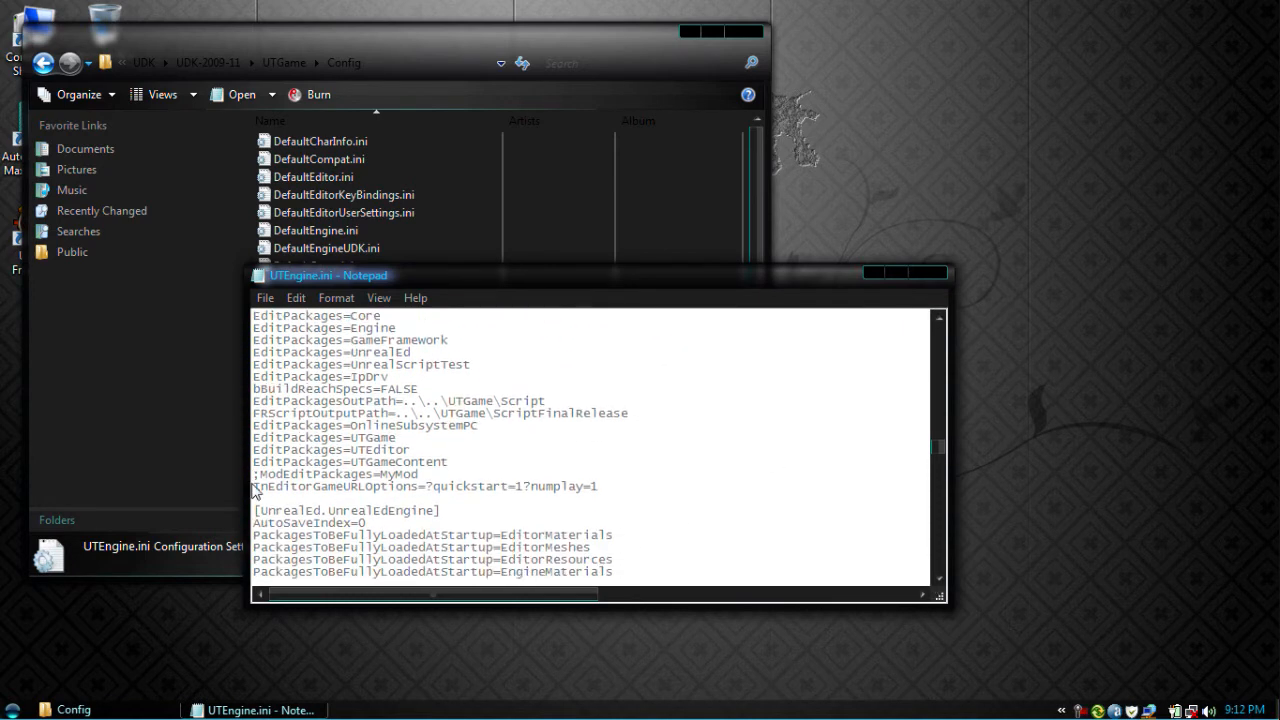
{"action": "double_click", "coordinate": [336, 474]}
{"action": "type", "text": "DeathTouch"}
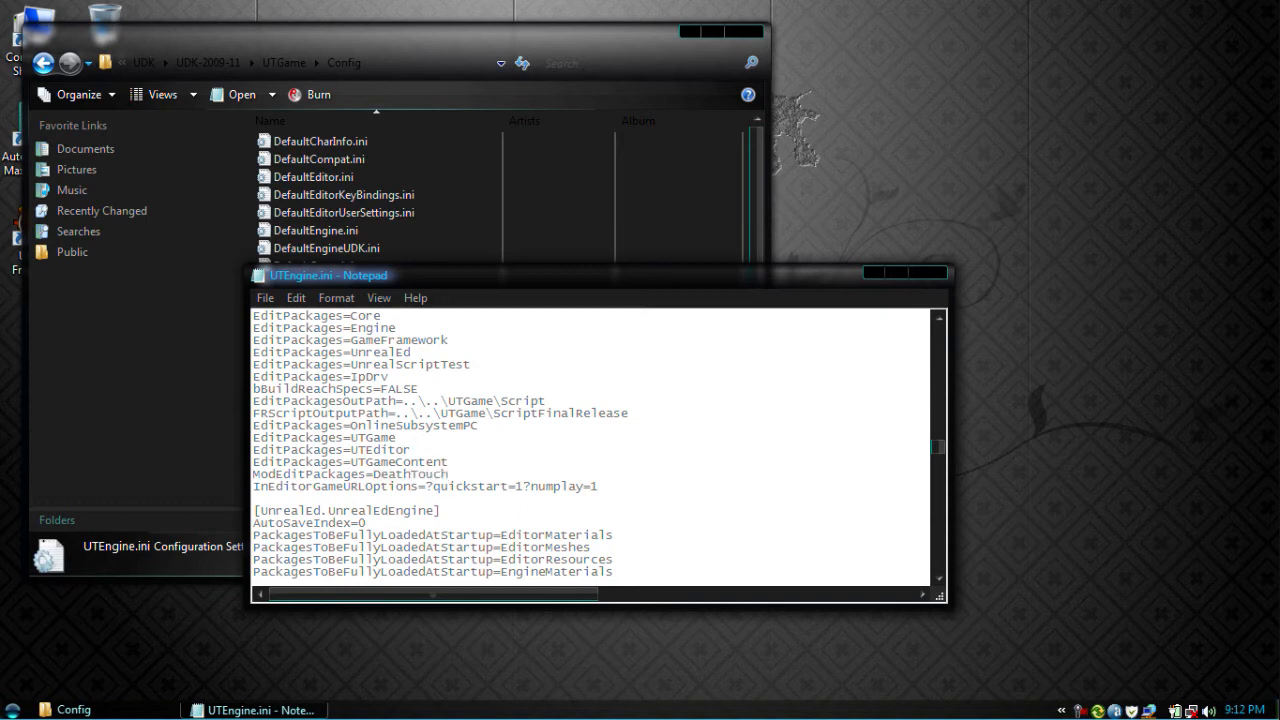
{"action": "mouse_move", "coordinate": [212, 356]}
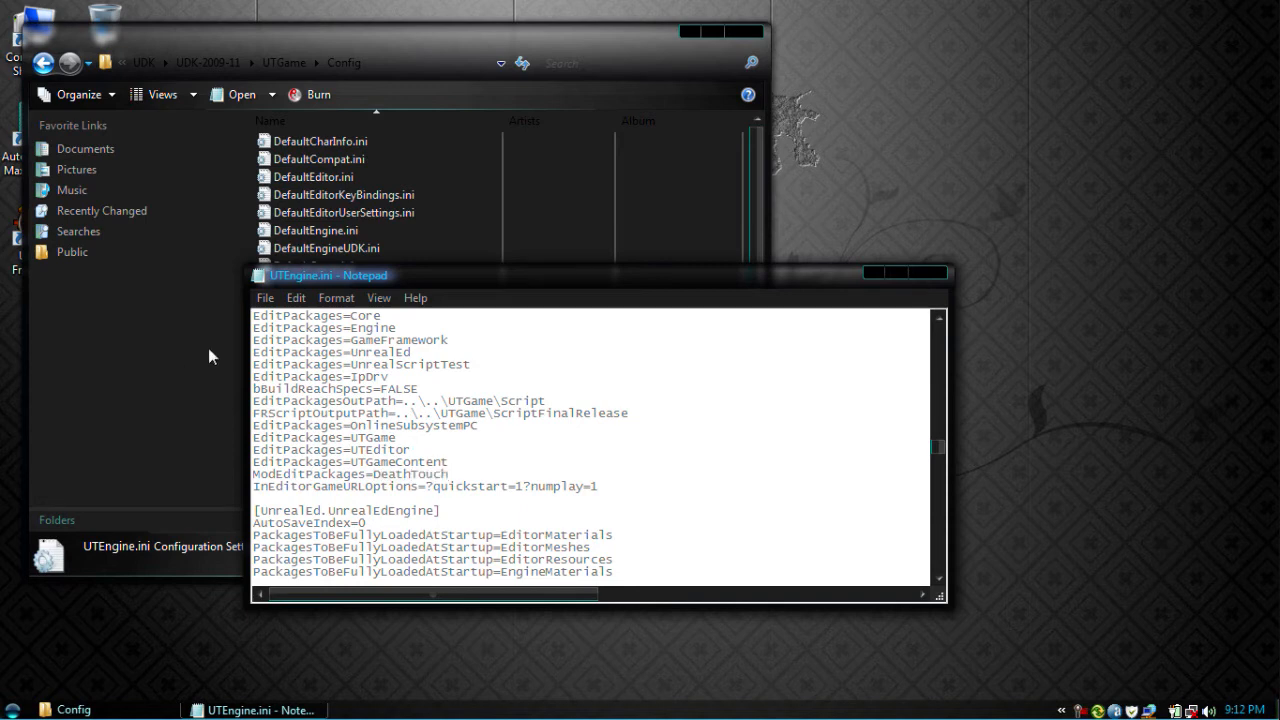
Step: Close the configuration windows and launch the UDK Editor from its desktop shortcut
{"action": "left_click", "coordinate": [264, 296]}
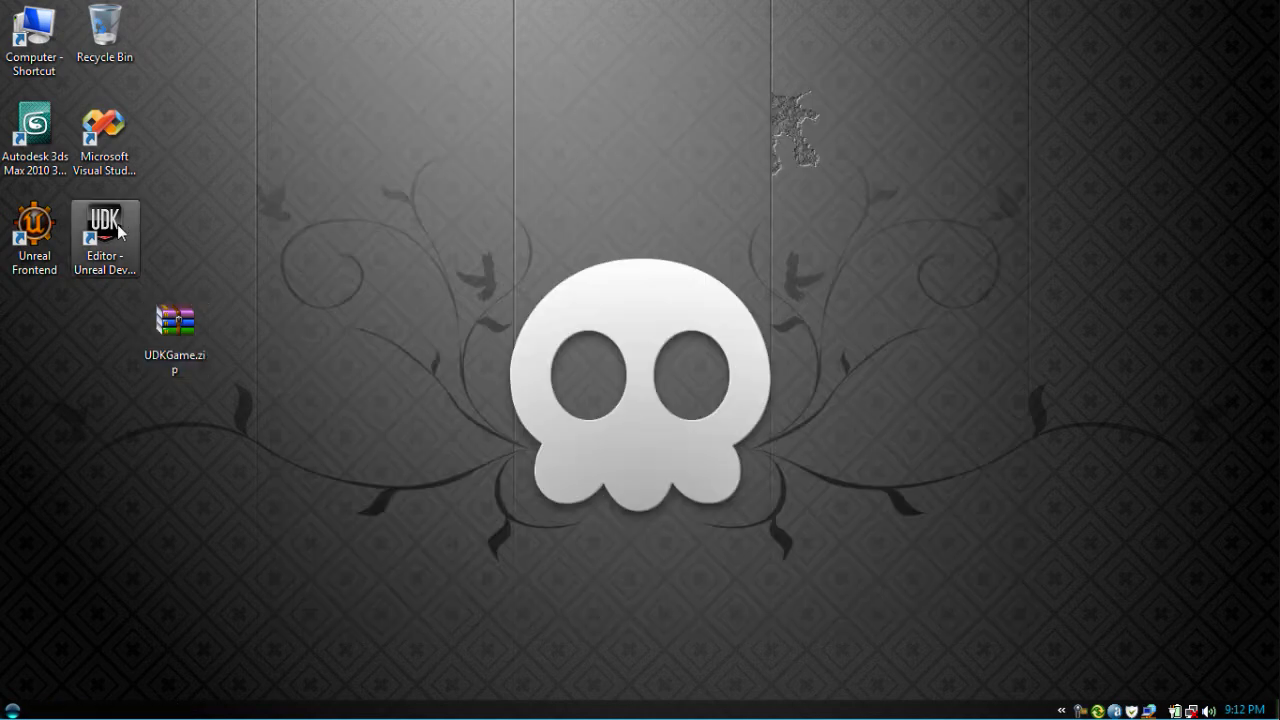
{"action": "double_click", "coordinate": [104, 220]}
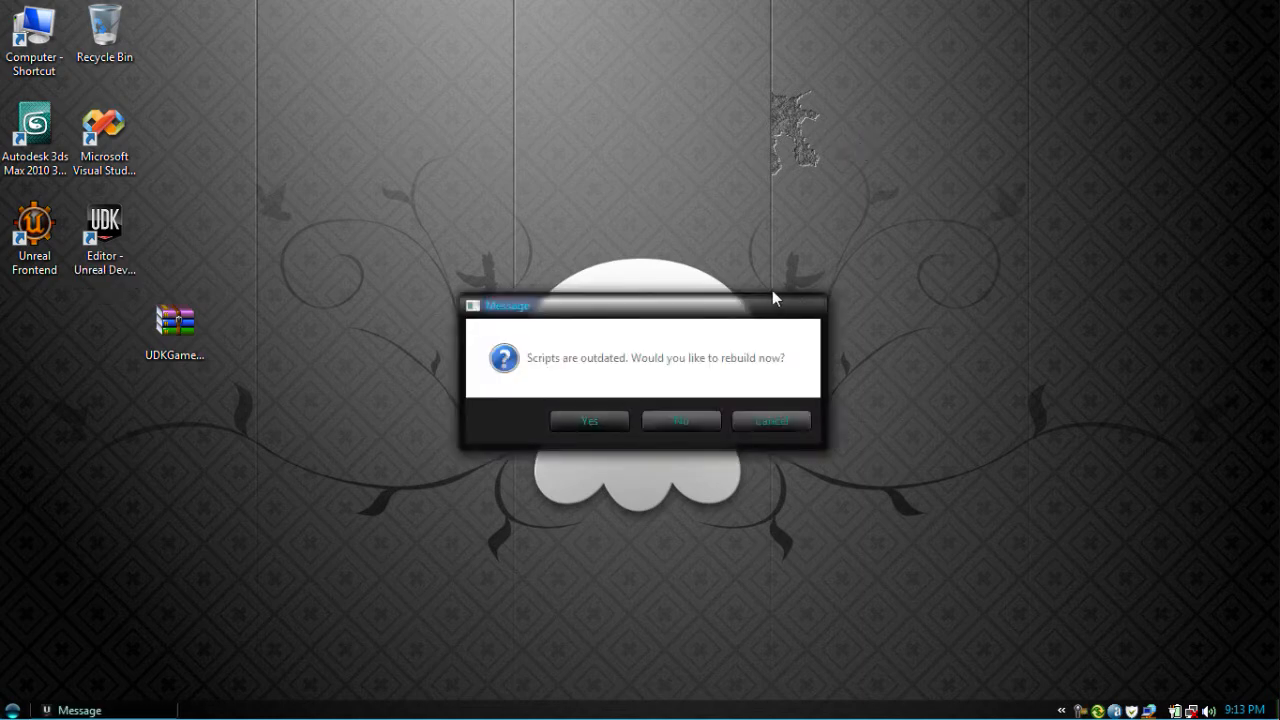
{"action": "left_click_drag", "start_coordinate": [644, 304], "coordinate": [824, 332]}
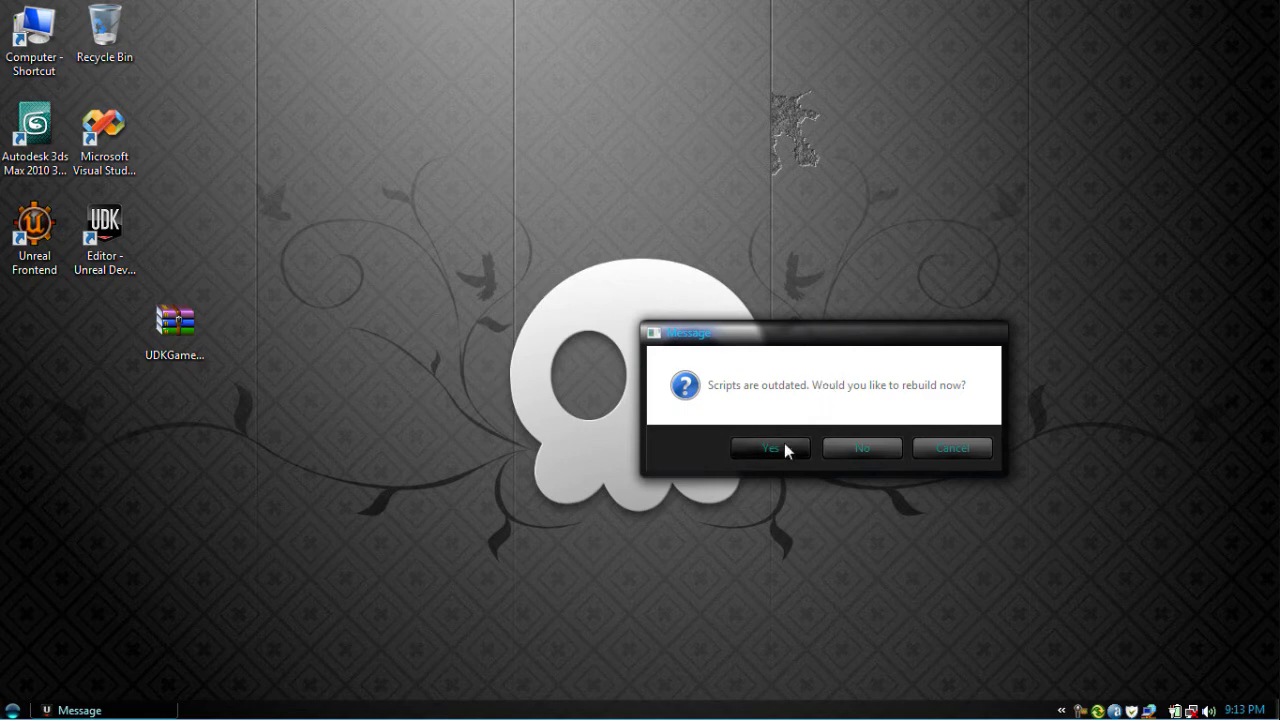
Step: Answer Yes to rebuild the outdated scripts so the DeathTouch package compiles
{"action": "left_click", "coordinate": [770, 448]}
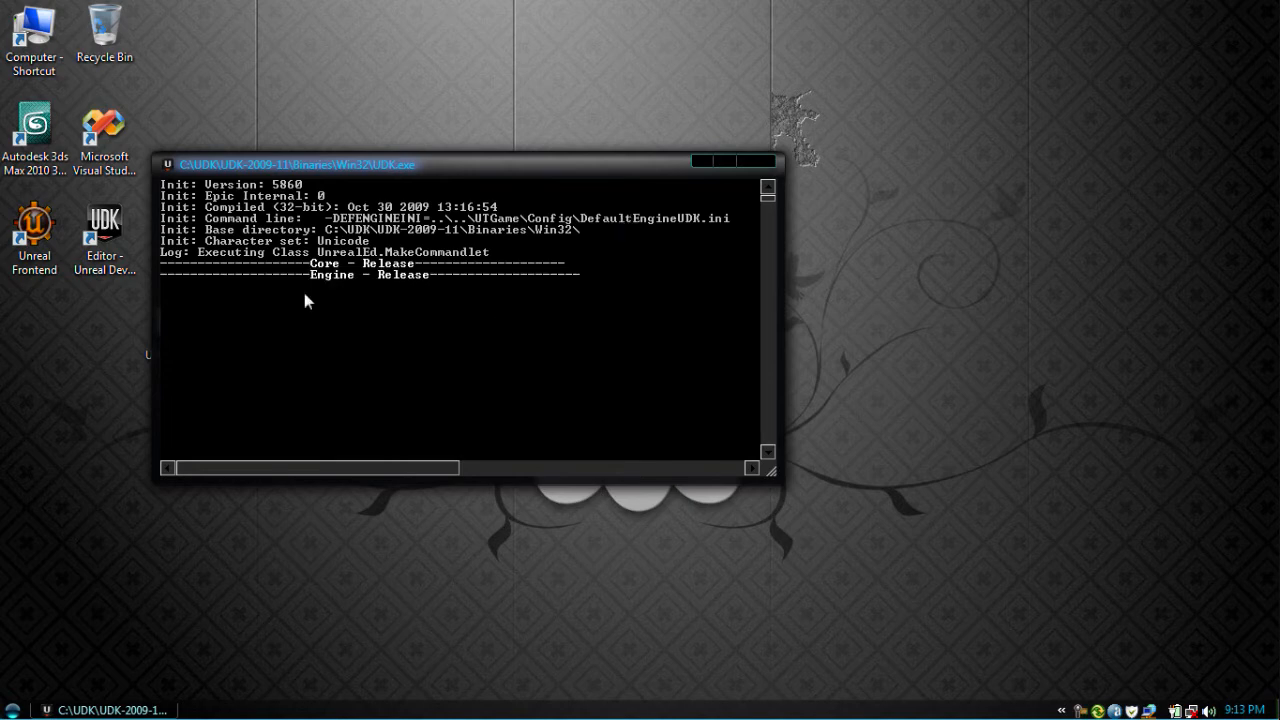
{"action": "mouse_move", "coordinate": [400, 342]}
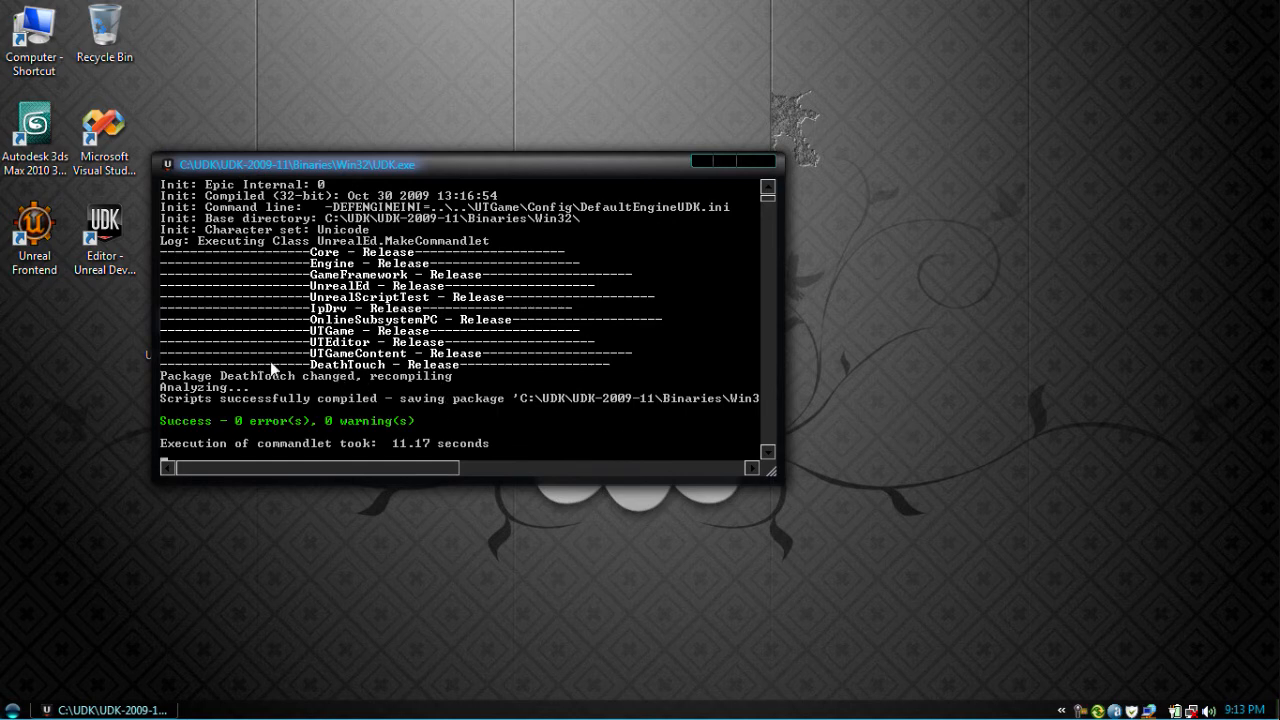
{"action": "mouse_move", "coordinate": [256, 380]}
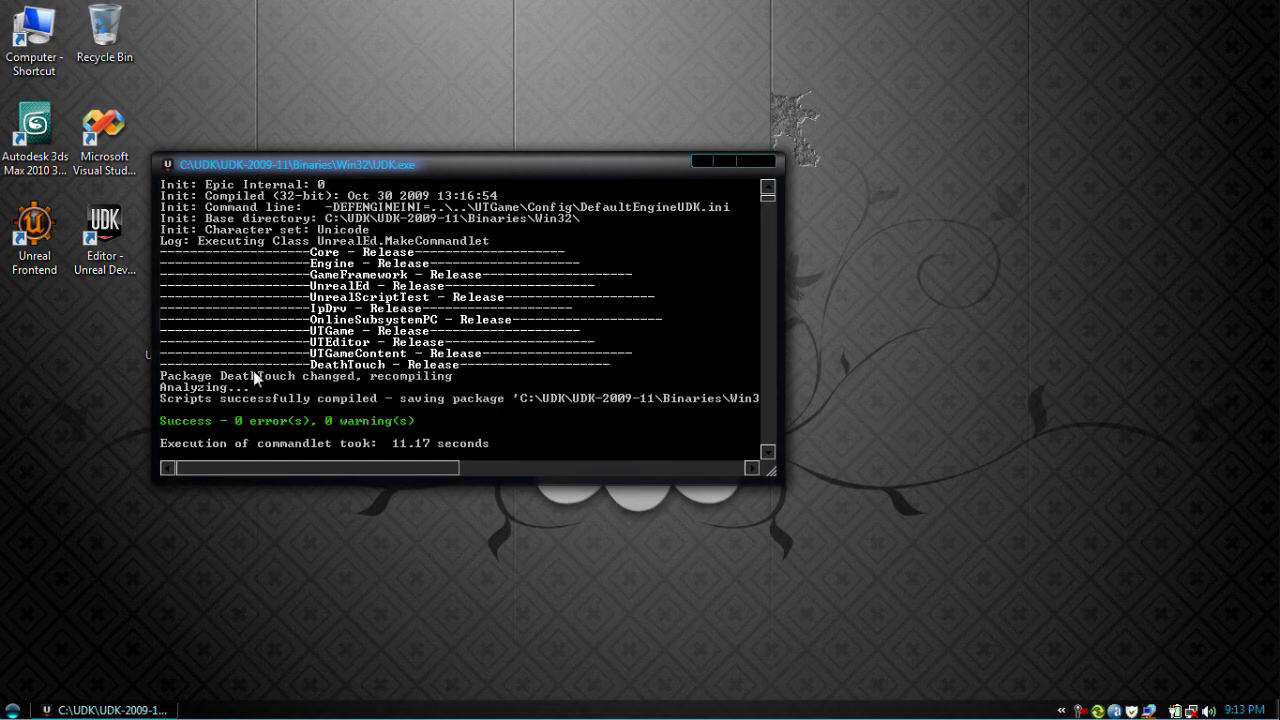
{"action": "mouse_move", "coordinate": [344, 366]}
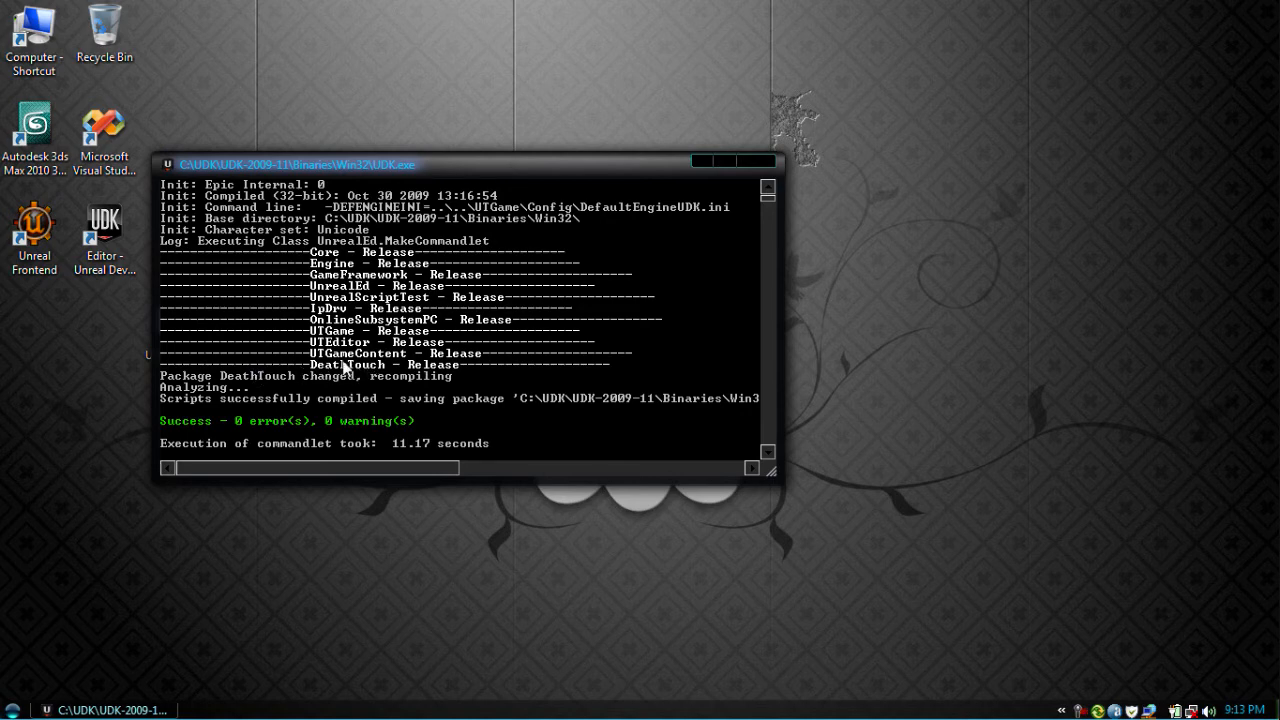
{"action": "mouse_move", "coordinate": [448, 414]}
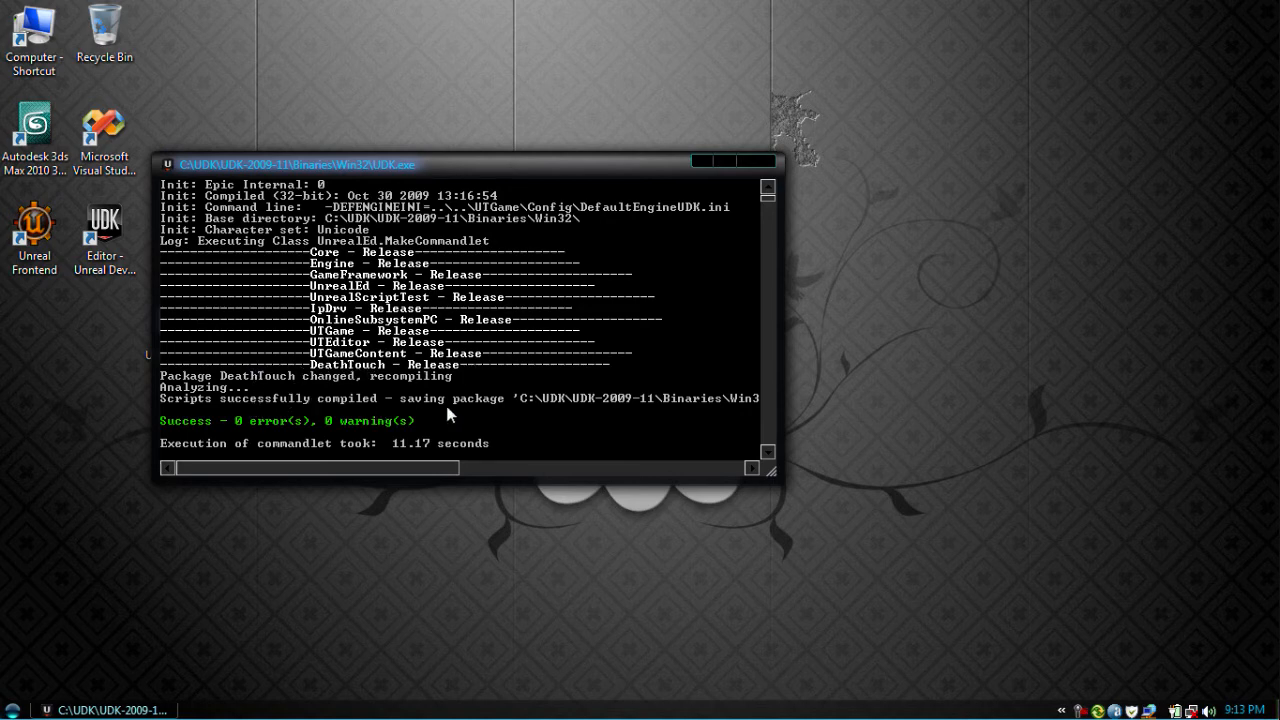
{"action": "mouse_move", "coordinate": [756, 160]}
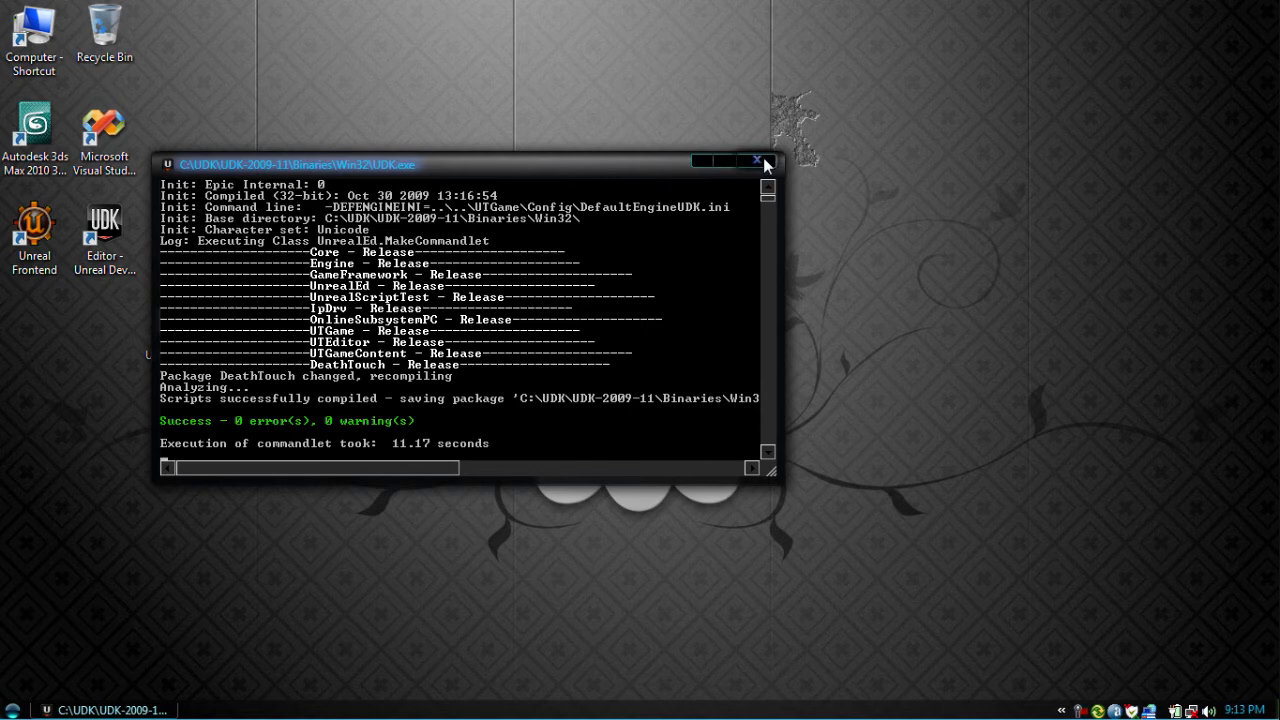
Step: Close the finished compile console so the editor loads to its start page
{"action": "left_click", "coordinate": [756, 162]}
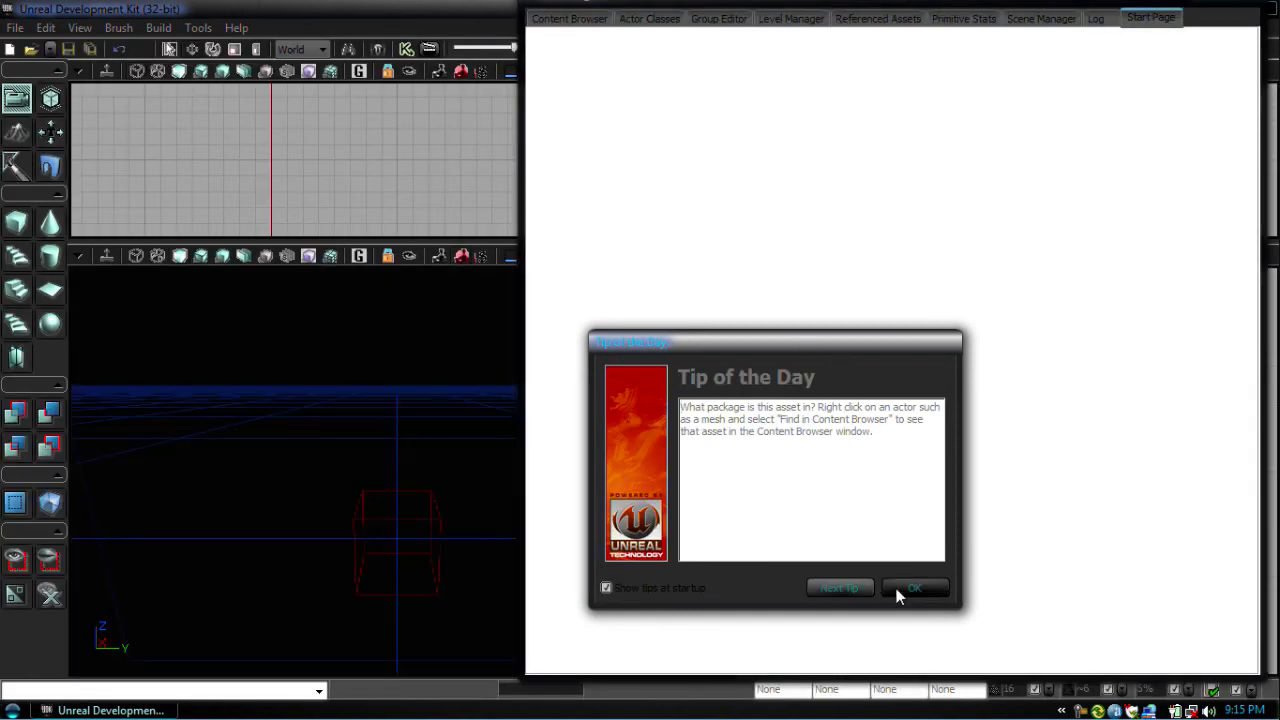
Step: Dismiss the Tip of the Day and collapse the Engine and UTGame trees in the Content Browser
{"action": "left_click", "coordinate": [912, 588]}
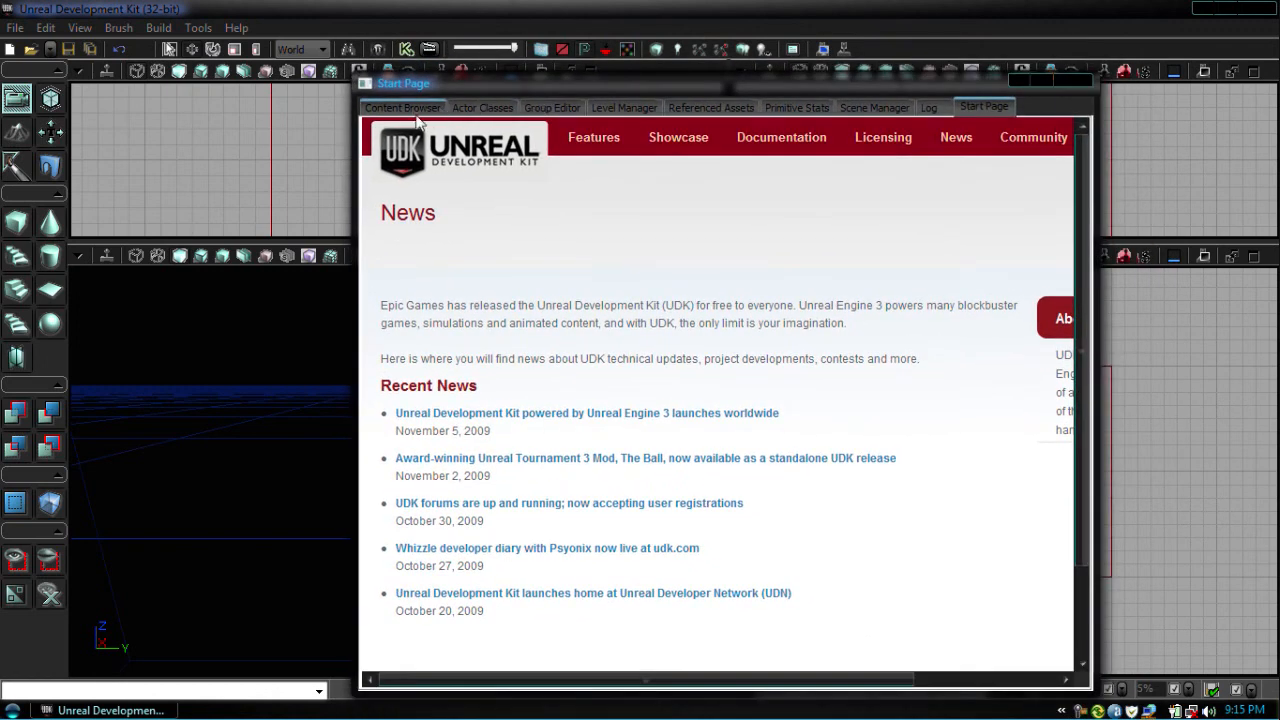
{"action": "left_click", "coordinate": [402, 108]}
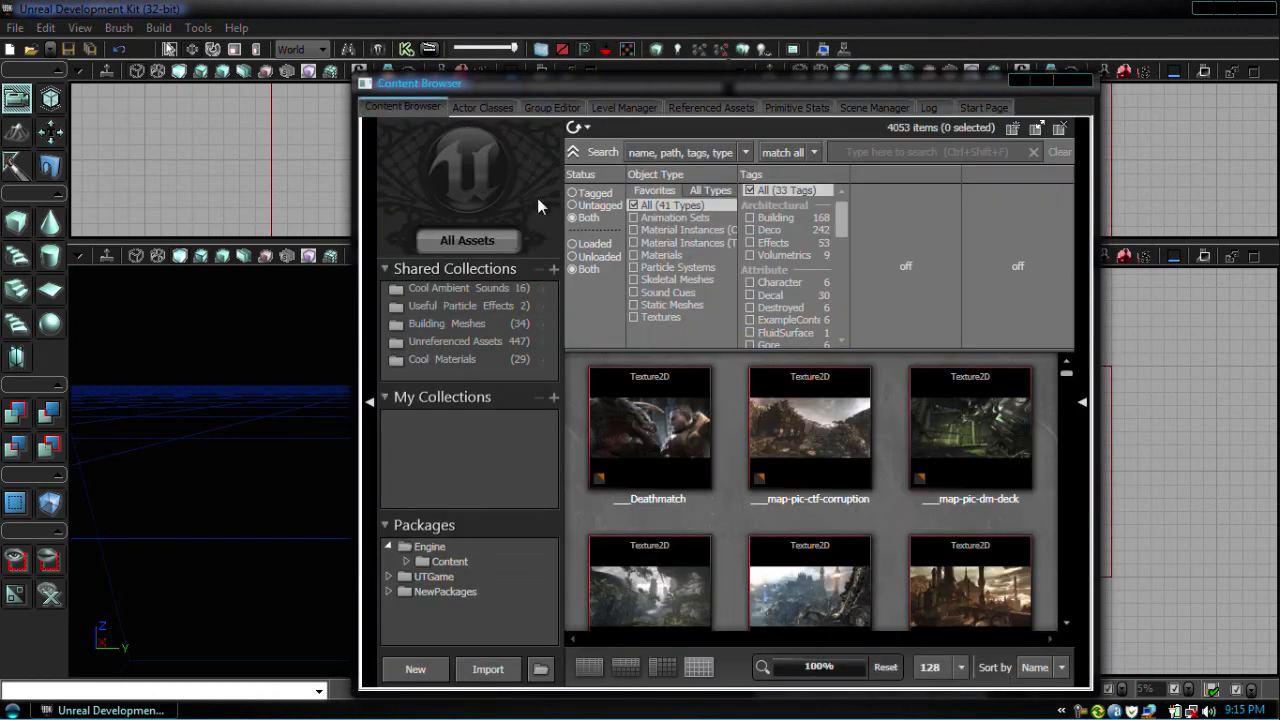
{"action": "mouse_move", "coordinate": [378, 556]}
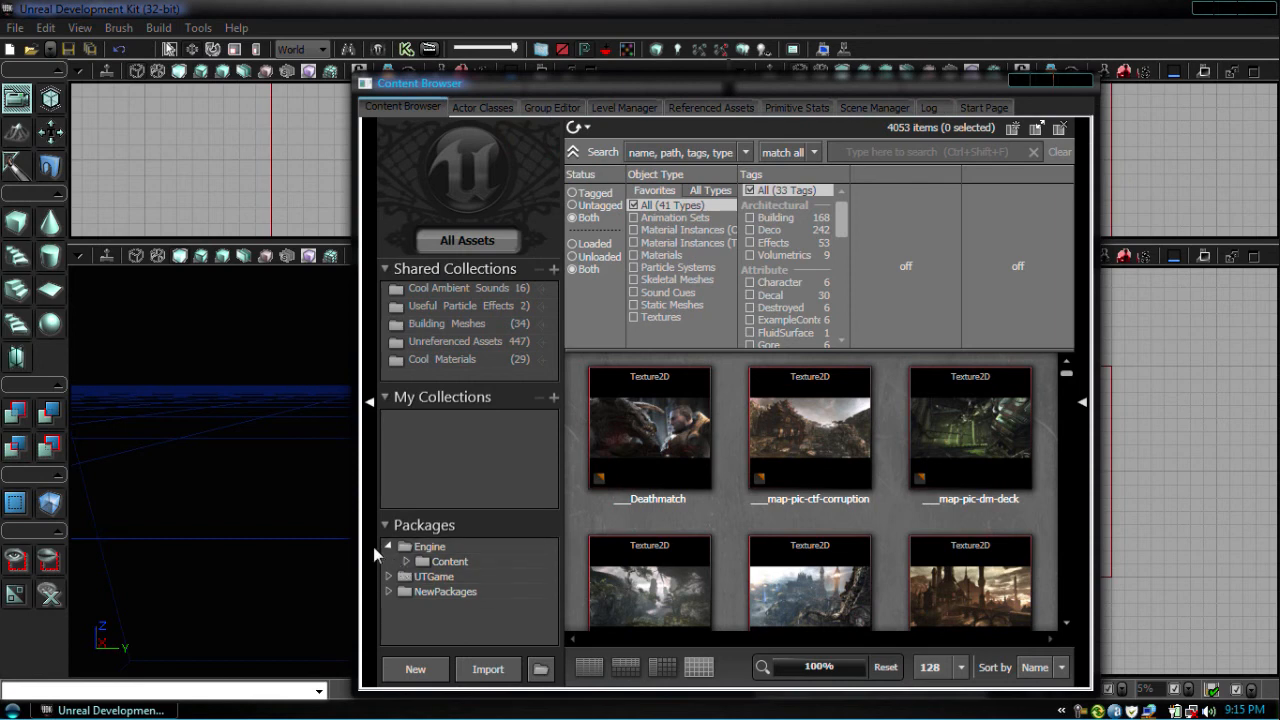
{"action": "left_click", "coordinate": [388, 560]}
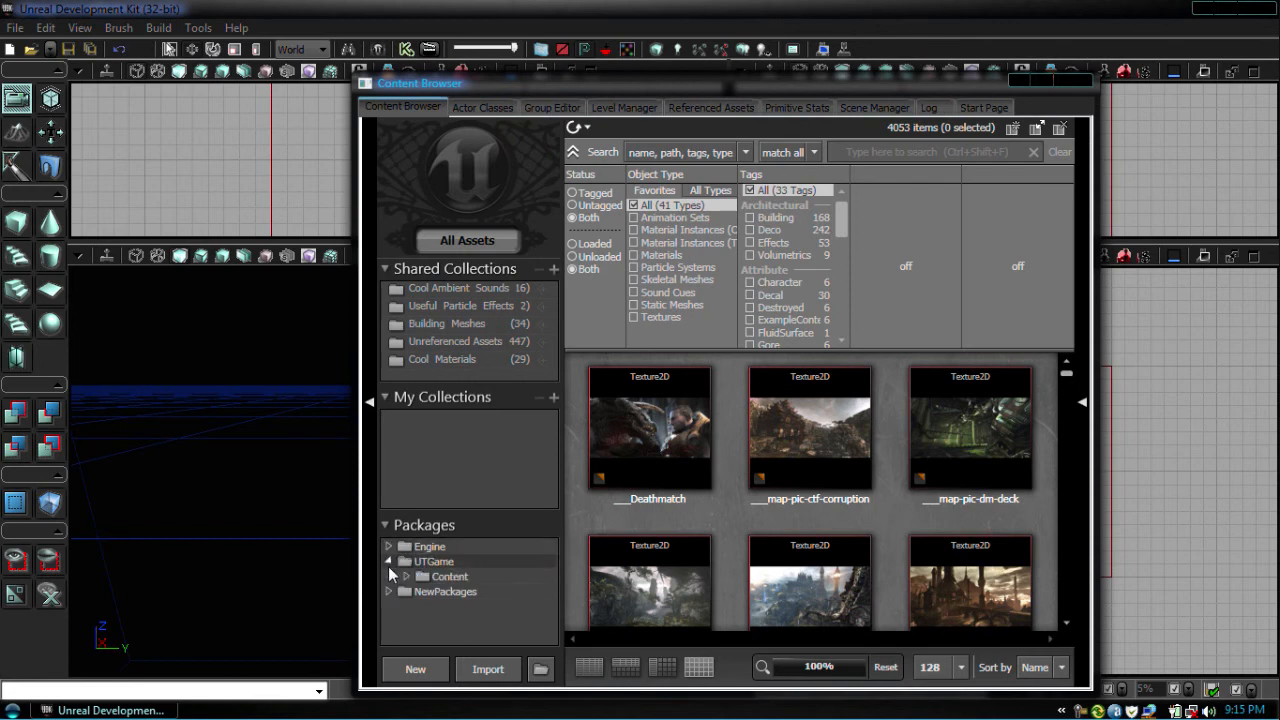
{"action": "left_click", "coordinate": [388, 560]}
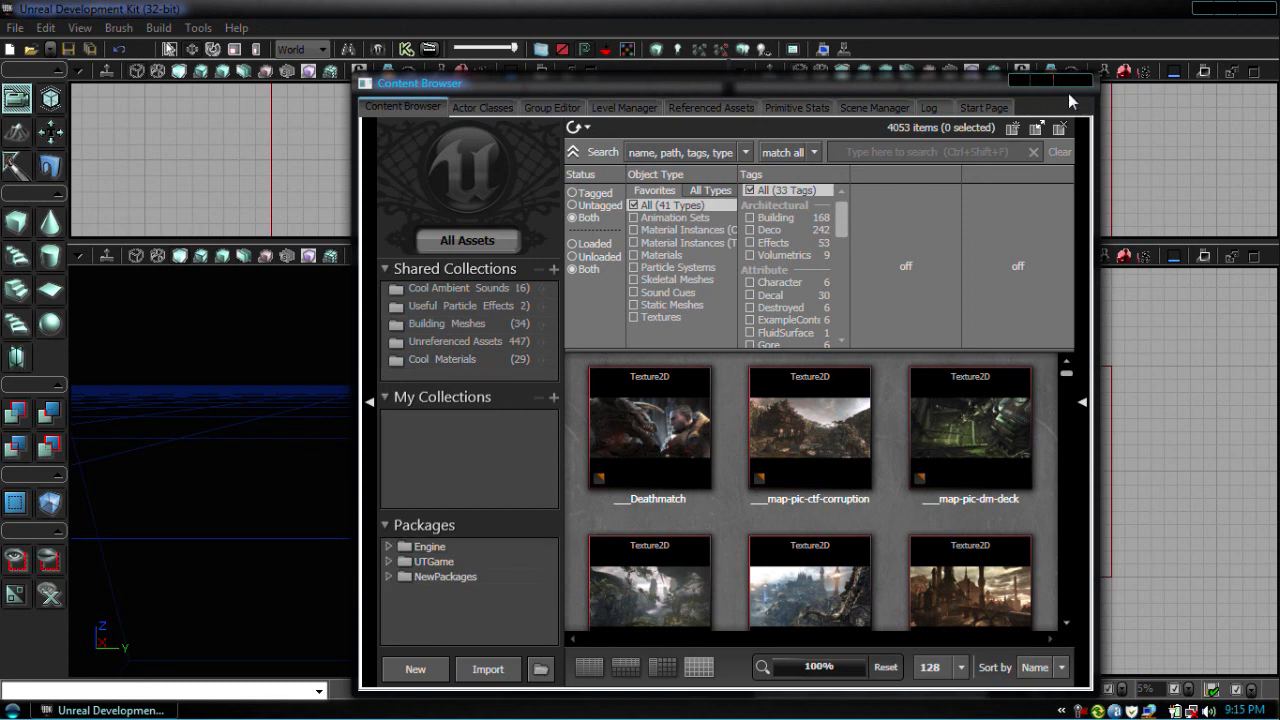
{"action": "mouse_move", "coordinate": [1072, 82]}
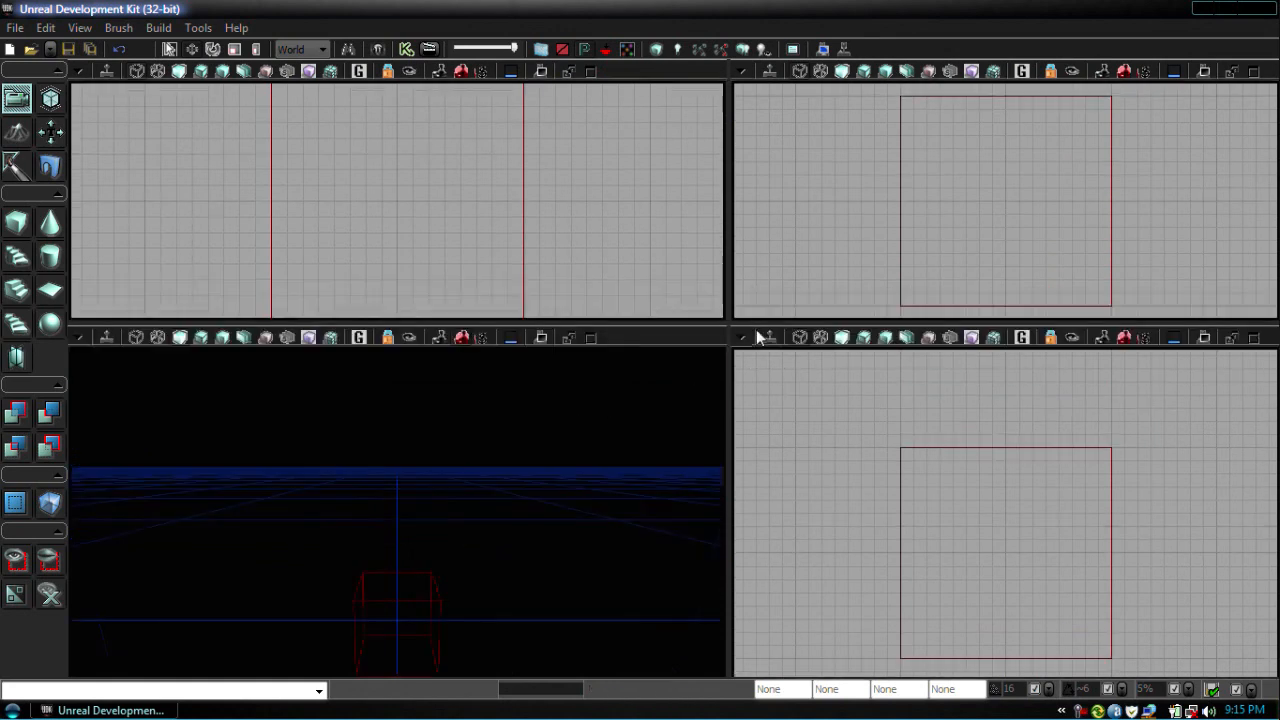
{"action": "mouse_move", "coordinate": [816, 276]}
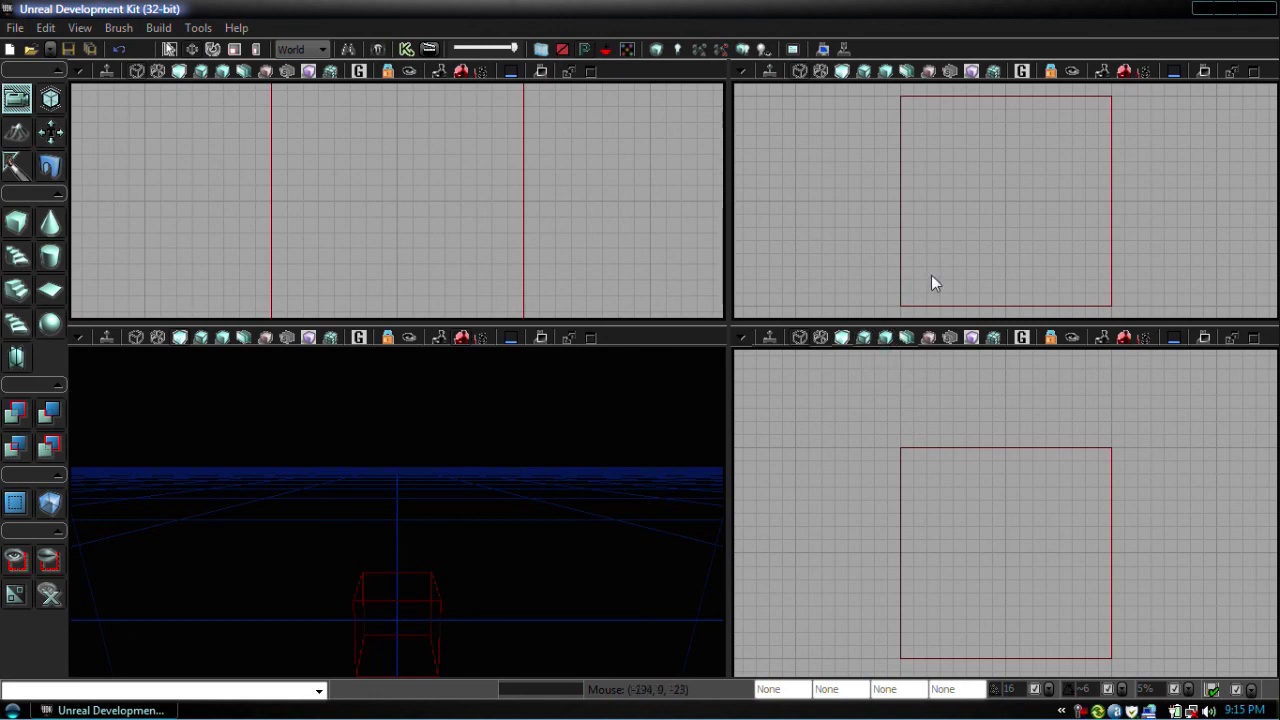
{"action": "mouse_move", "coordinate": [980, 504]}
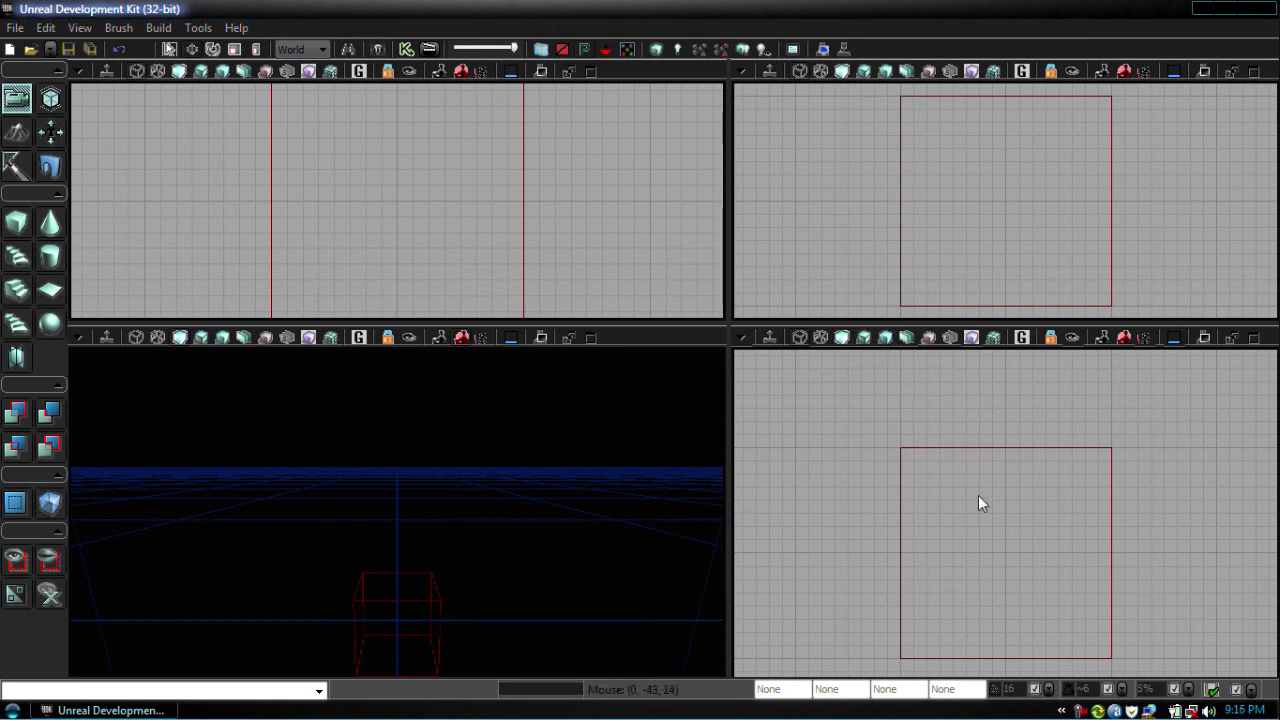
{"action": "left_click", "coordinate": [1000, 504]}
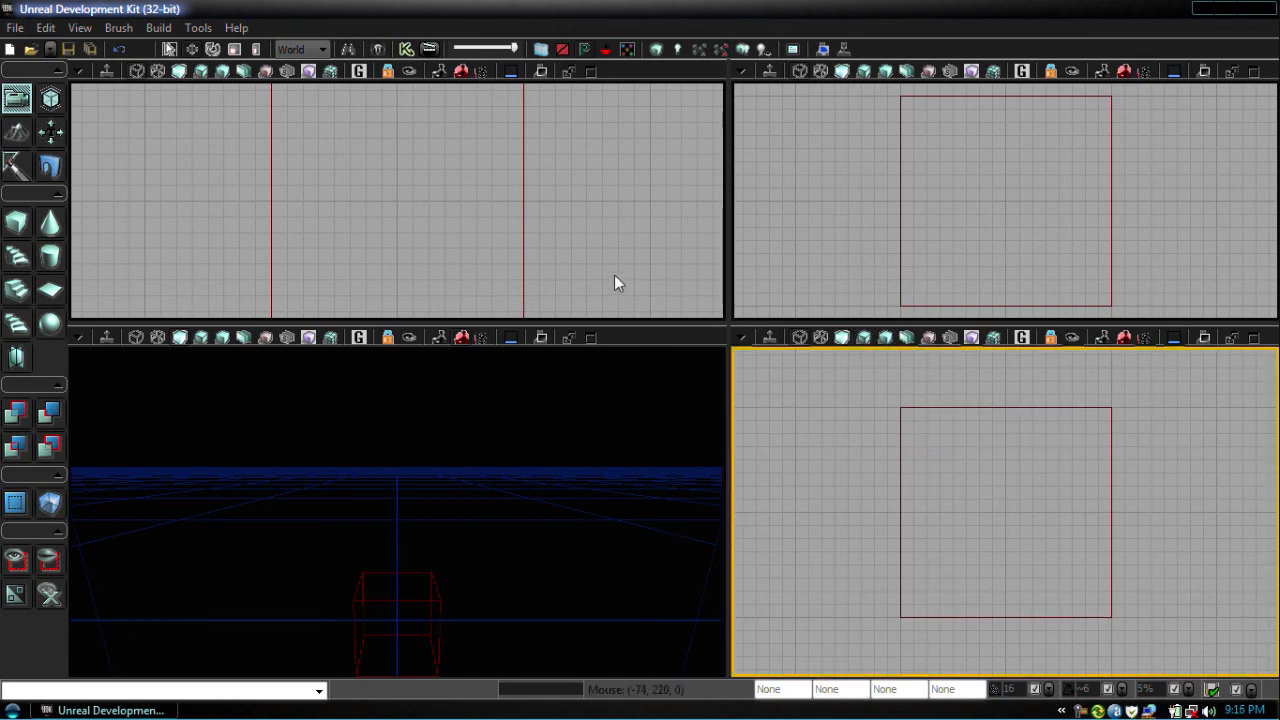
{"action": "mouse_move", "coordinate": [742, 336]}
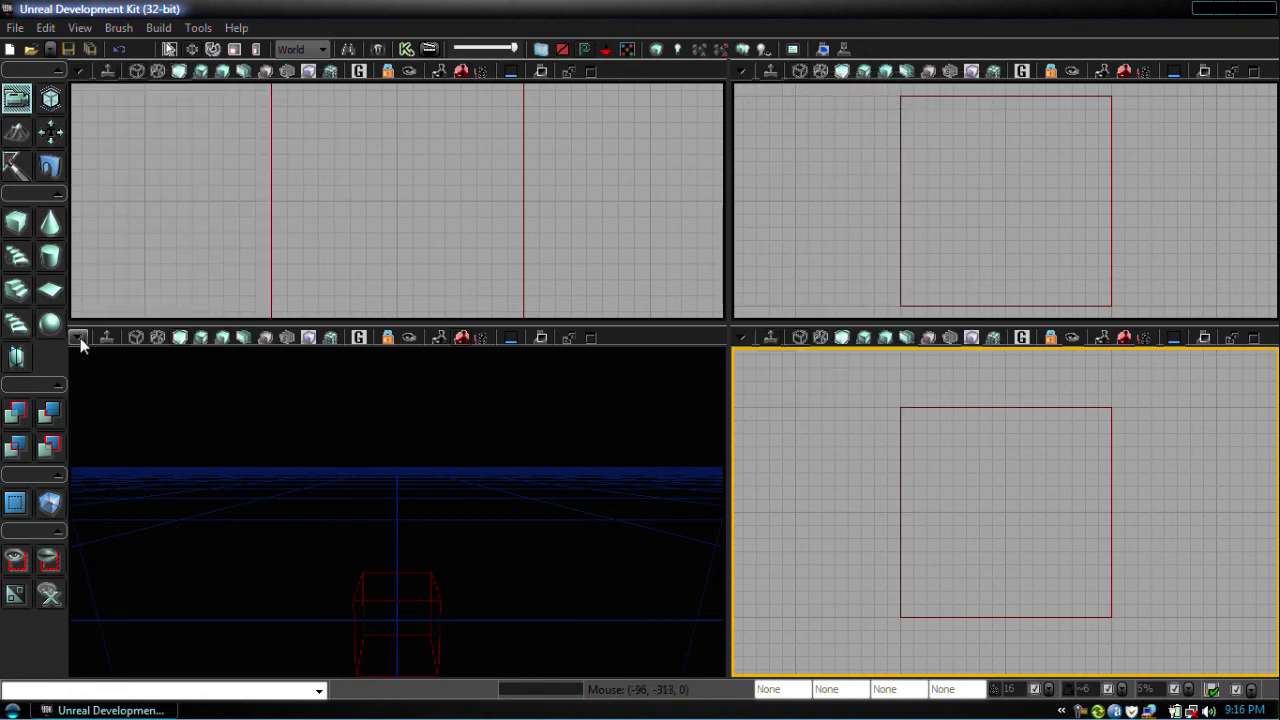
{"action": "left_click", "coordinate": [78, 336]}
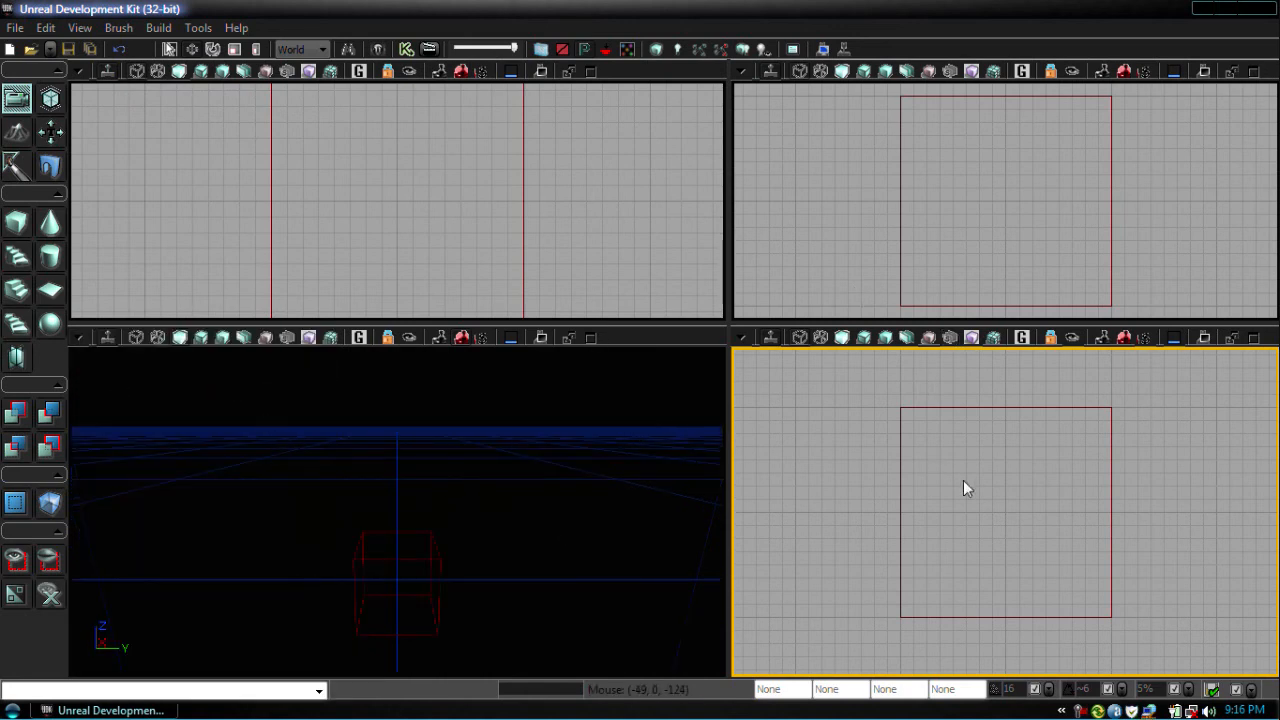
{"action": "mouse_move", "coordinate": [1000, 482]}
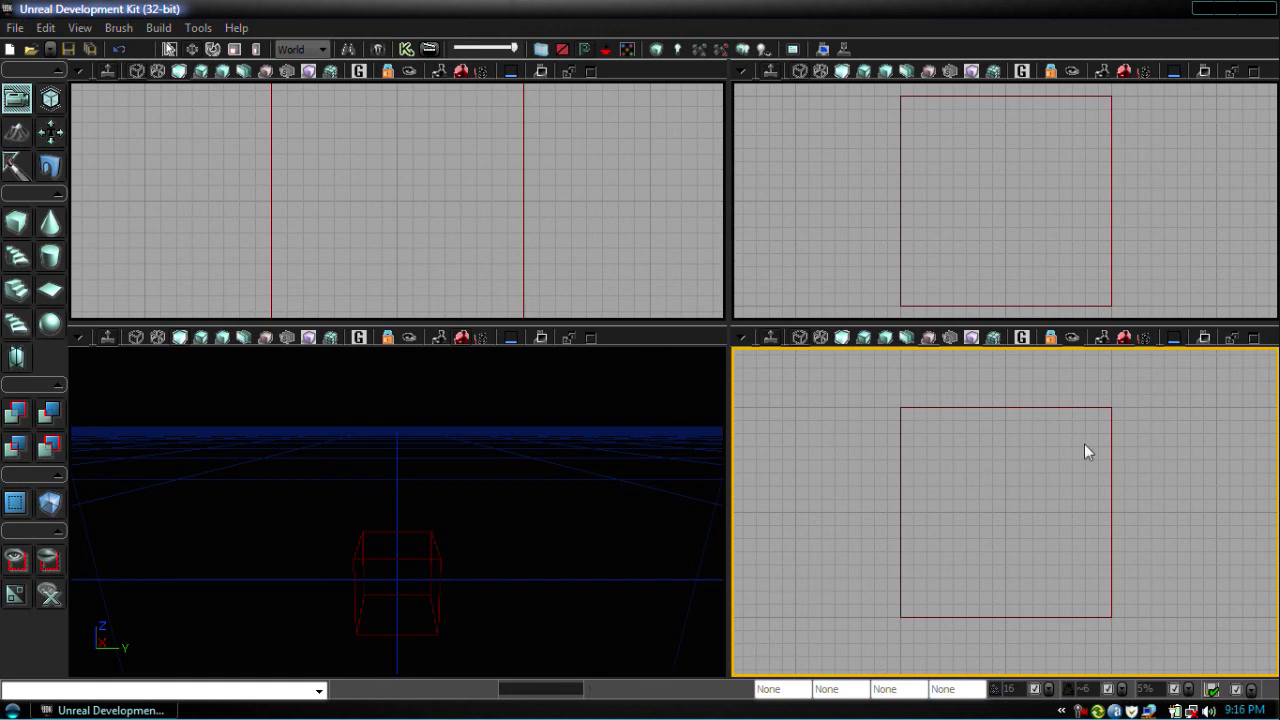
{"action": "mouse_move", "coordinate": [632, 540]}
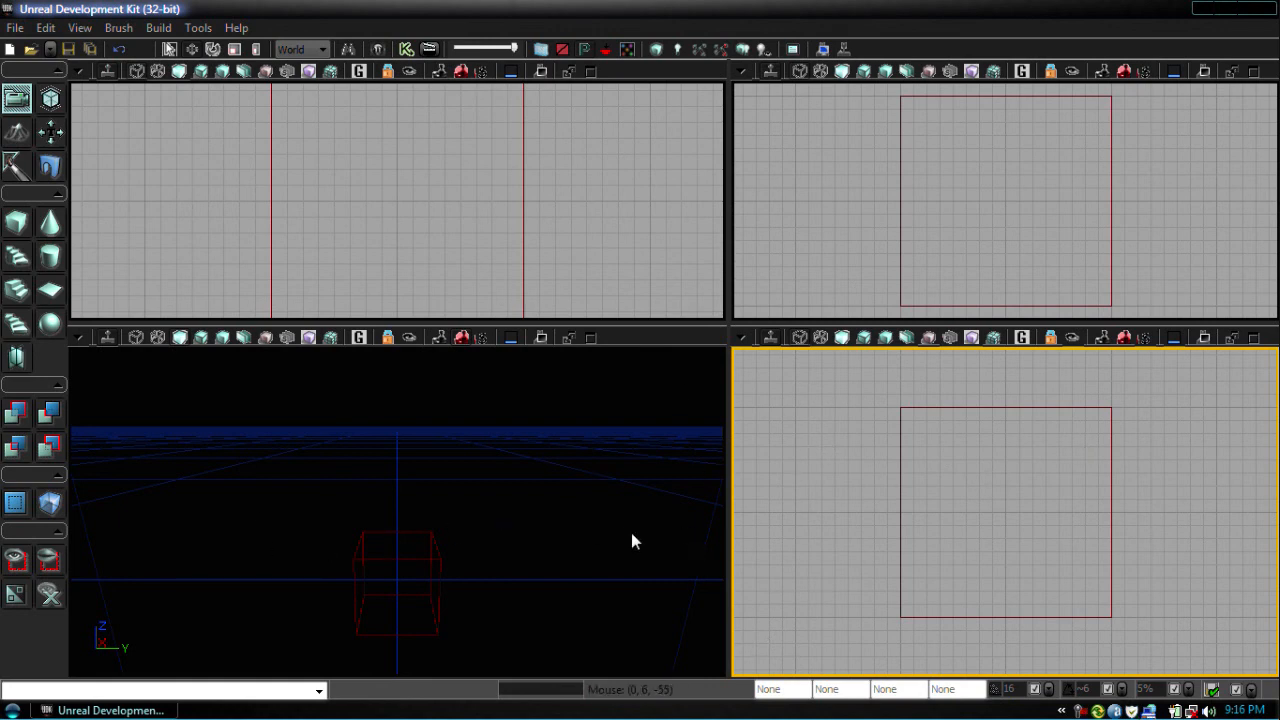
{"action": "mouse_move", "coordinate": [1008, 504]}
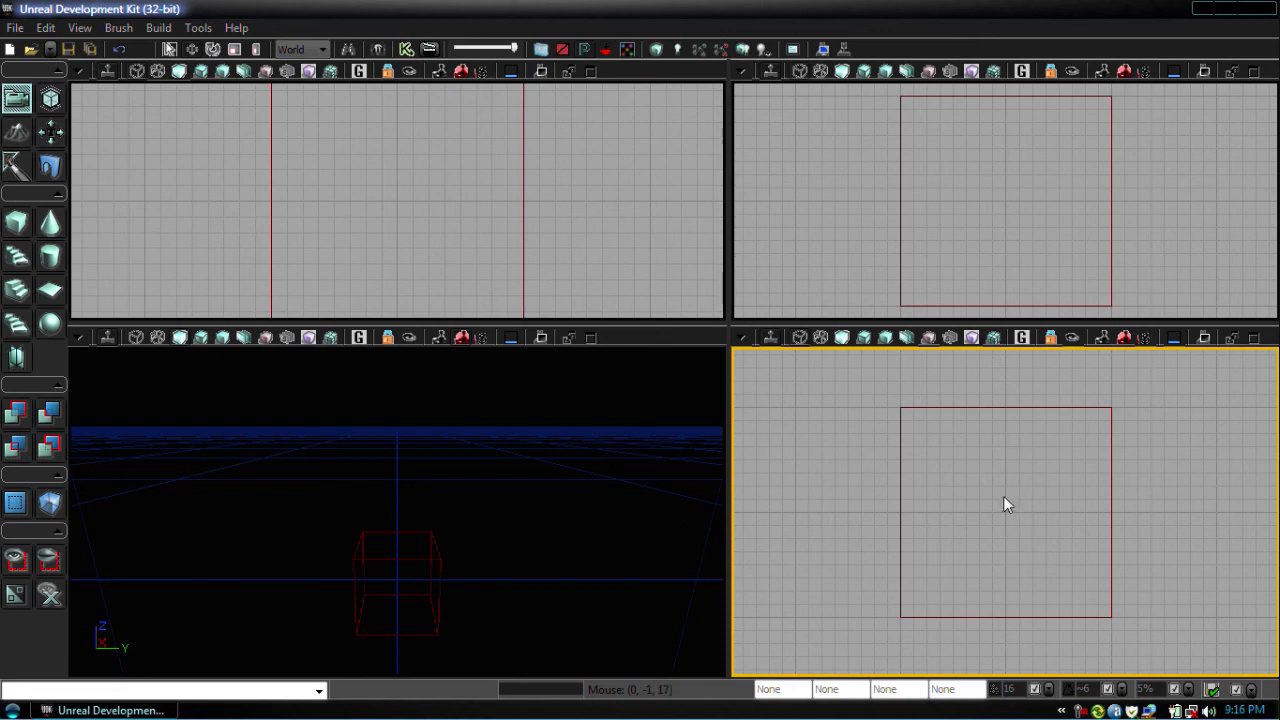
{"action": "left_click", "coordinate": [400, 510]}
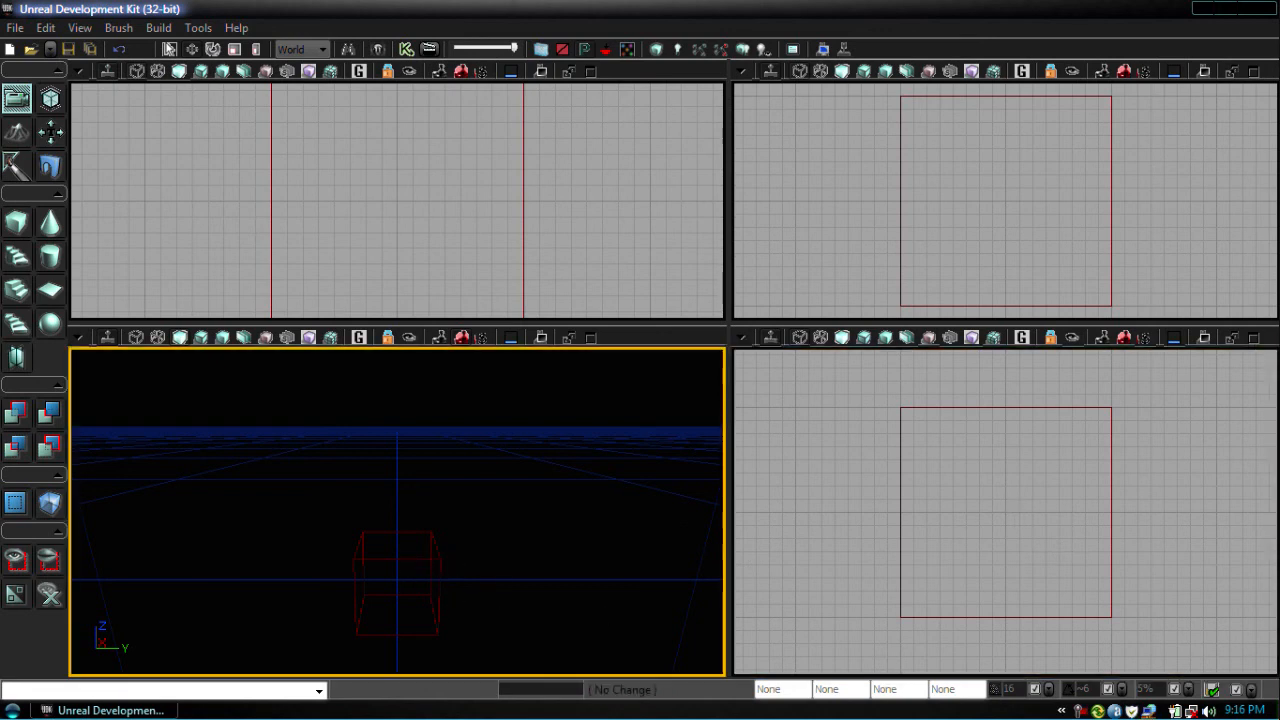